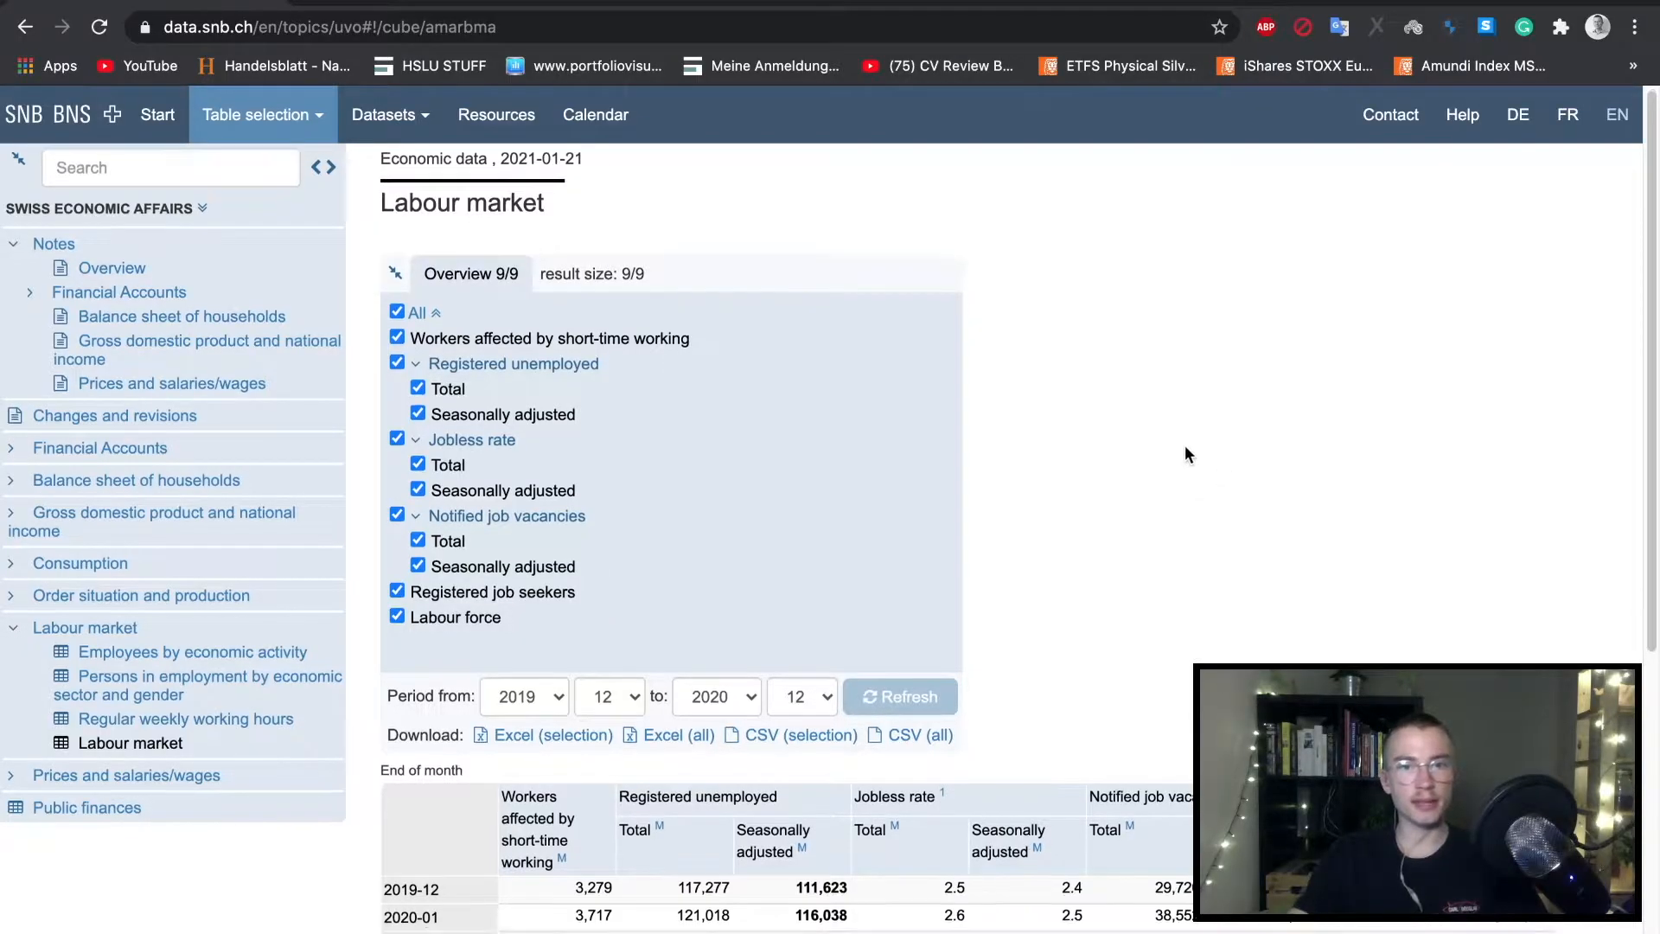
# Step: Scroll to the Labour market rows showing the 2020-12 jobless rate, then view the API documentation
pyautogui.scroll(-3)
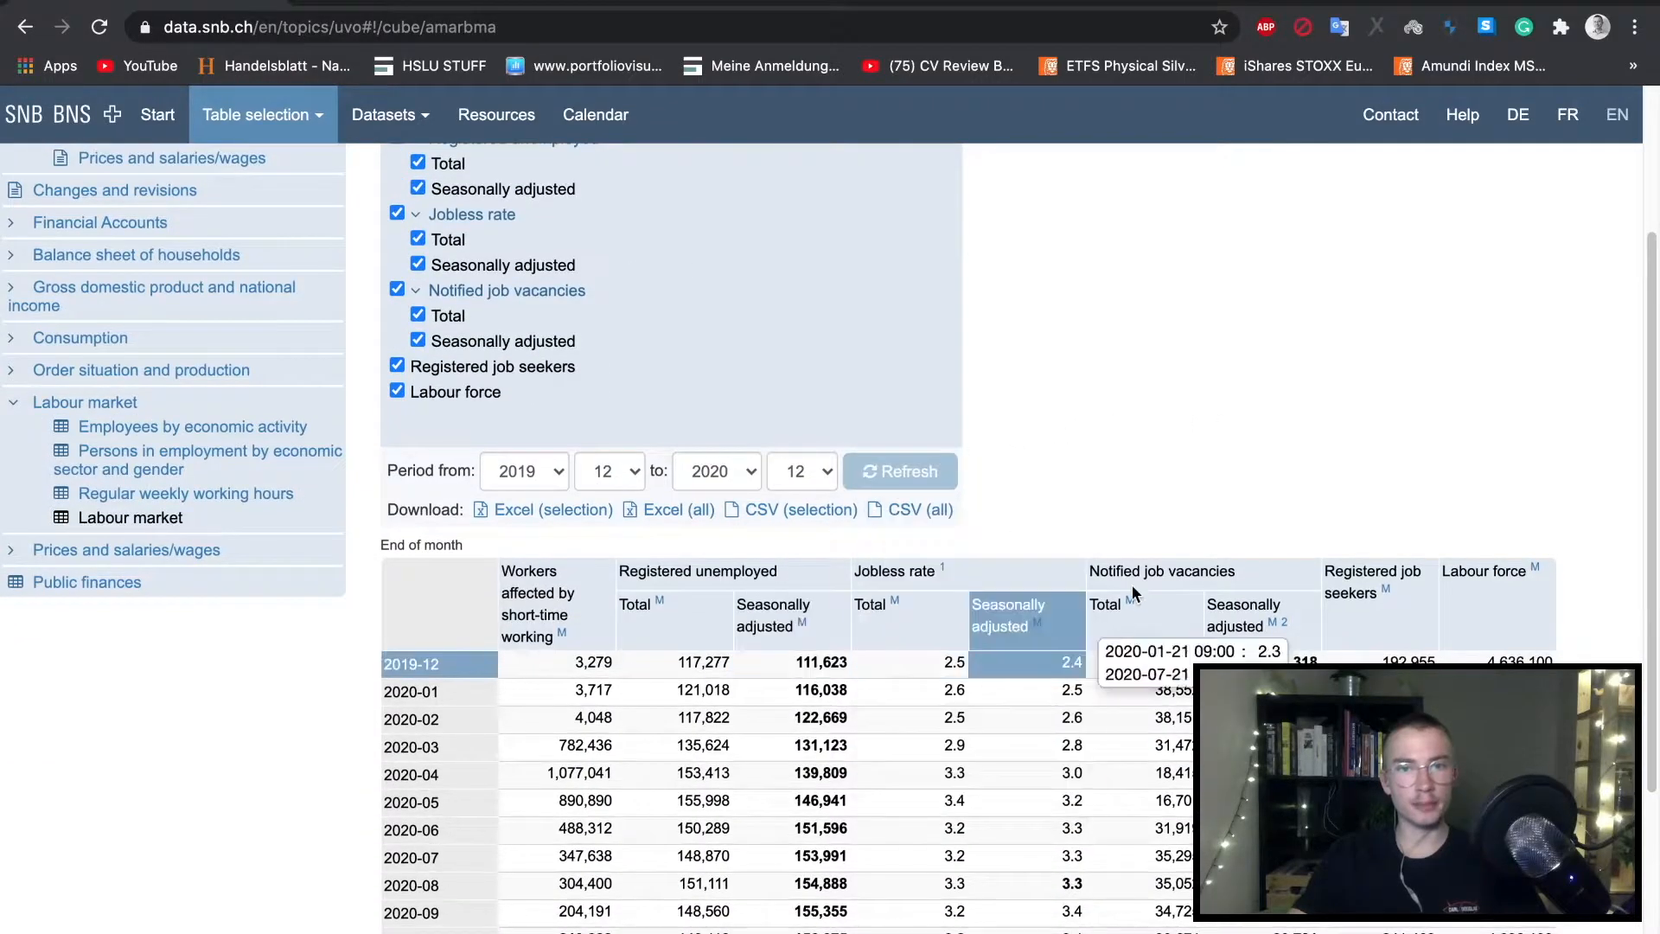
pyautogui.scroll(-3)
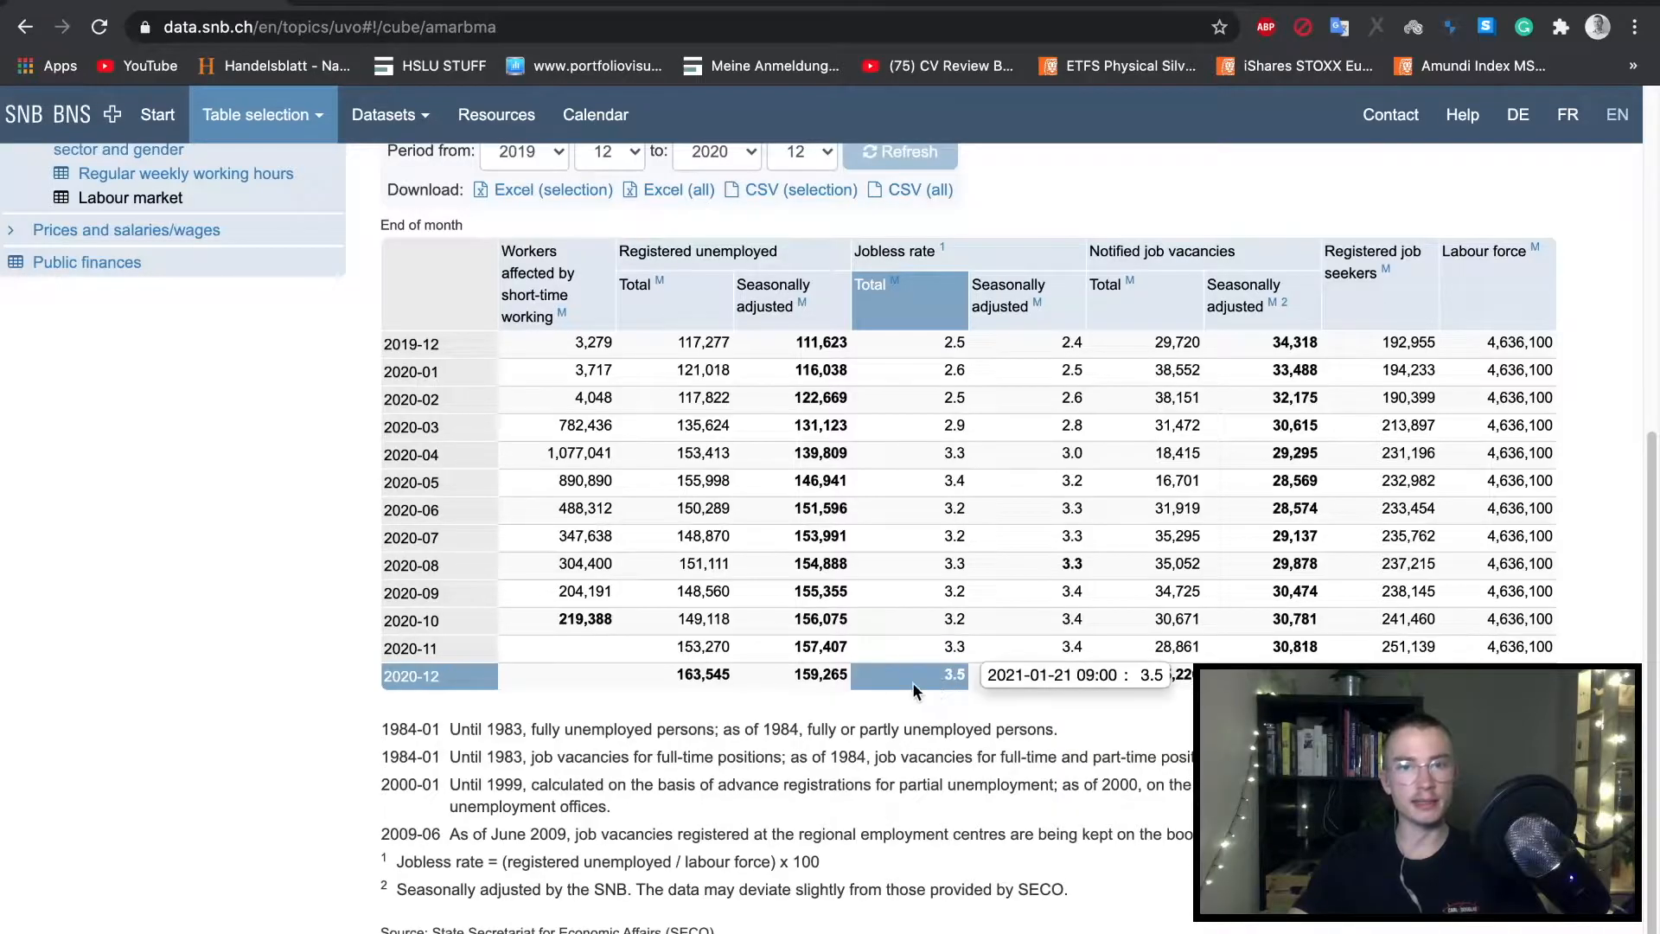
pyautogui.moveTo(948, 675)
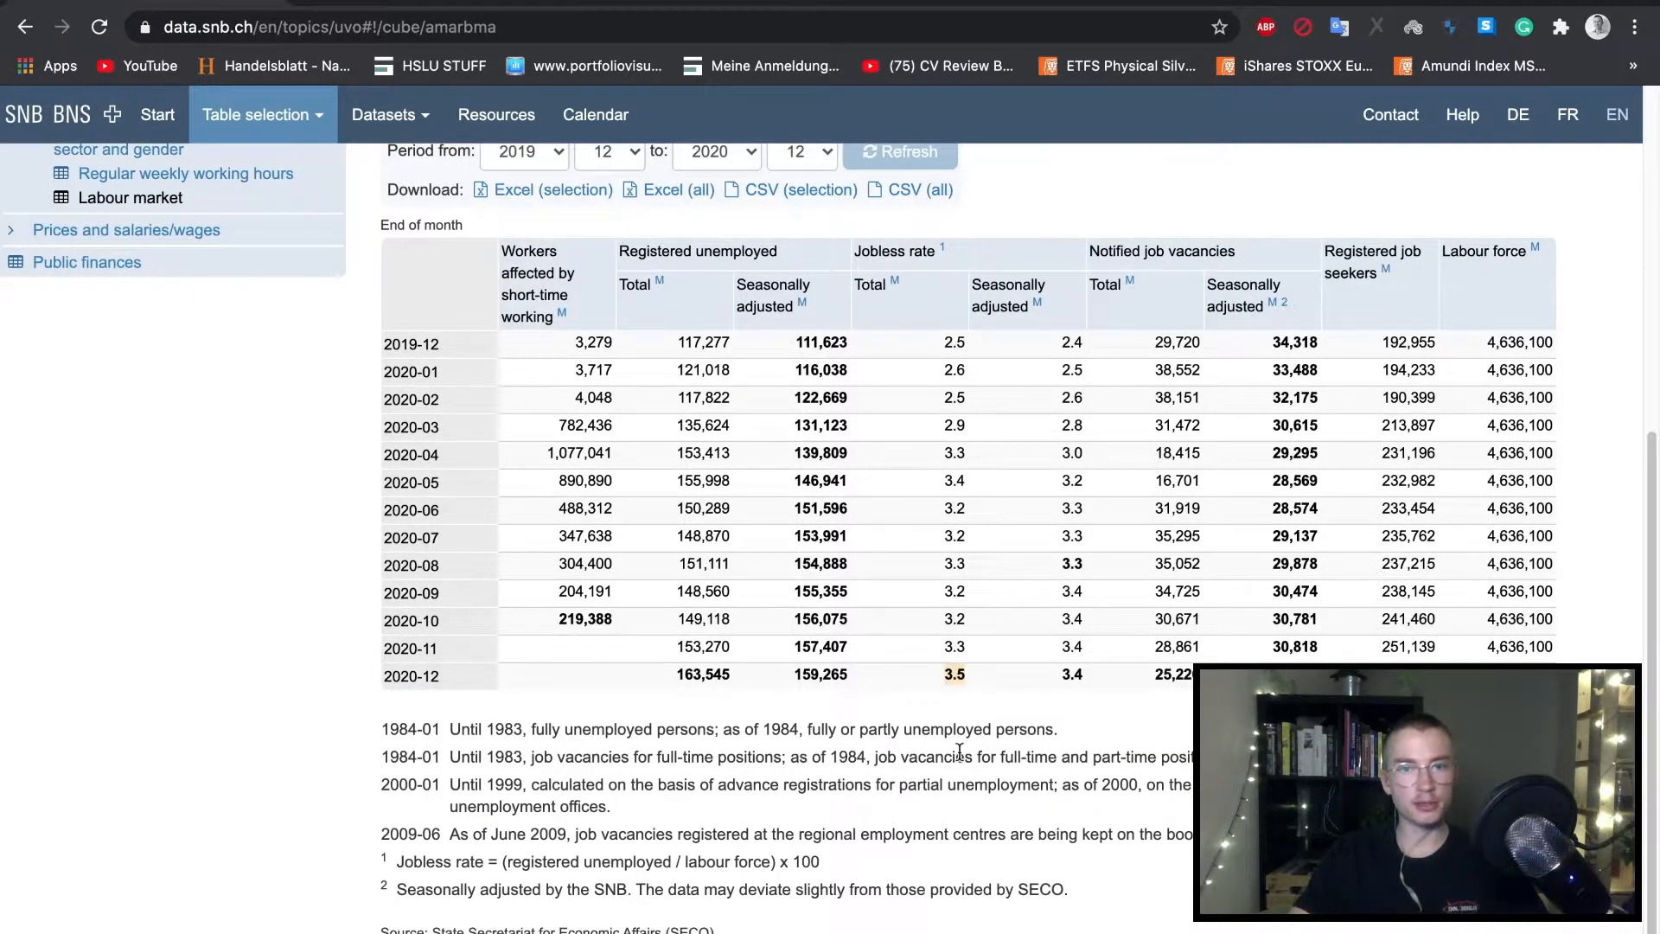
pyautogui.click(1461, 114)
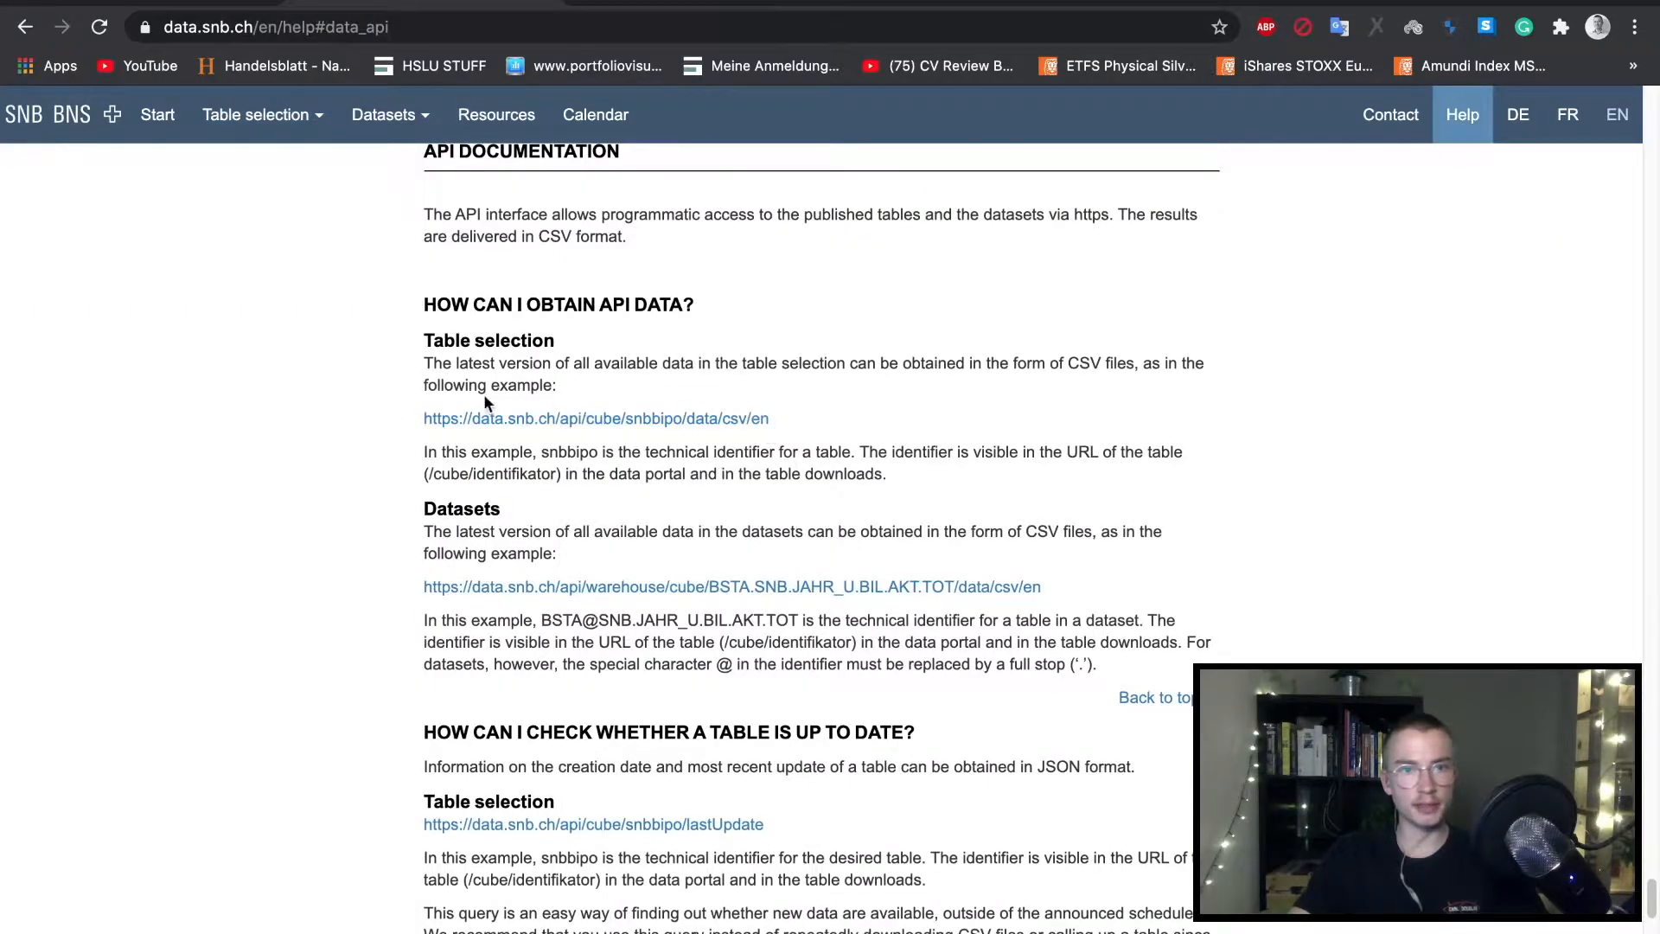
pyautogui.moveTo(773, 415)
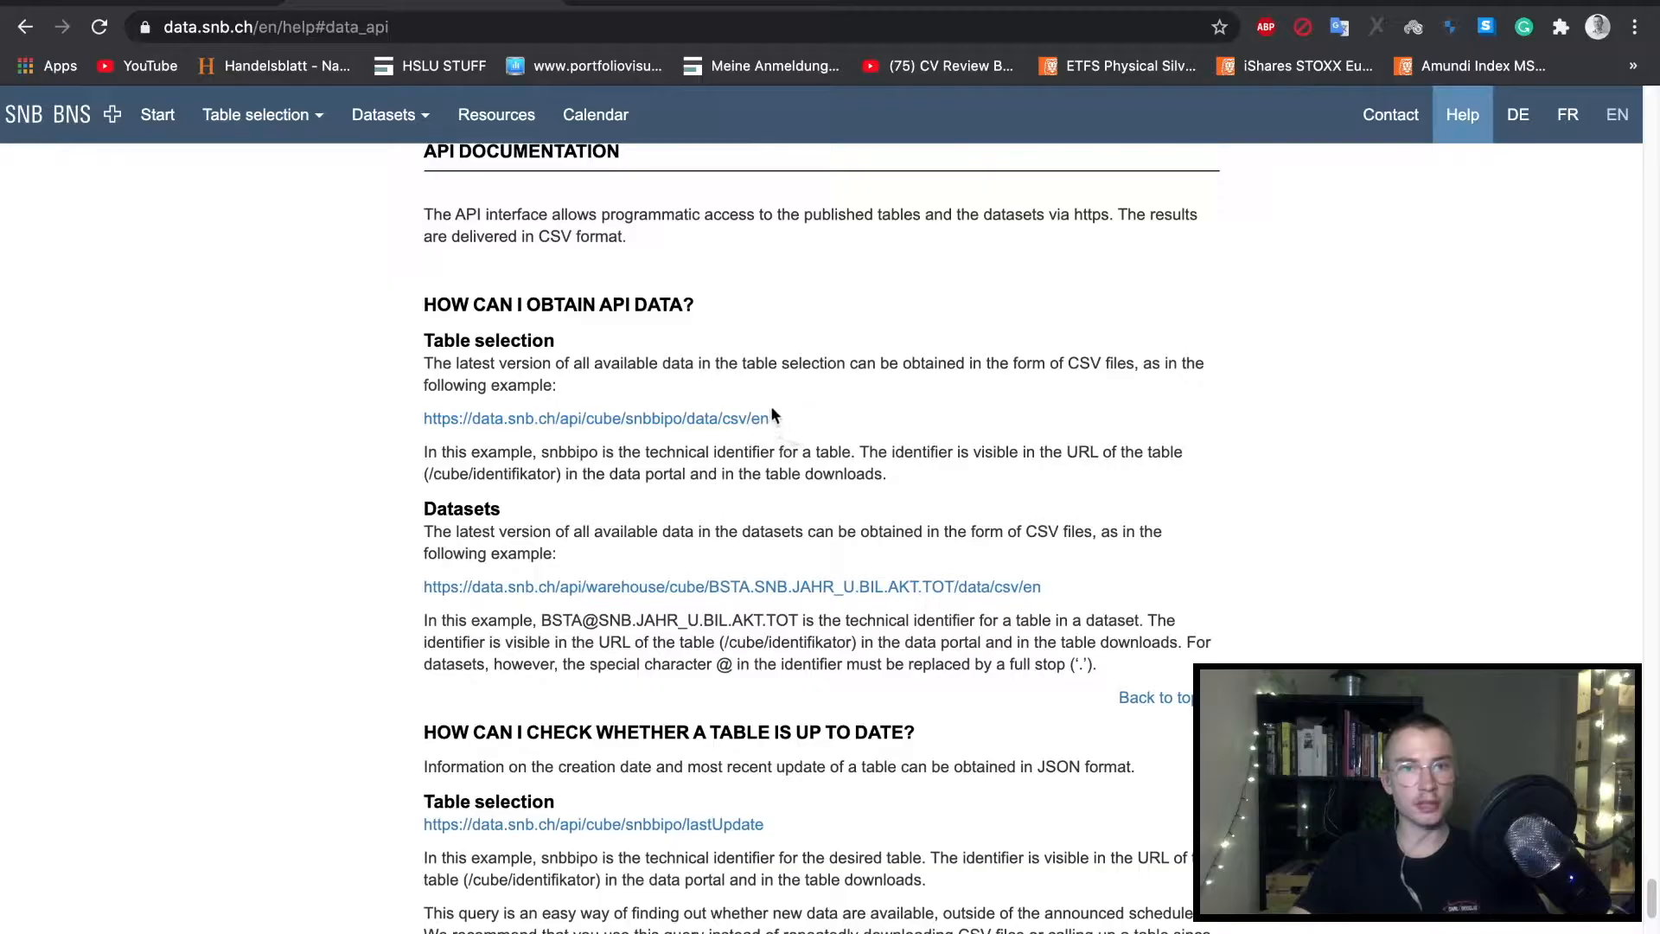
pyautogui.moveTo(554, 437)
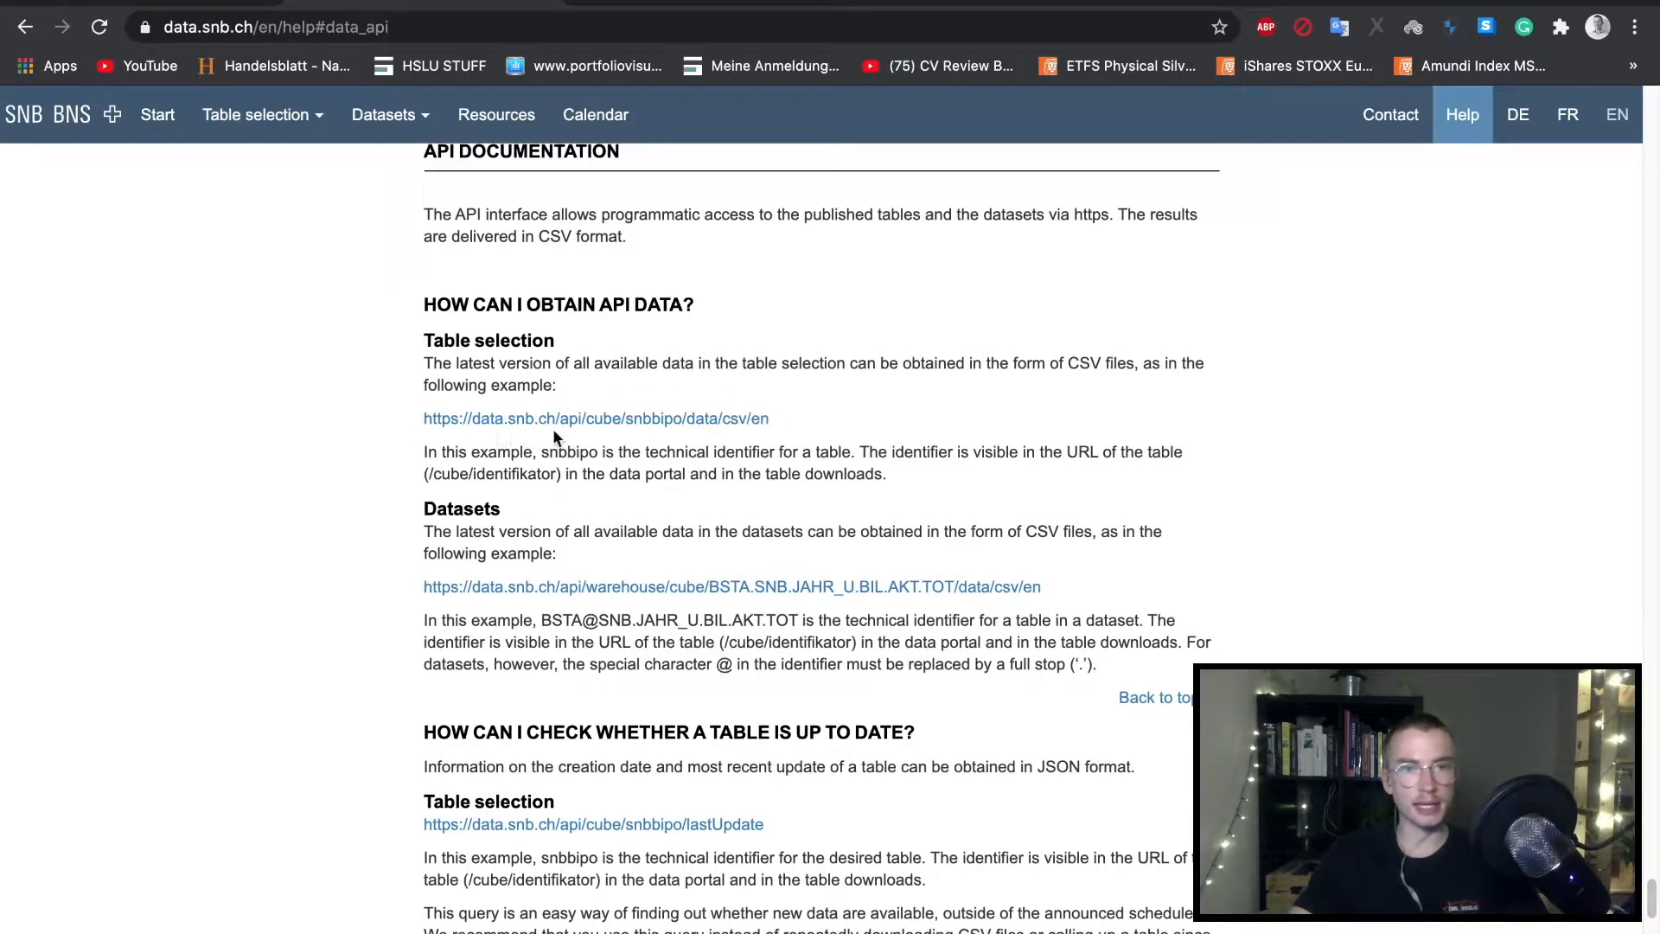
pyautogui.moveTo(655, 431)
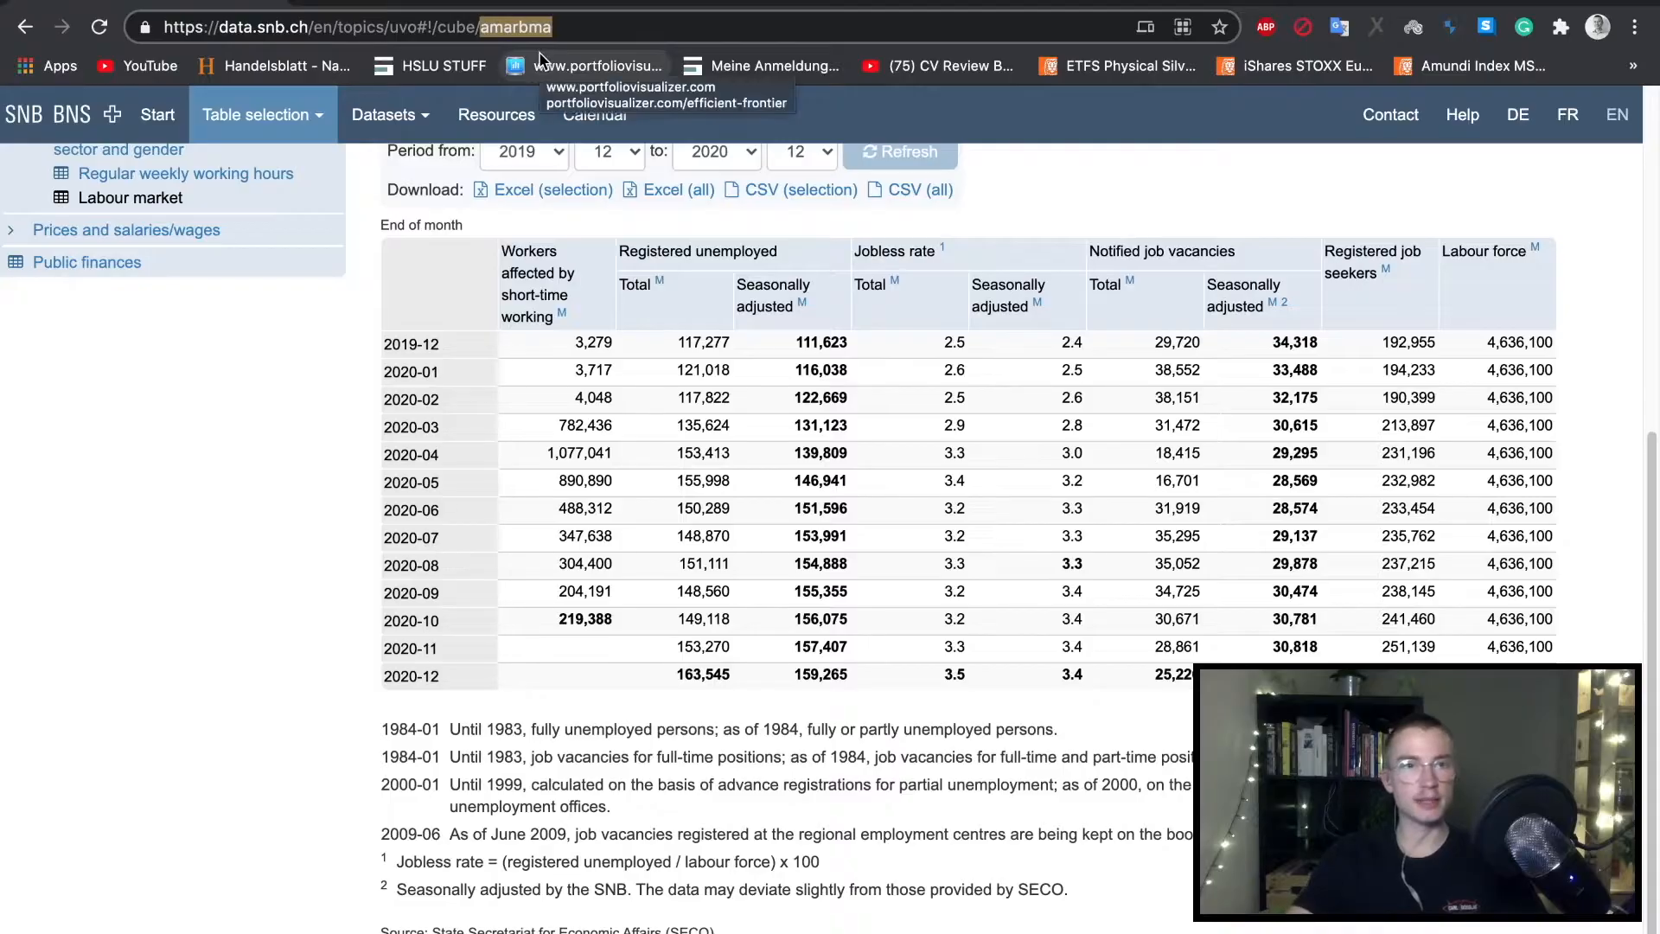
pyautogui.moveTo(603, 27)
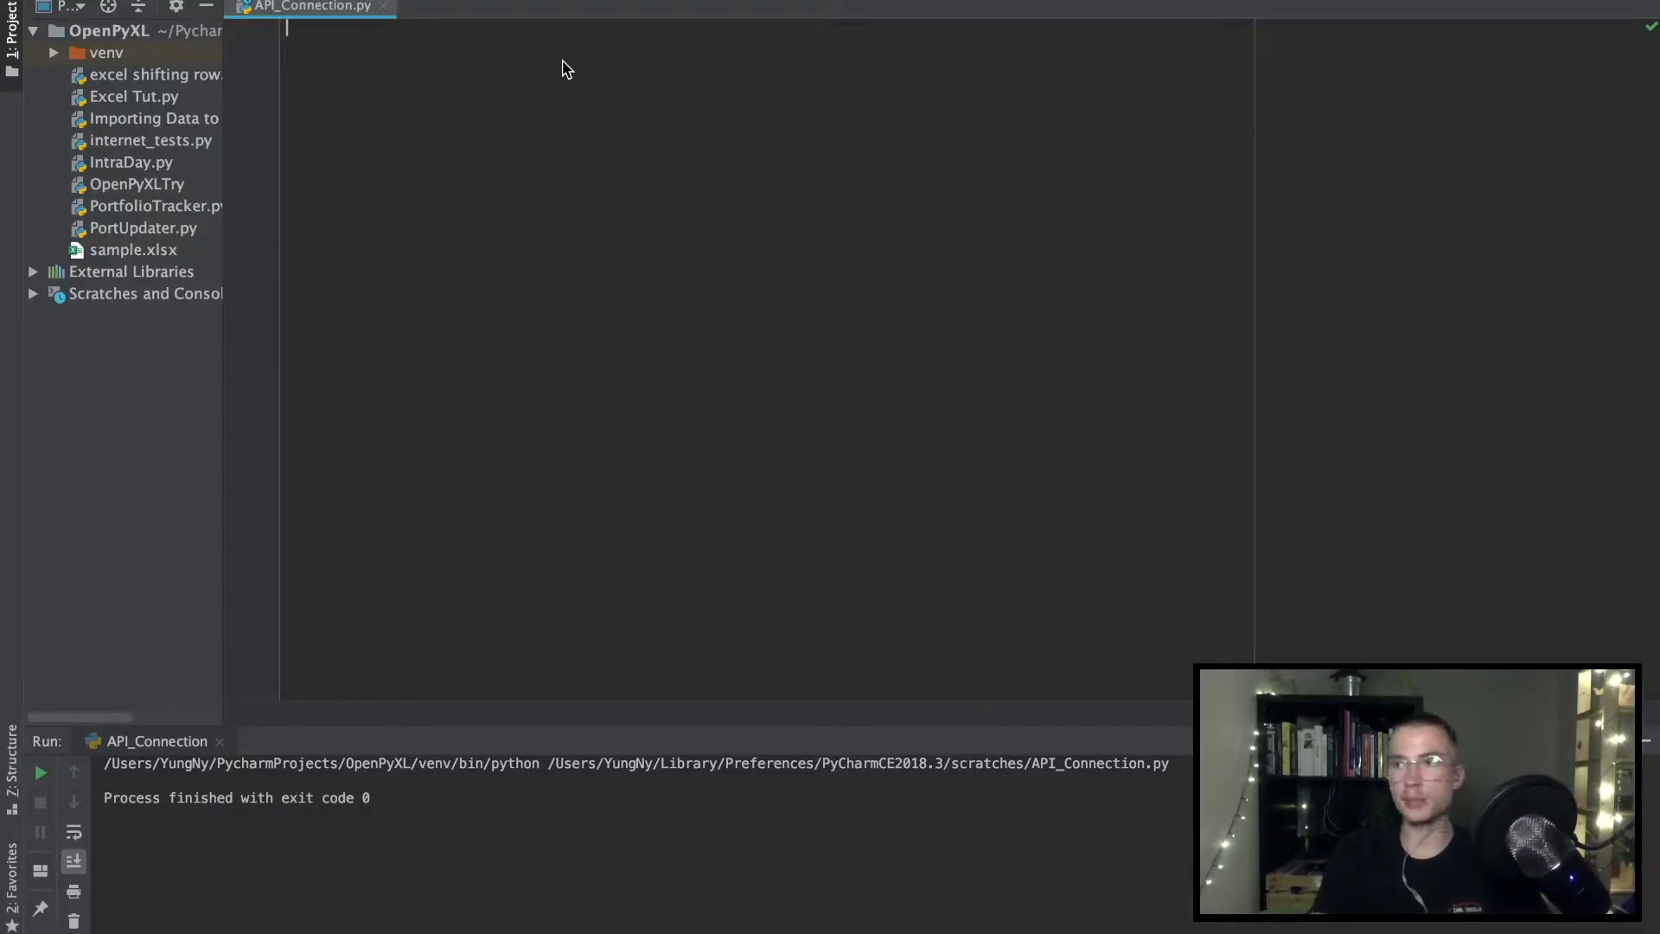
# Step: Write import requests and data = requests.get().text, then copy the SNB example API URL
pyautogui.write('import')
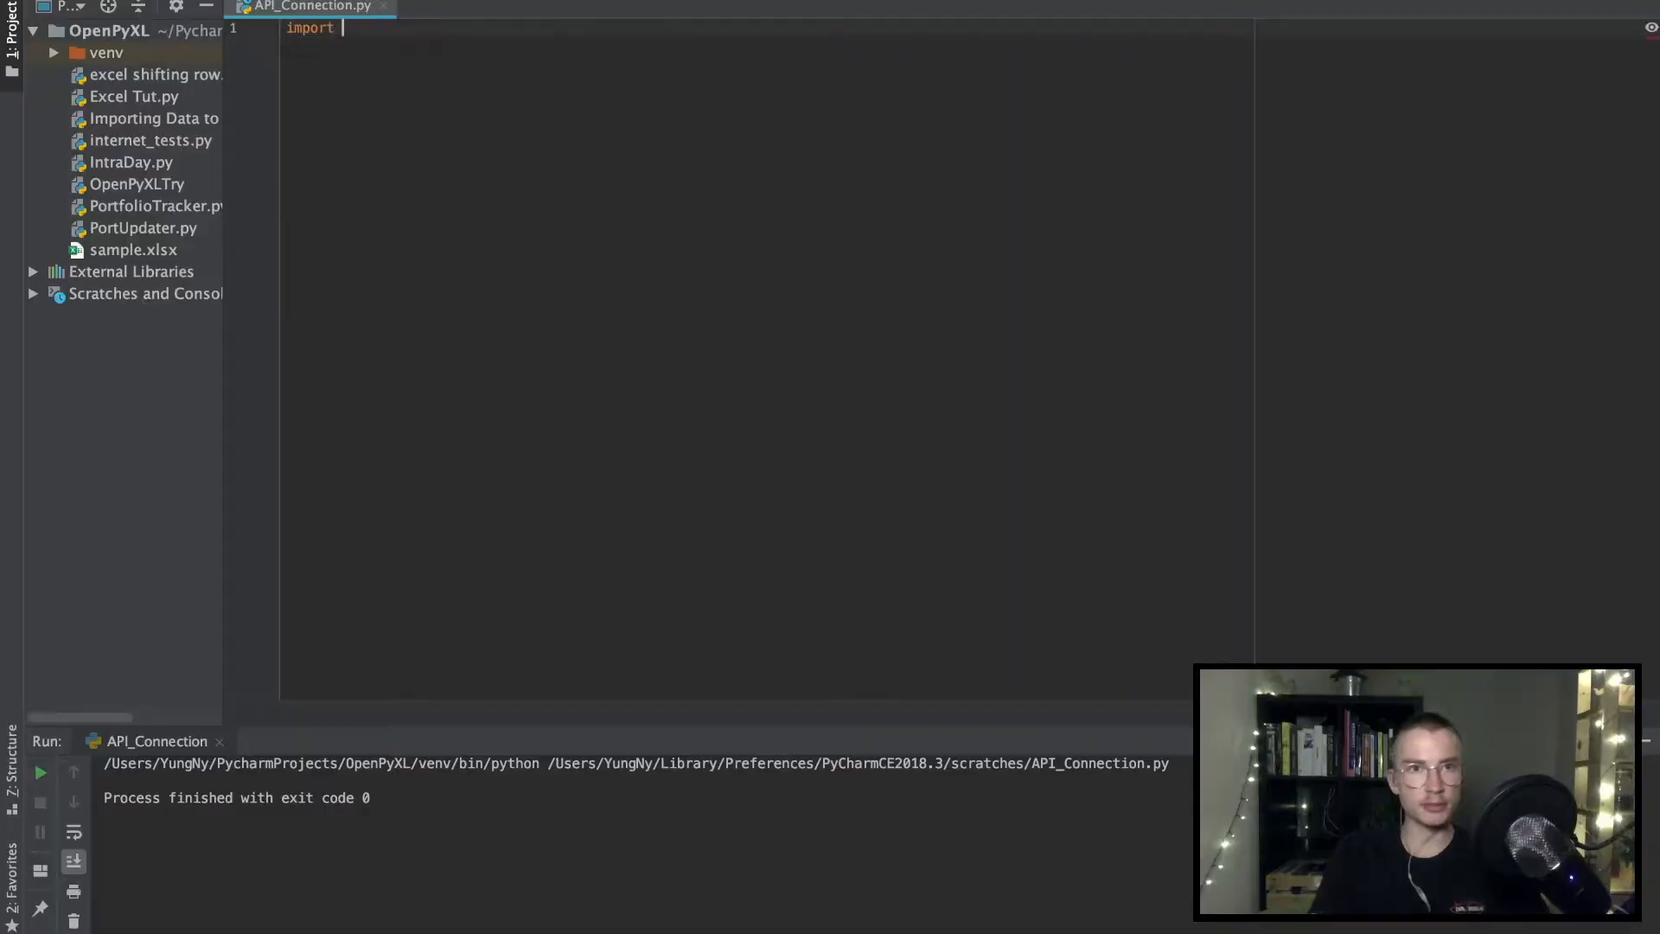
pyautogui.write('requests')
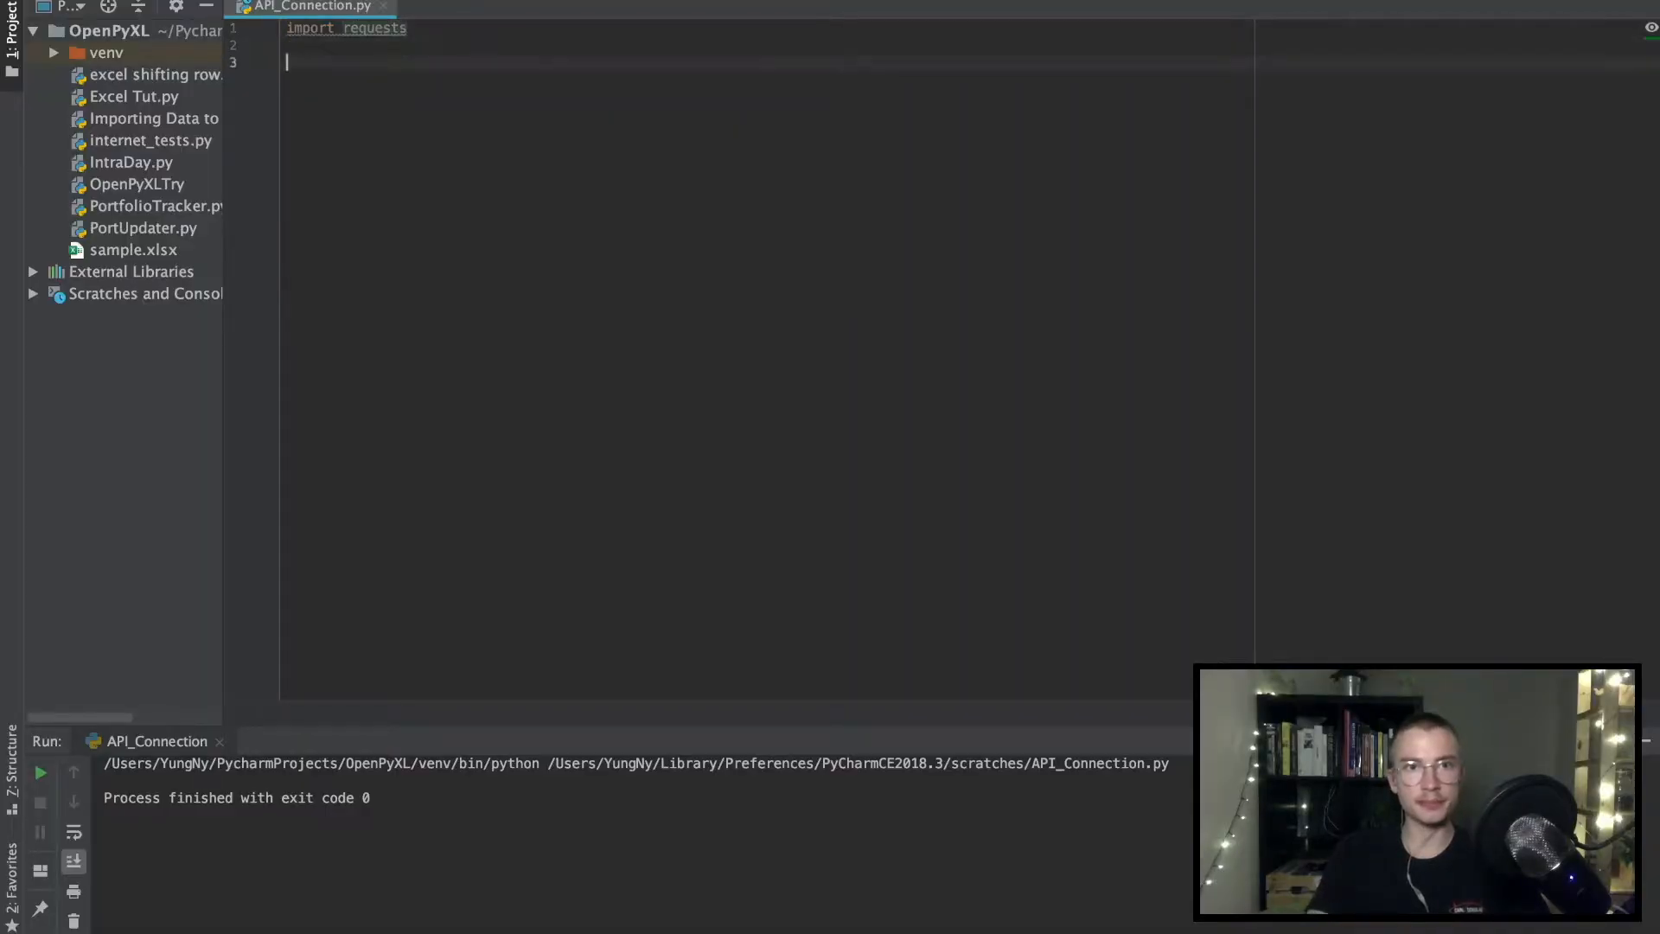
pyautogui.write('data =')
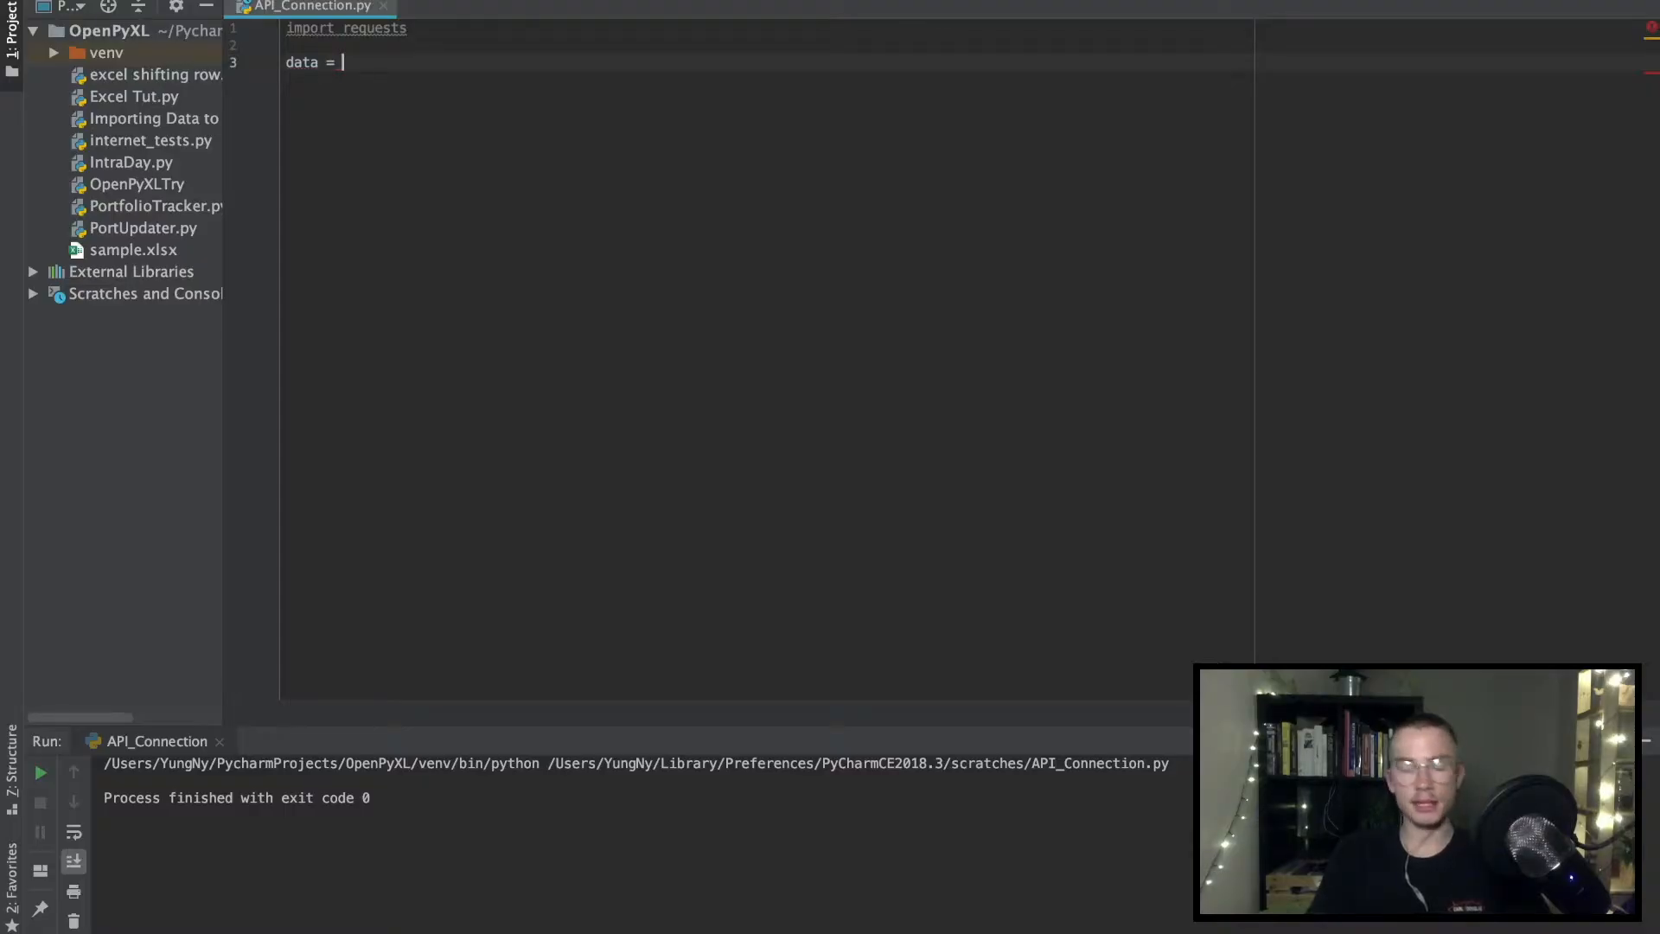
pyautogui.write('re')
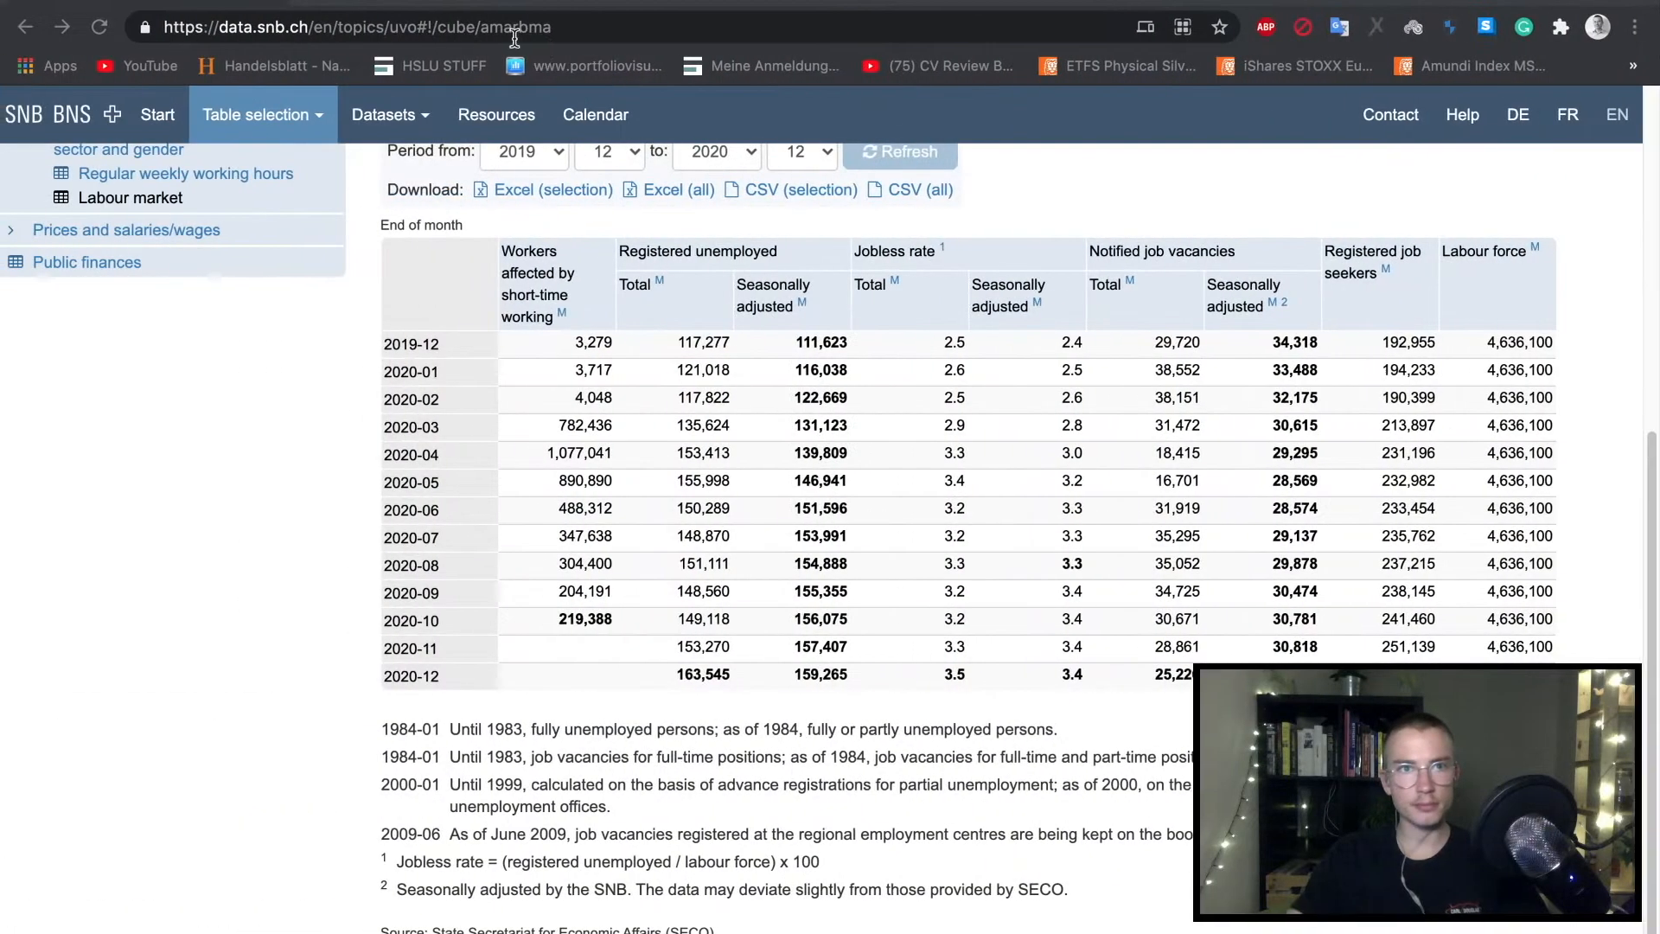
pyautogui.click(1462, 114)
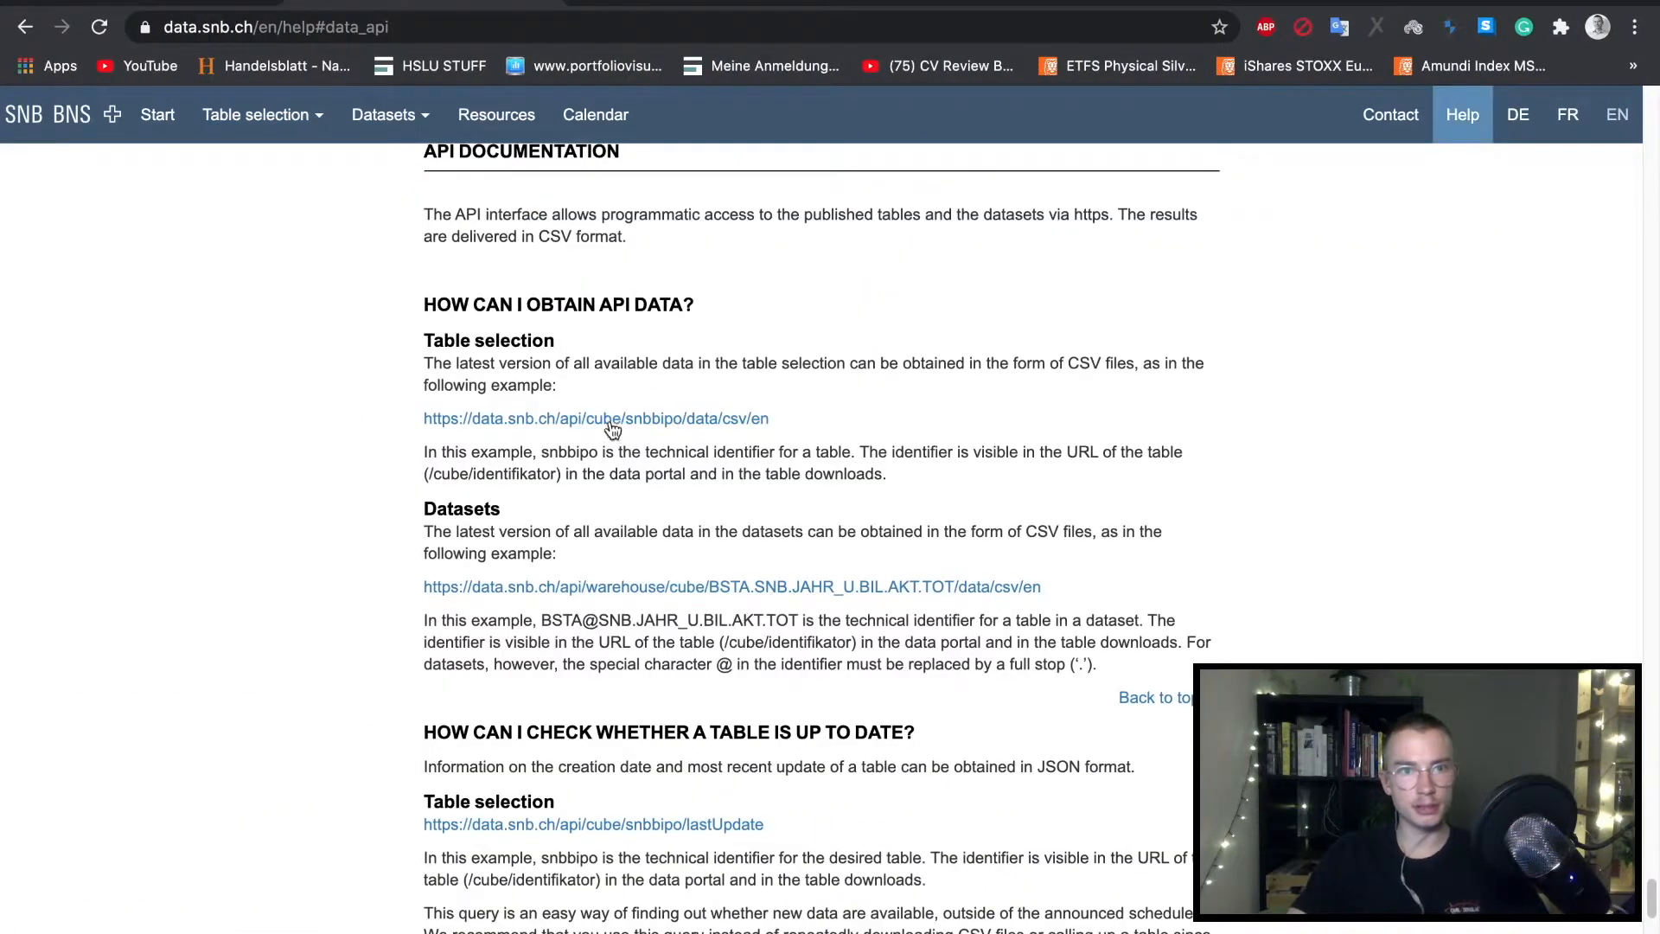
pyautogui.tripleClick(595, 419)
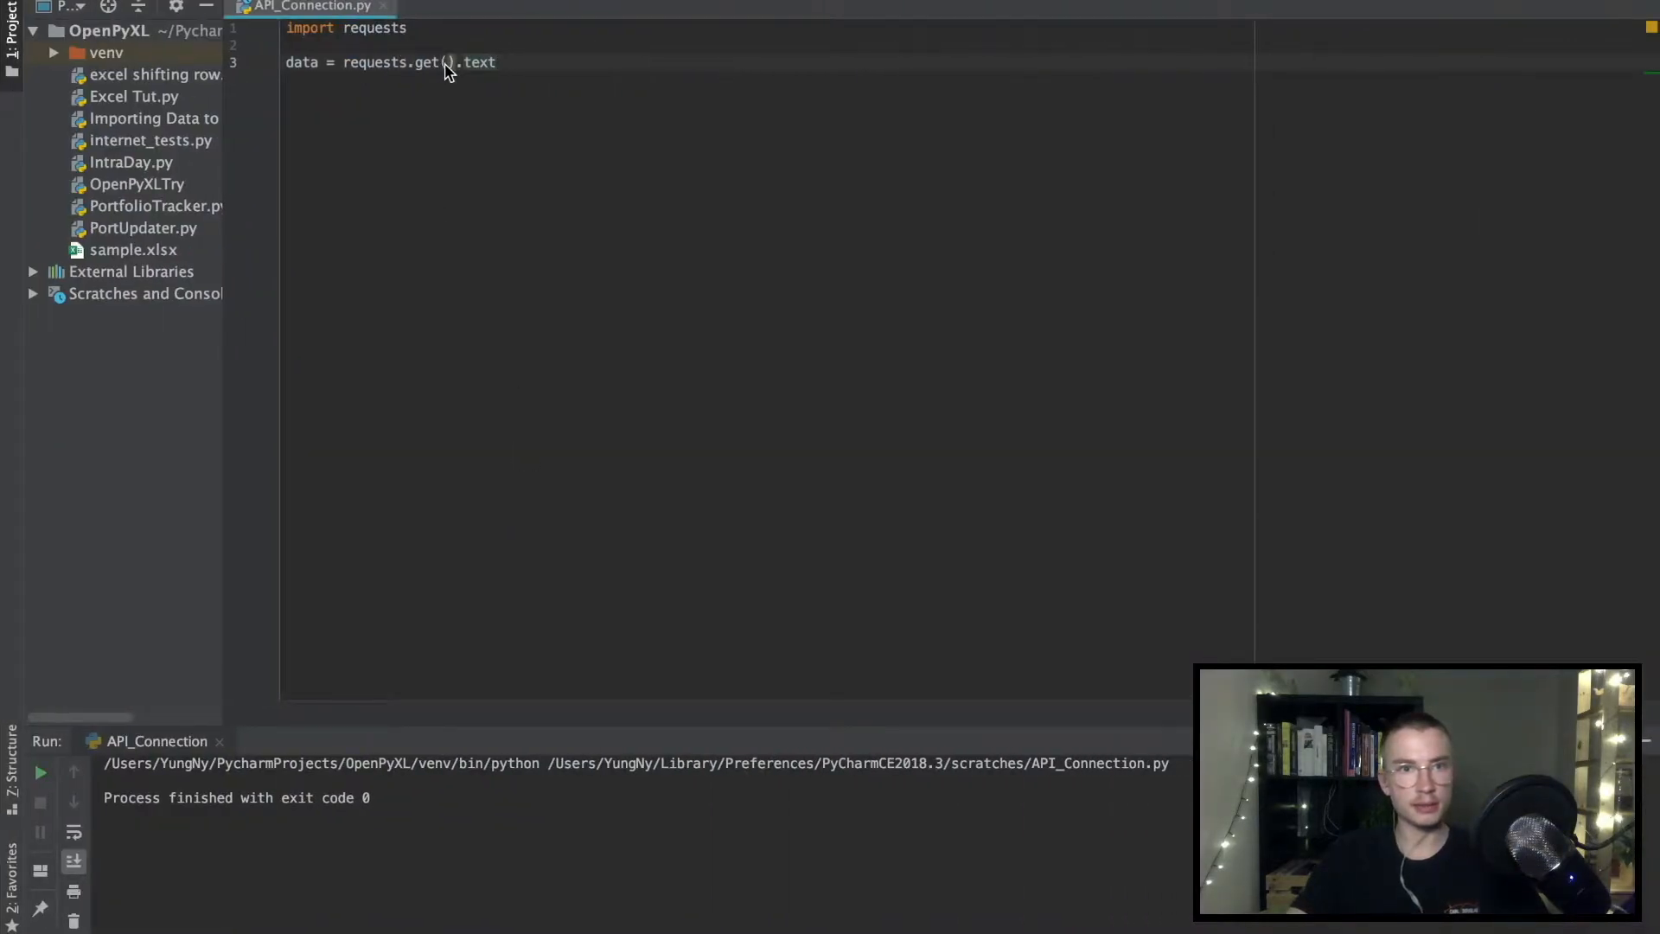
# Step: Paste the quoted API URL into get(), change snbbipo to amarbma, and add print(data)
pyautogui.write("''")
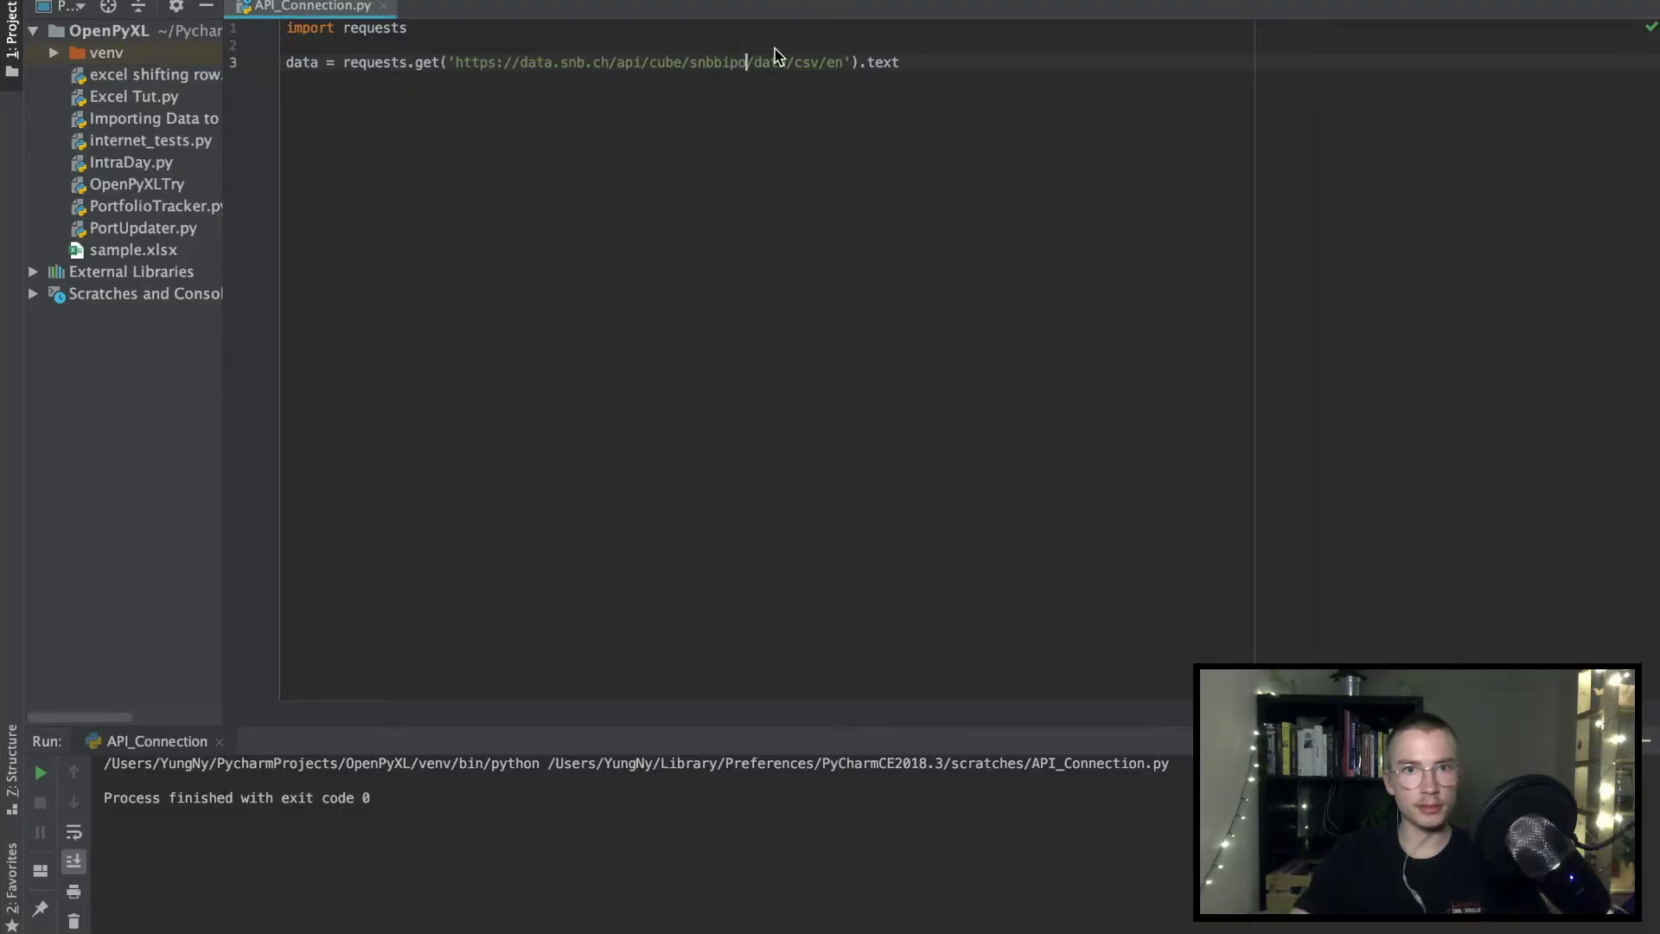
pyautogui.write('amarbma')
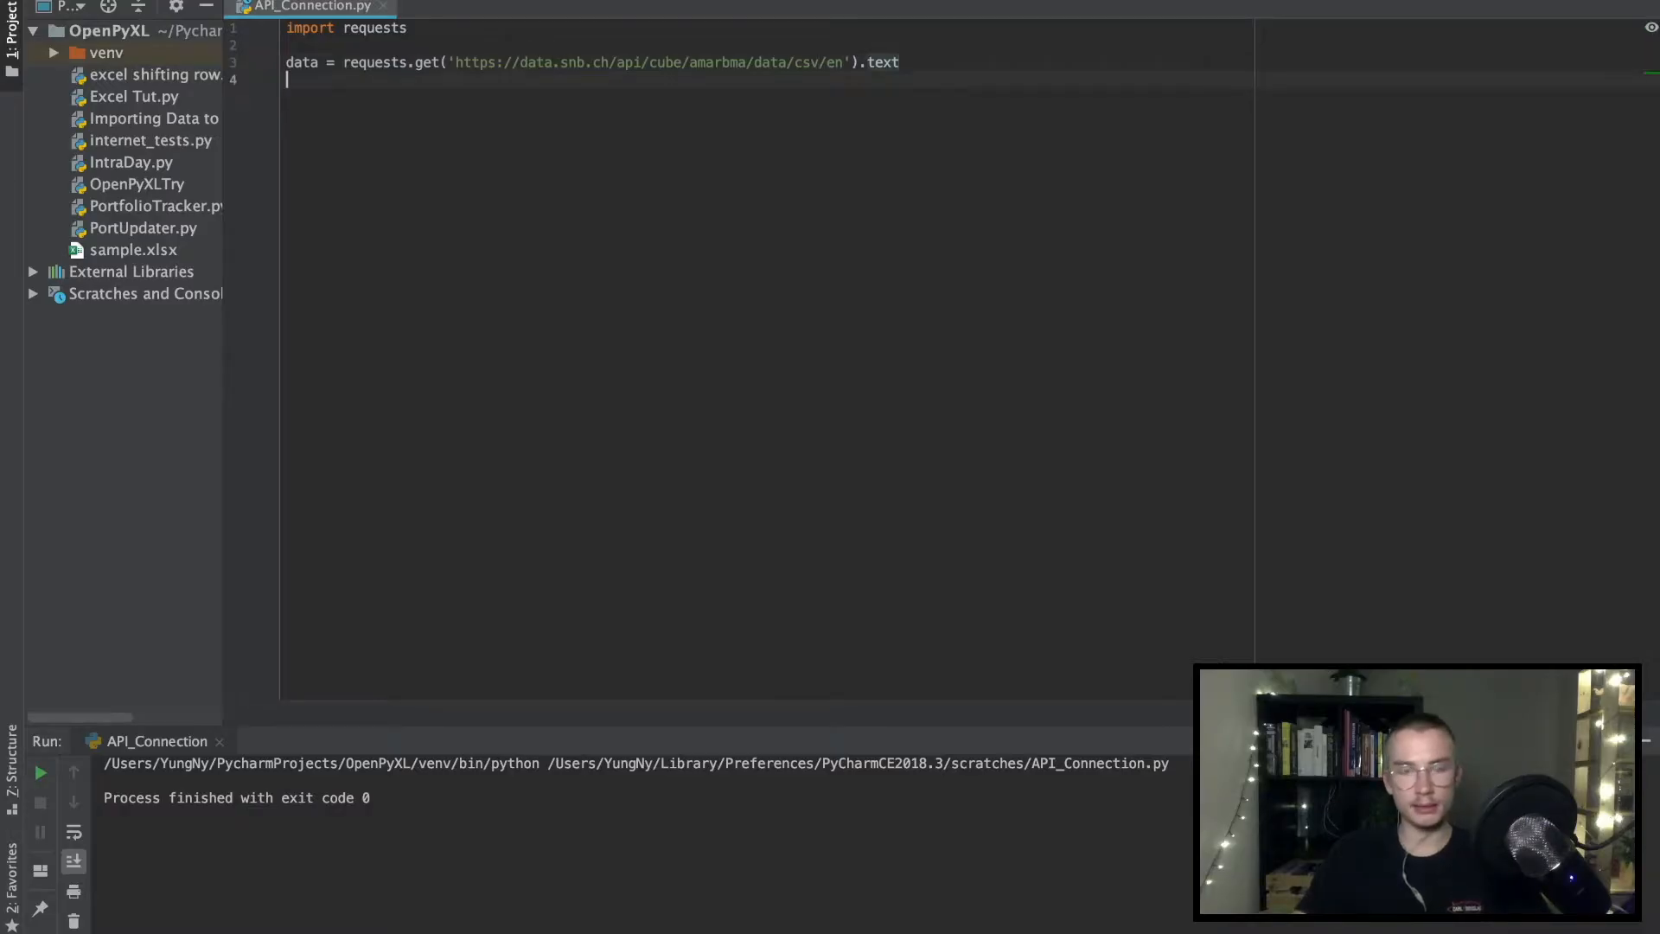
pyautogui.write('pritn')
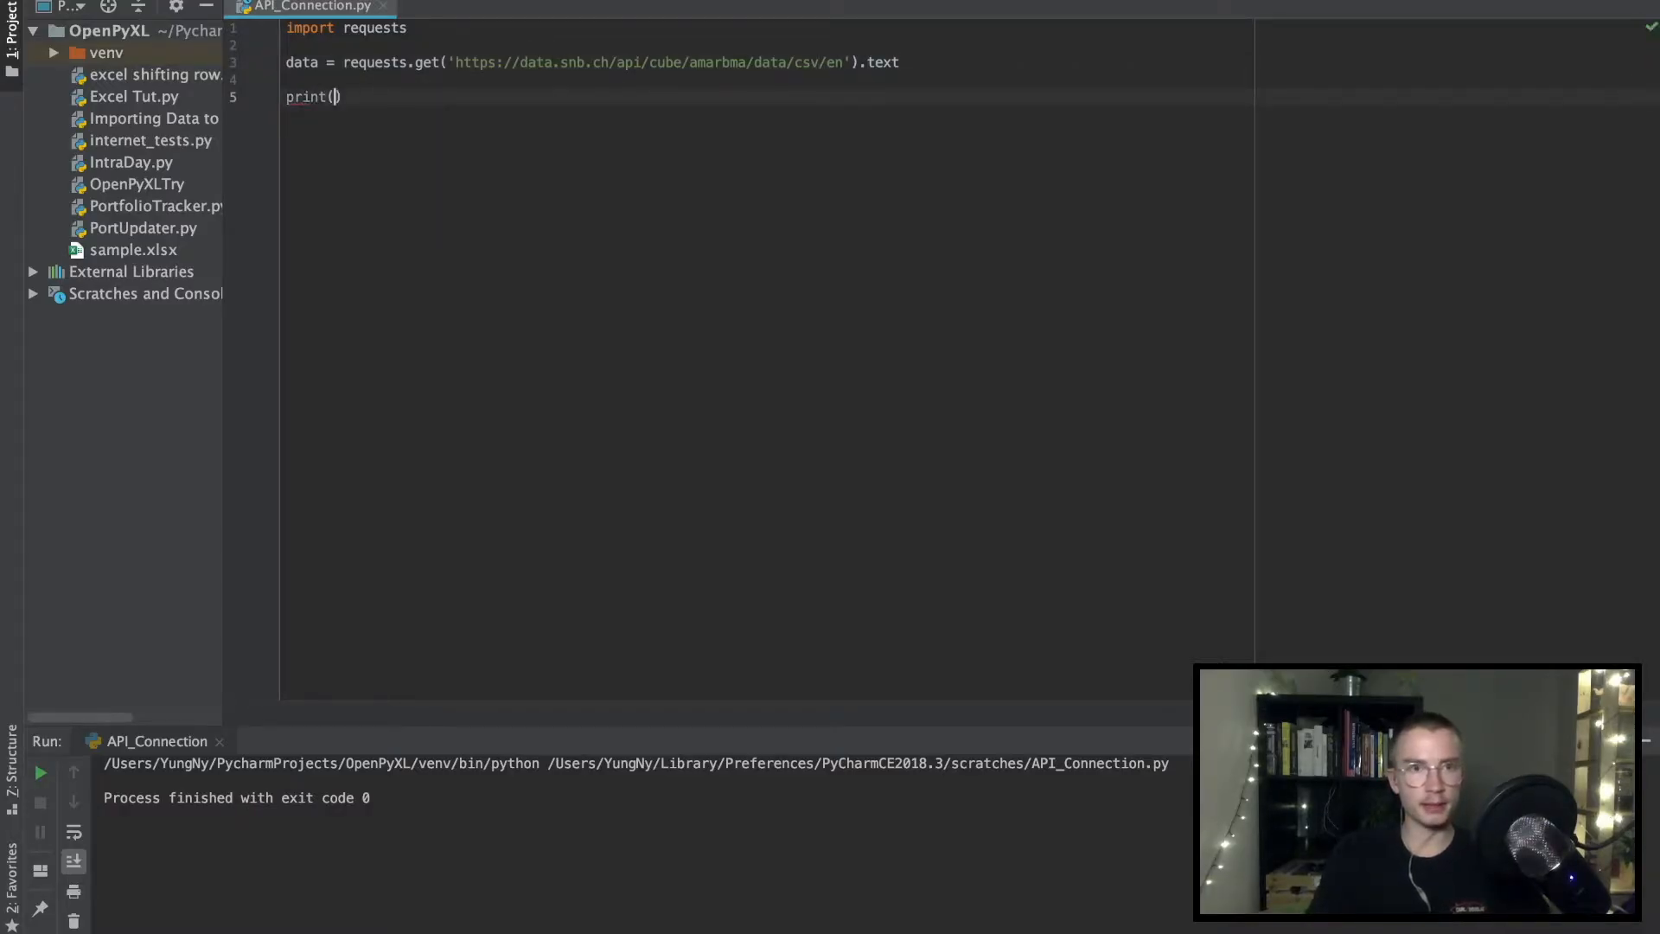
pyautogui.write('data')
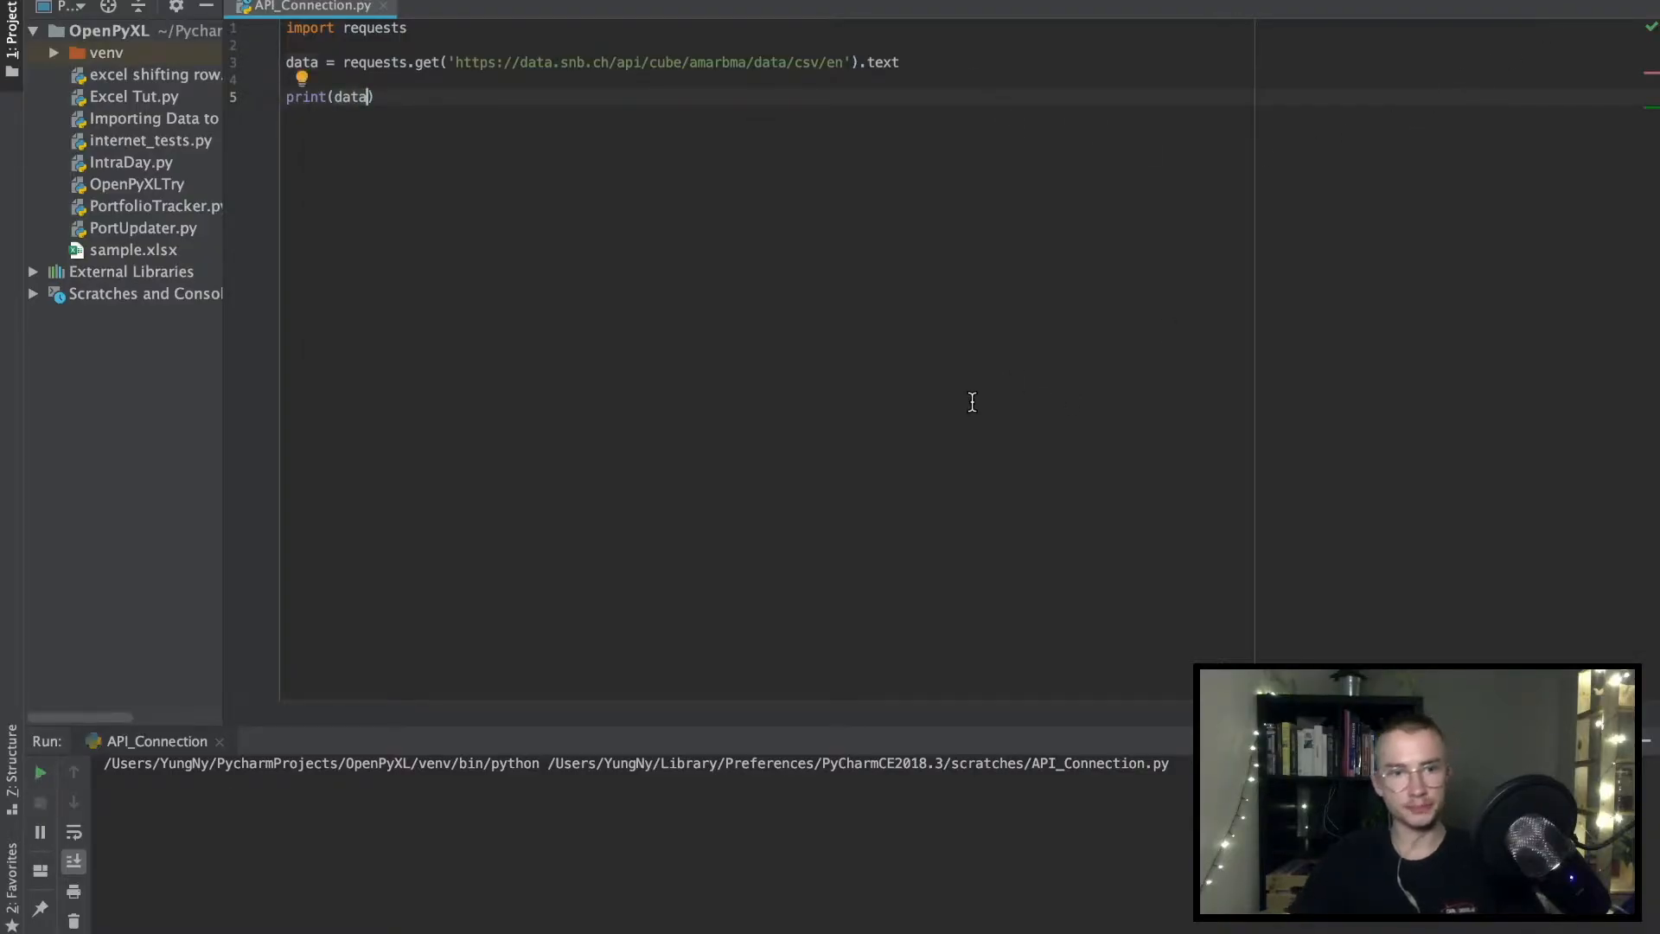
# Step: Run the script and scroll through the printed amarbma CSV rows in the Run panel
pyautogui.click(39, 771)
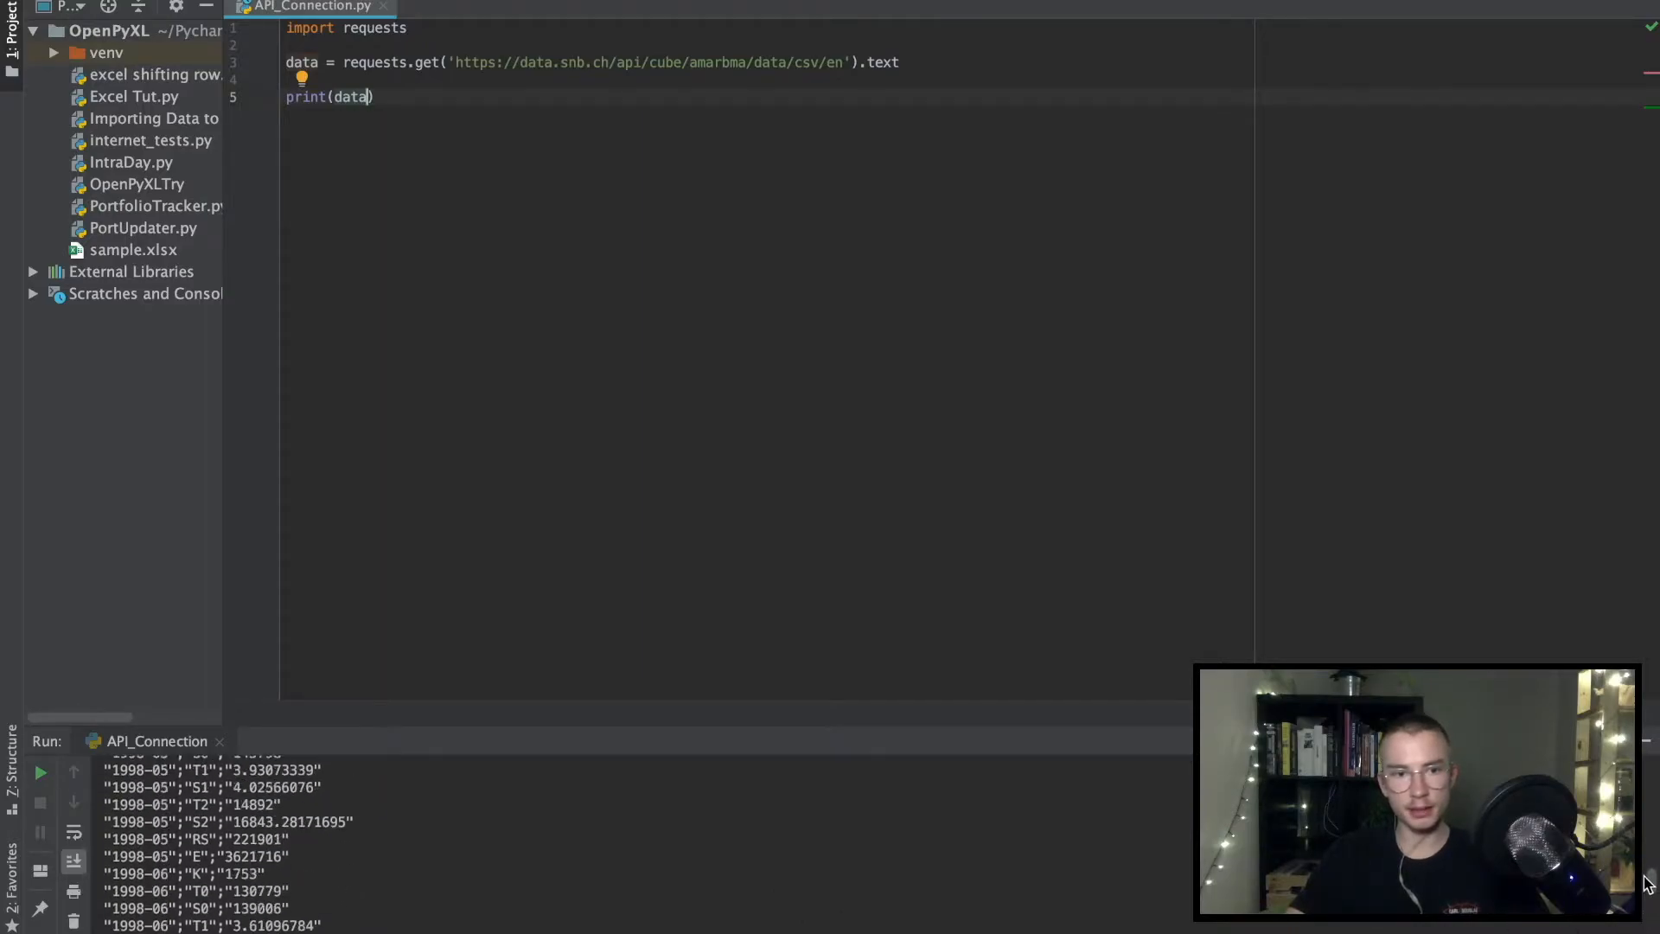
pyautogui.scroll(3)
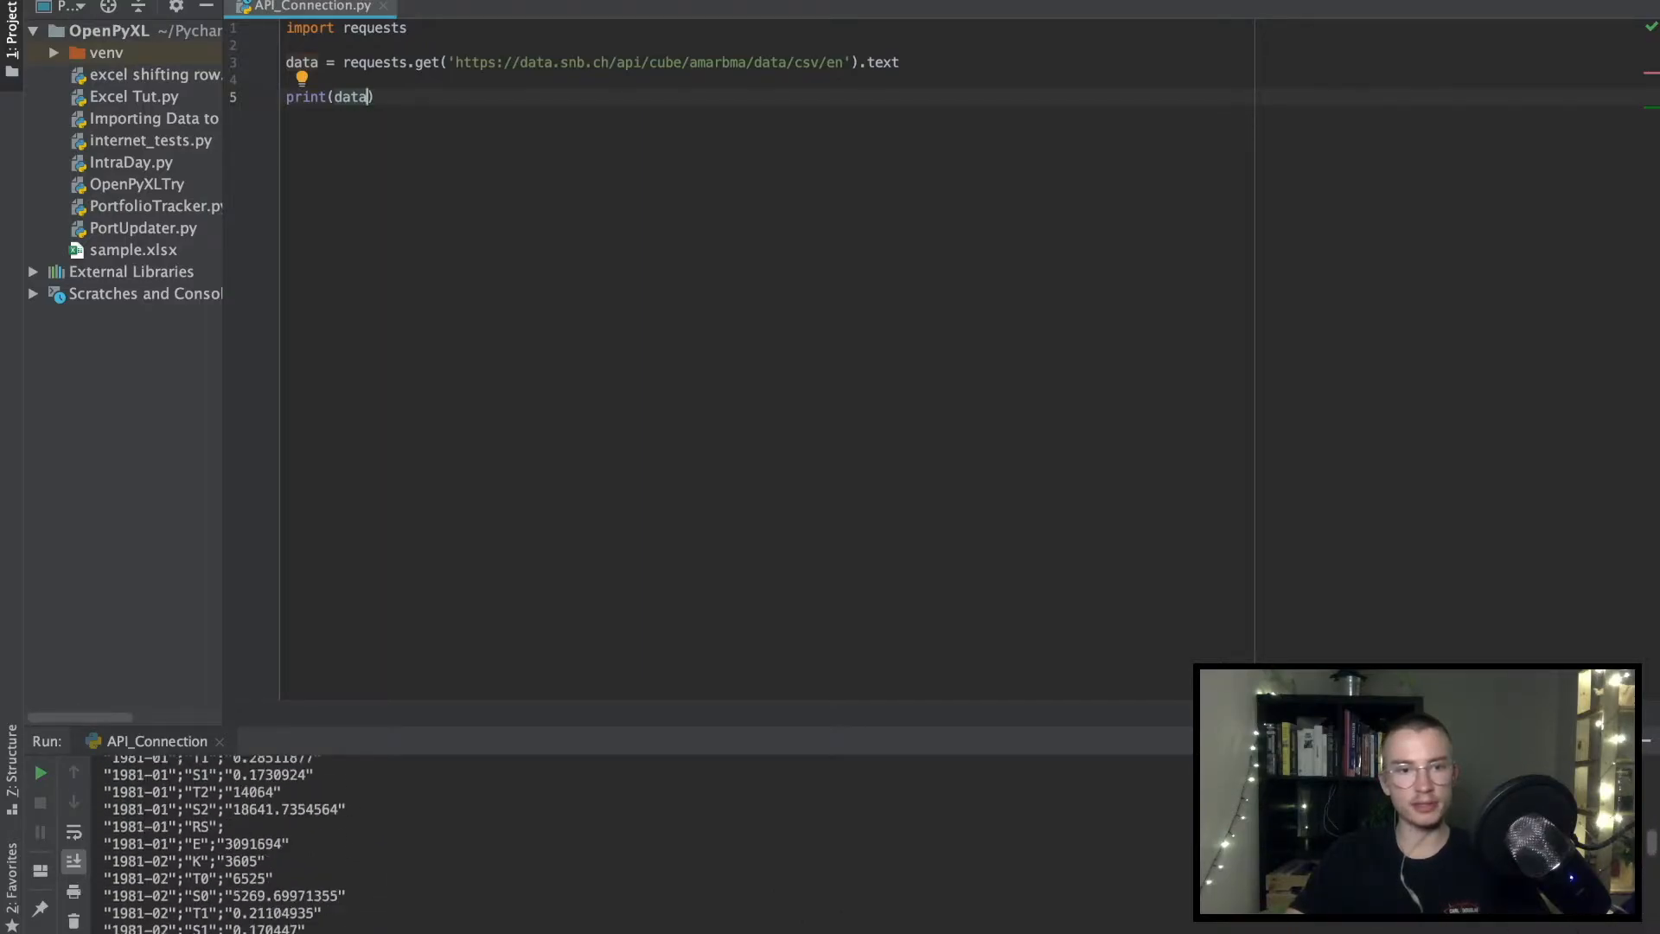
pyautogui.scroll(-3)
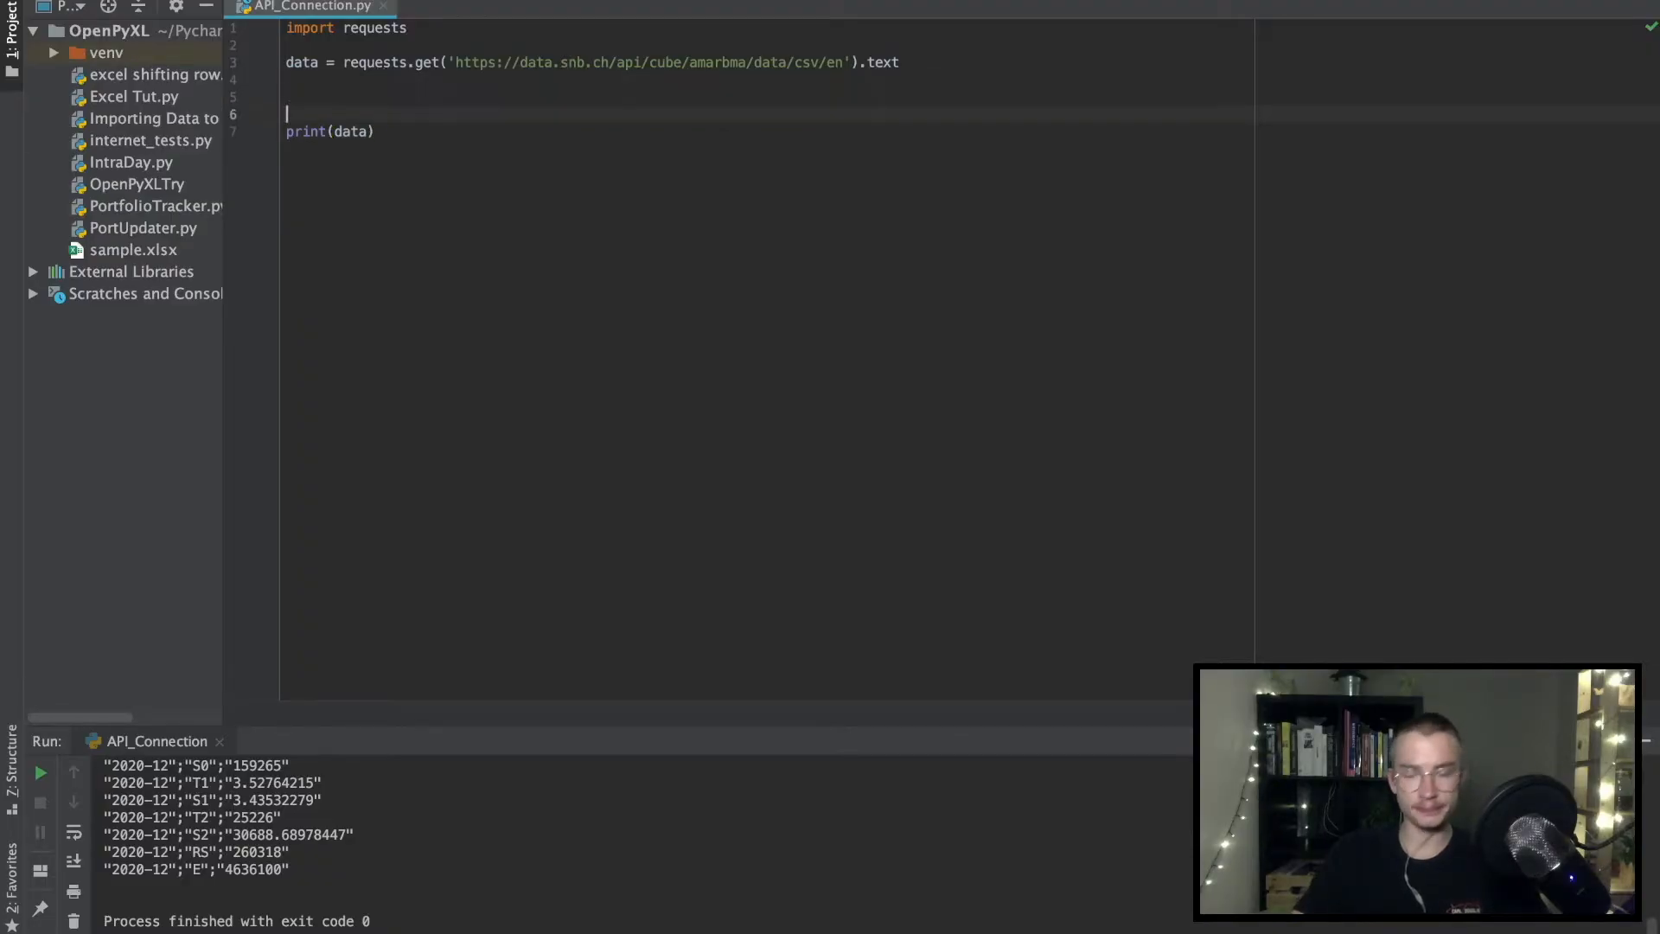
# Step: Assign data_text = str(data).splitlines()[-6] to take the sixth-from-last line
pyautogui.write('data_')
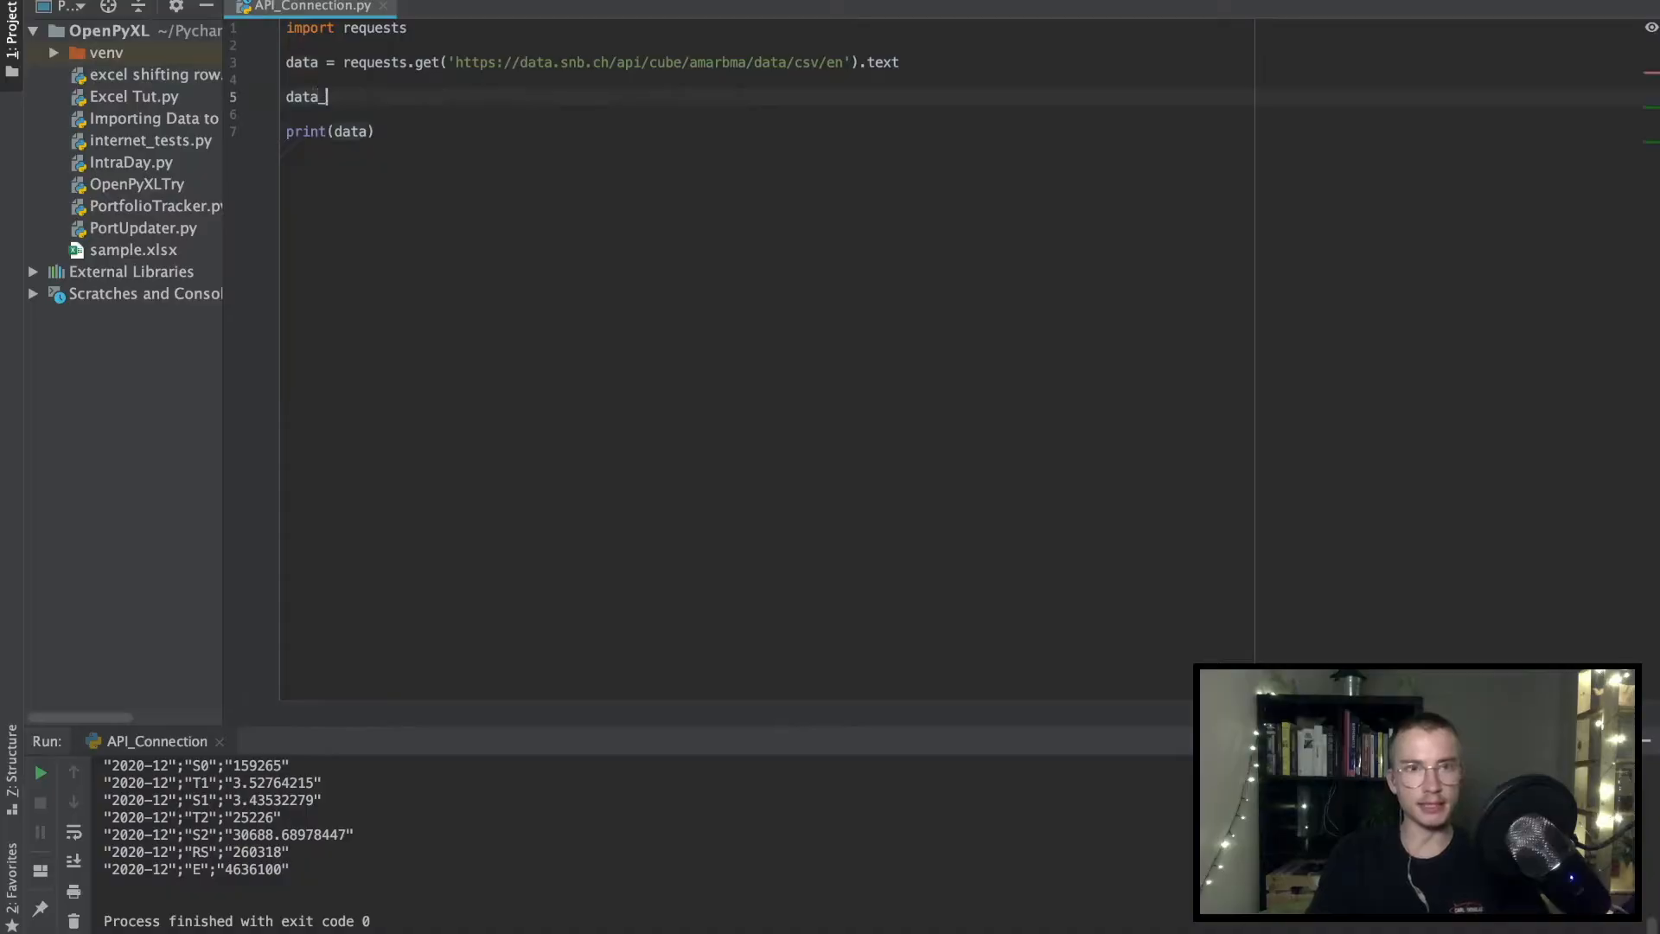
pyautogui.write('text')
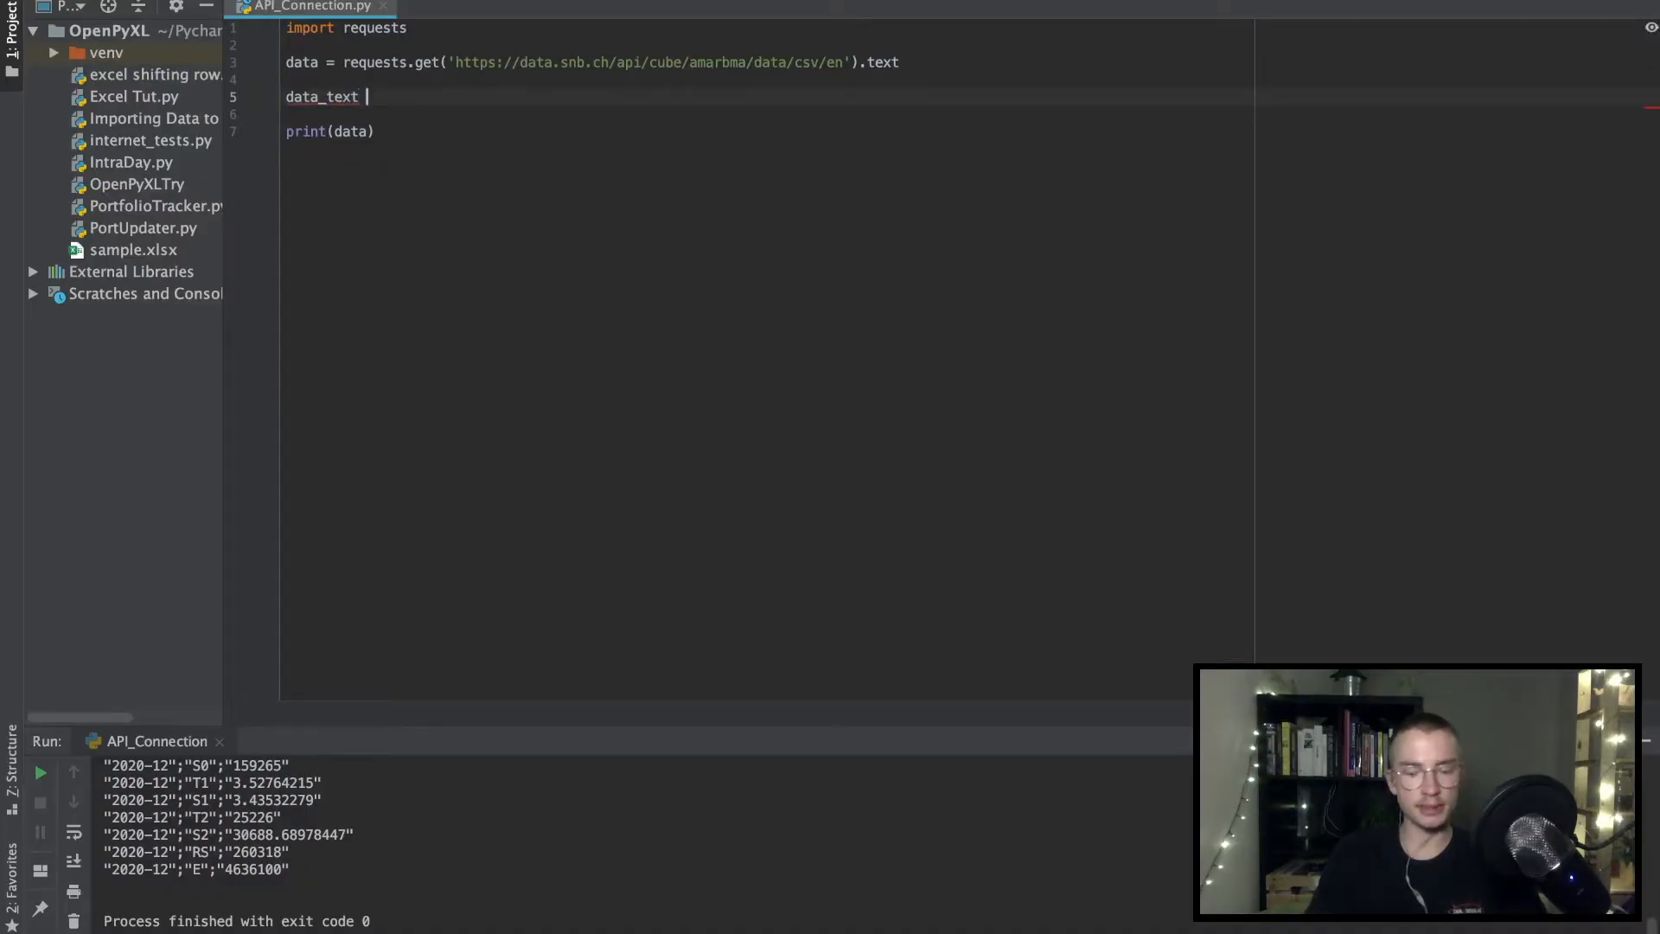
pyautogui.write('=')
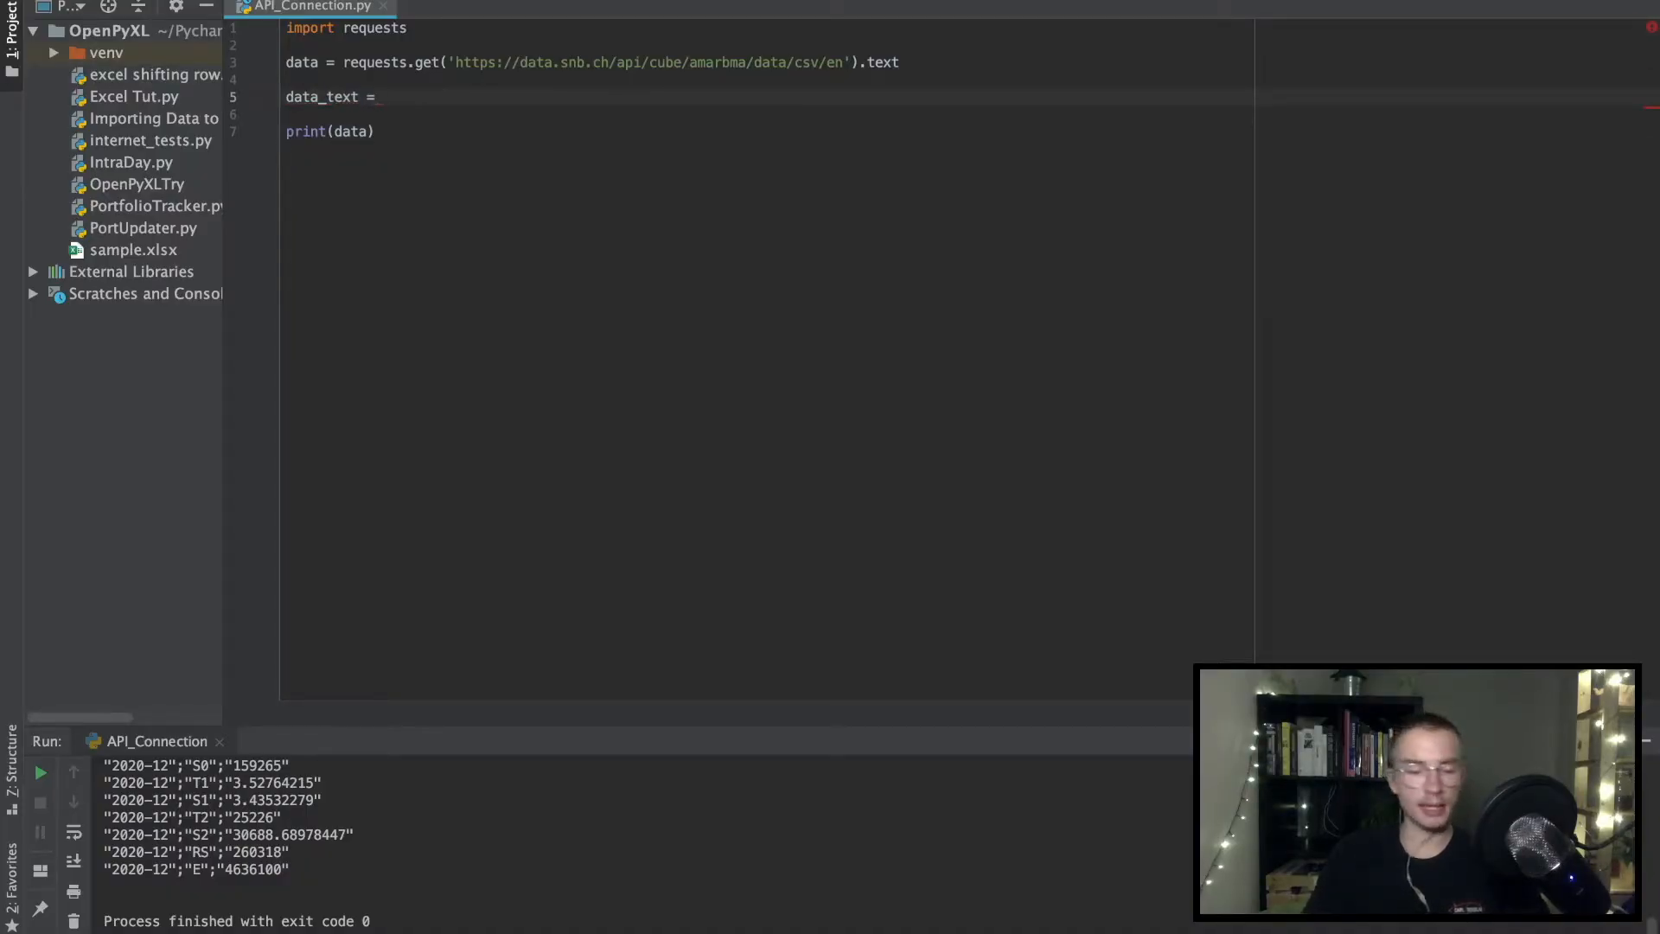
pyautogui.write('str')
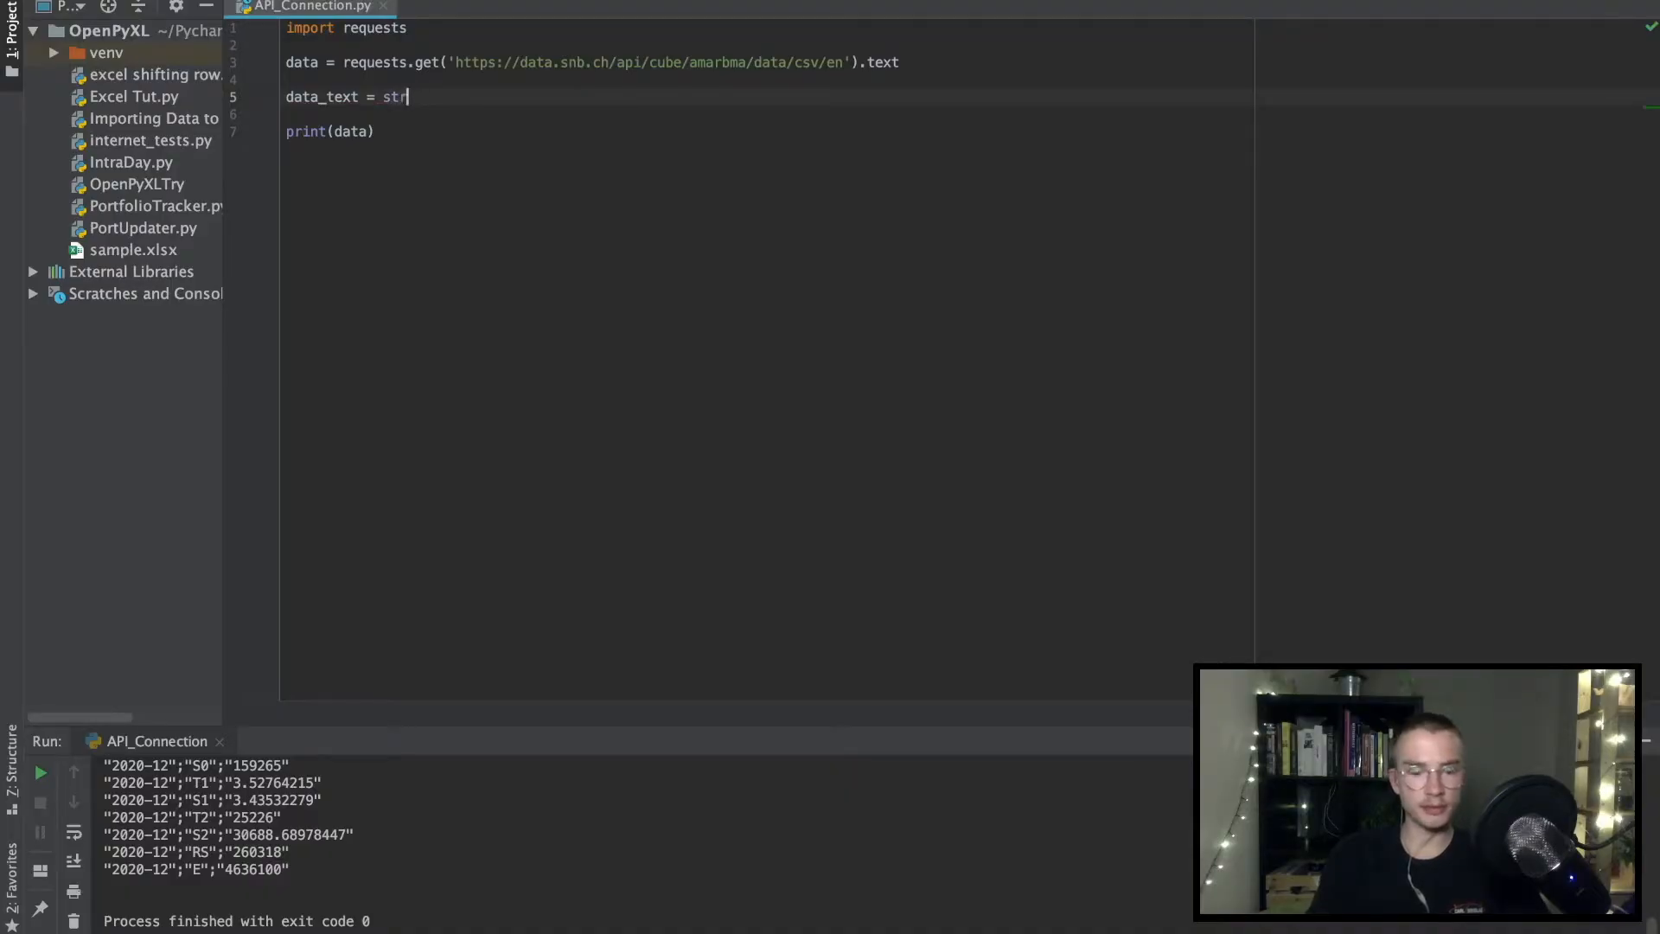
pyautogui.write('(data')
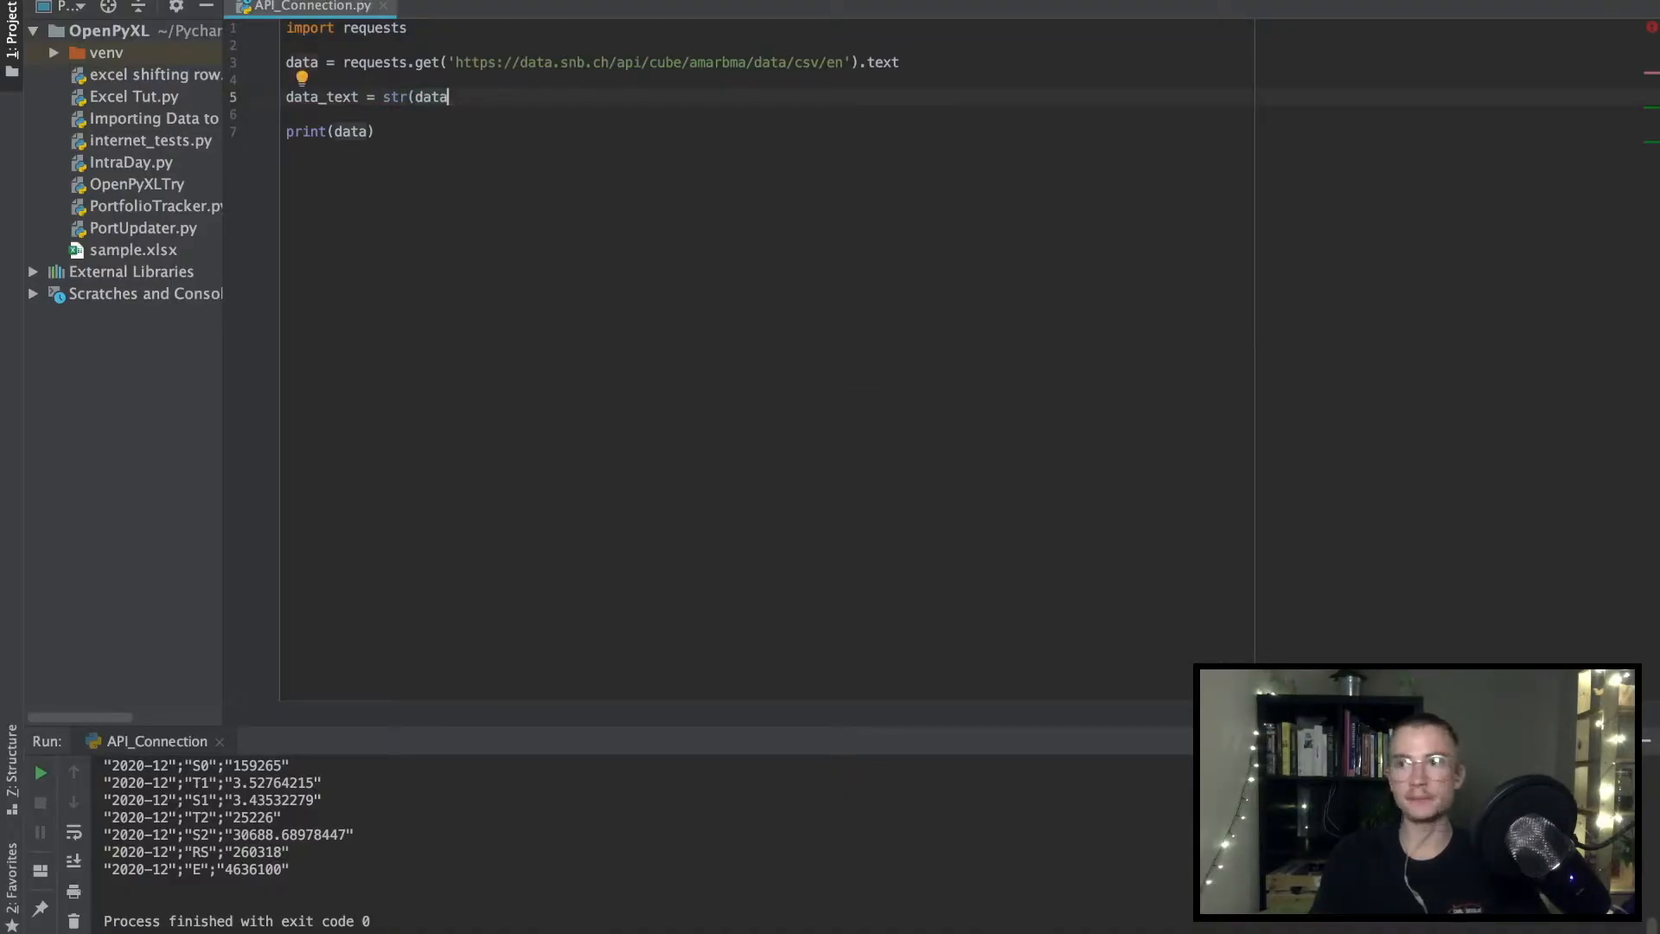
pyautogui.write(')')
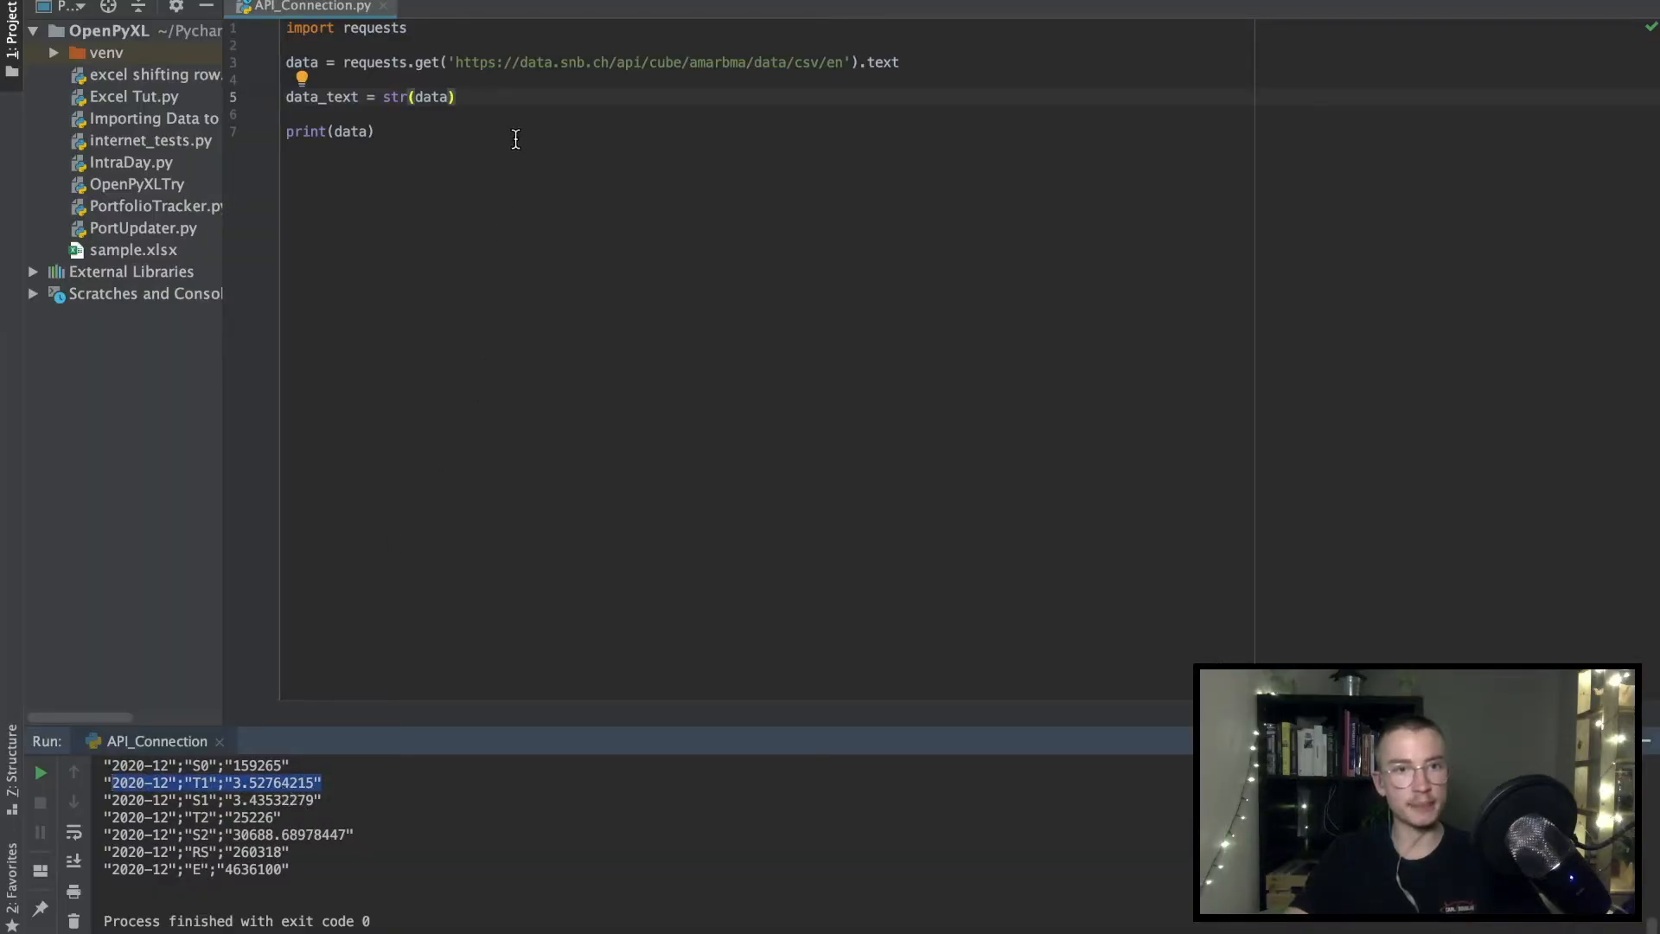
pyautogui.write('.')
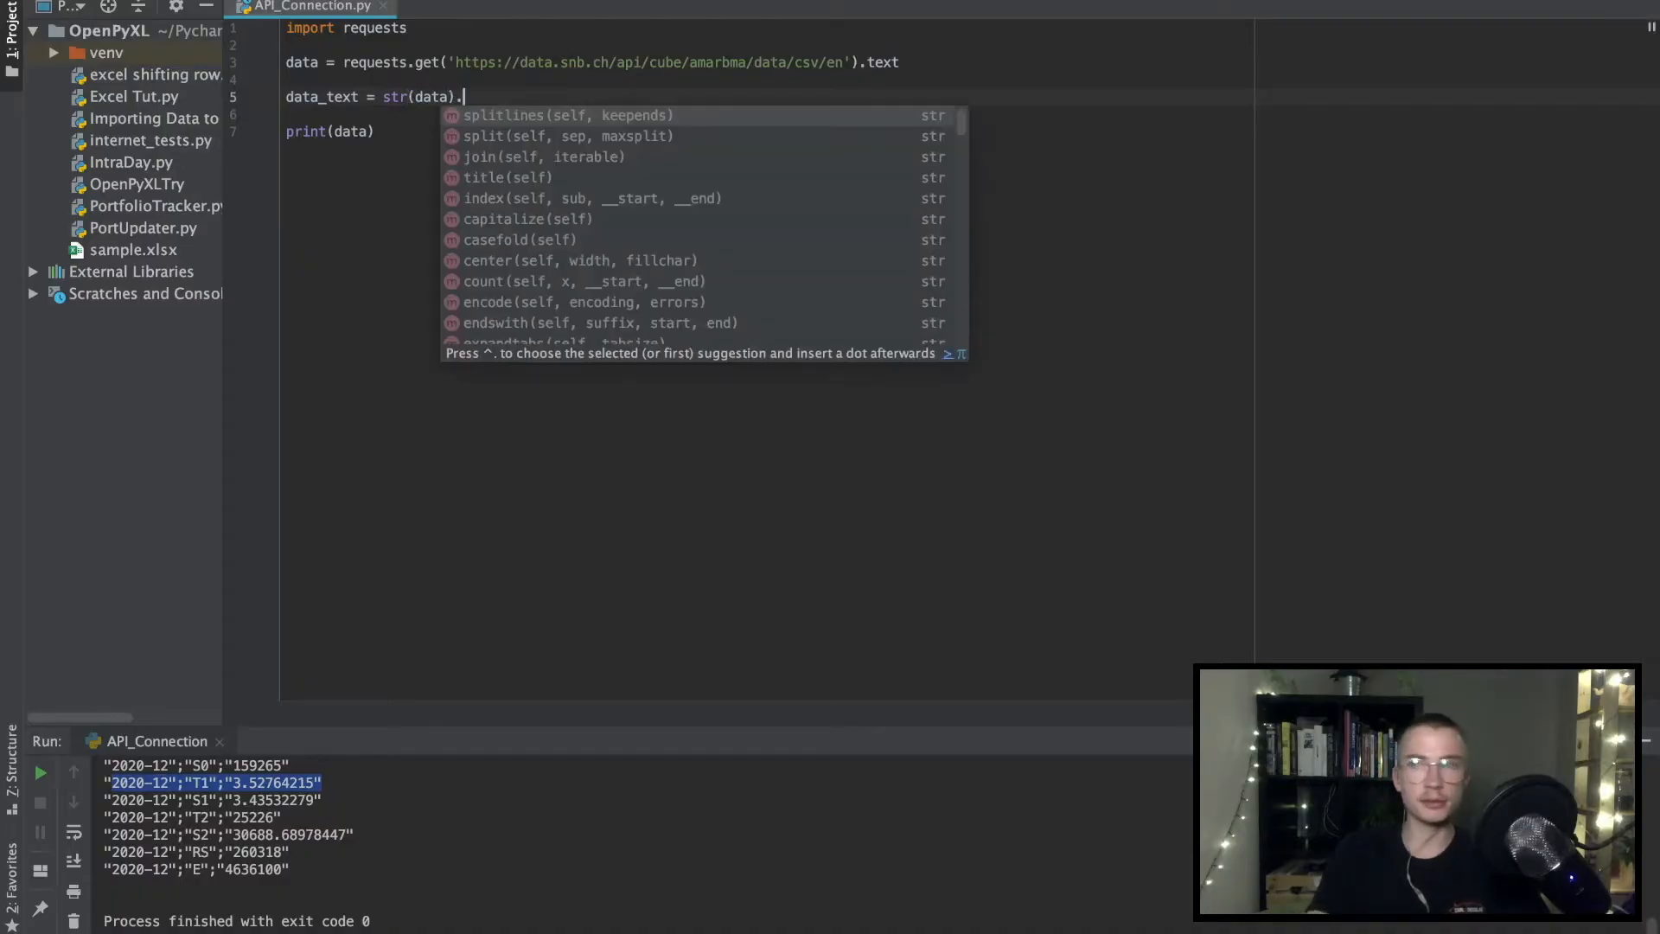
pyautogui.write('splitlines(')
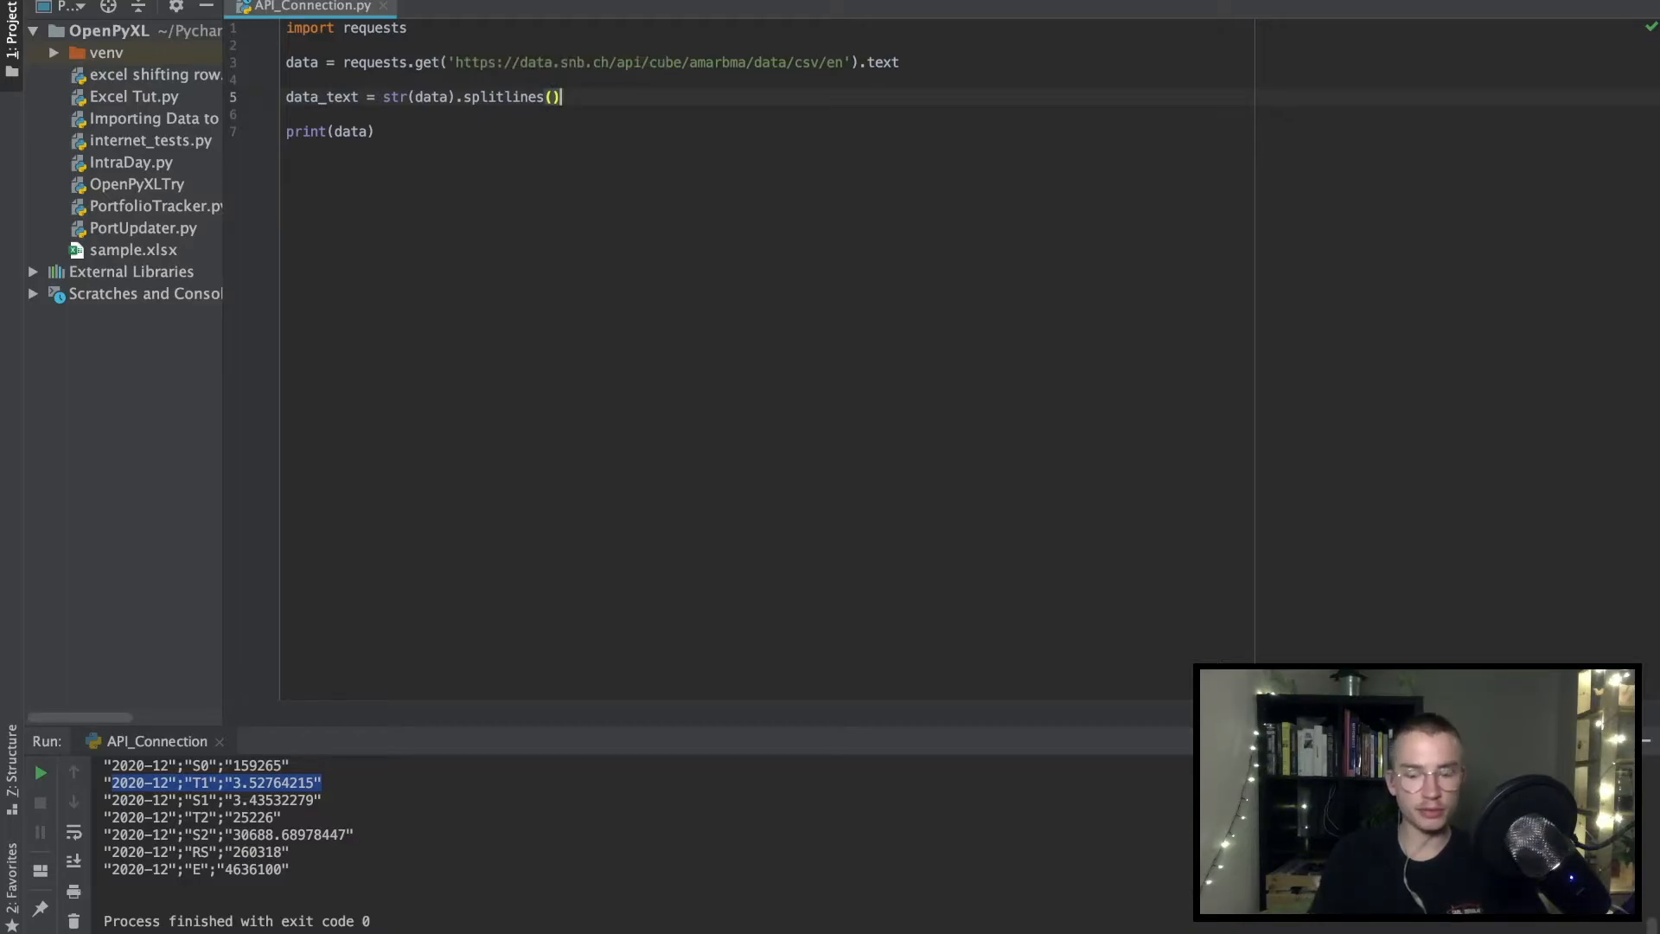
pyautogui.write('[-6')
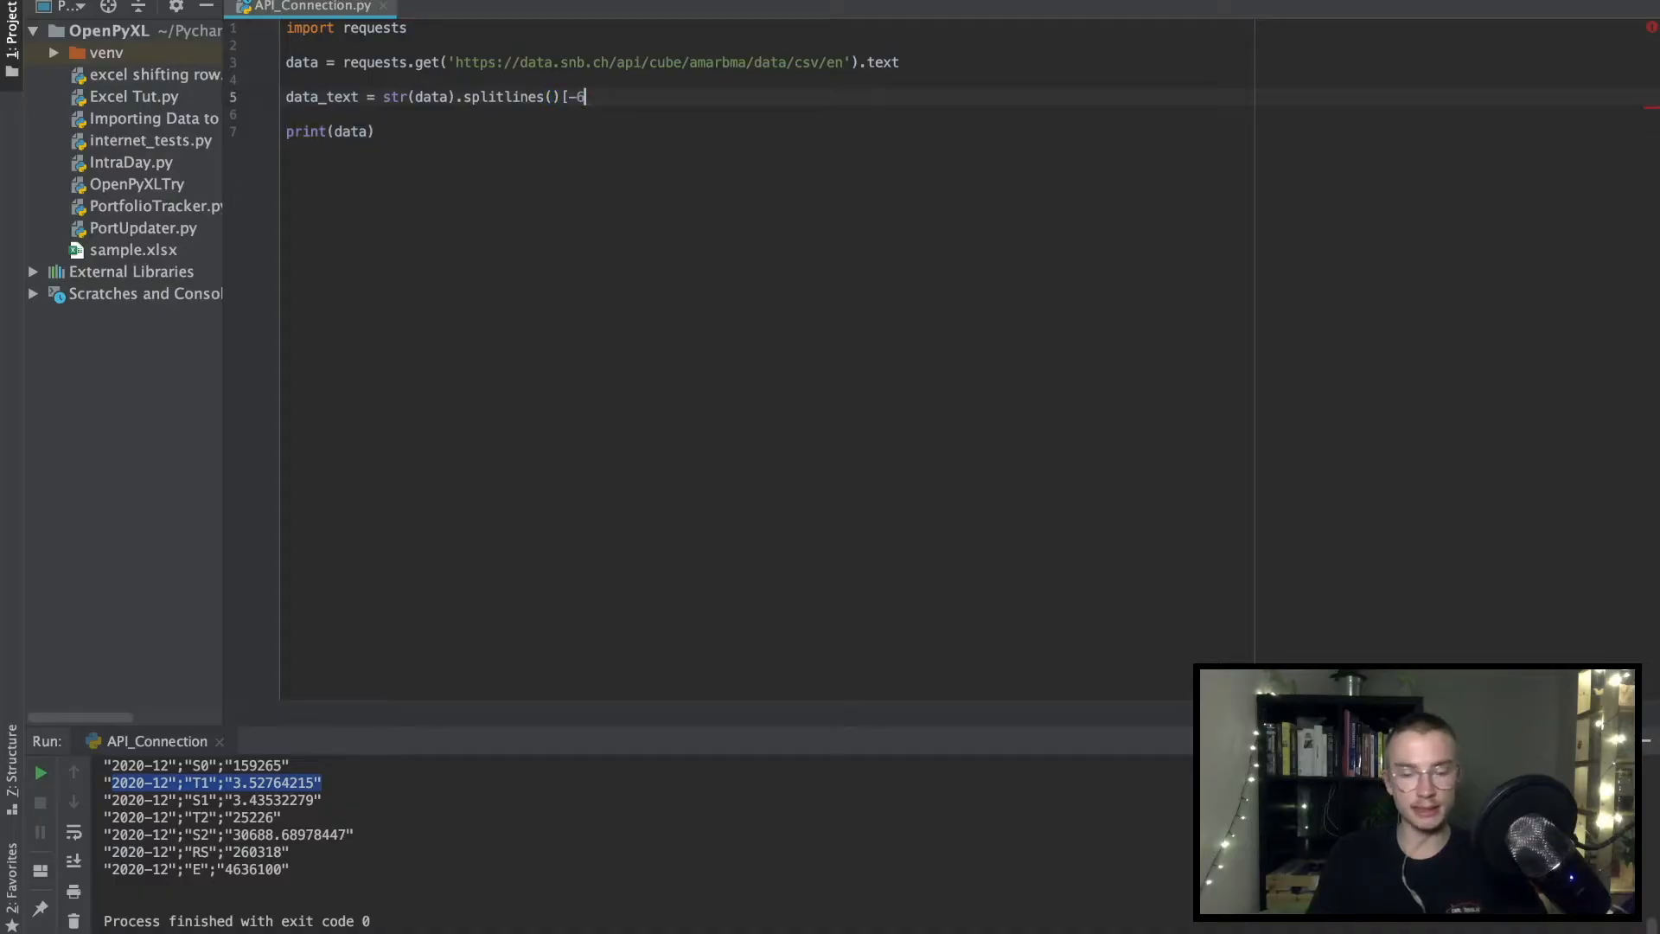
pyautogui.write(']')
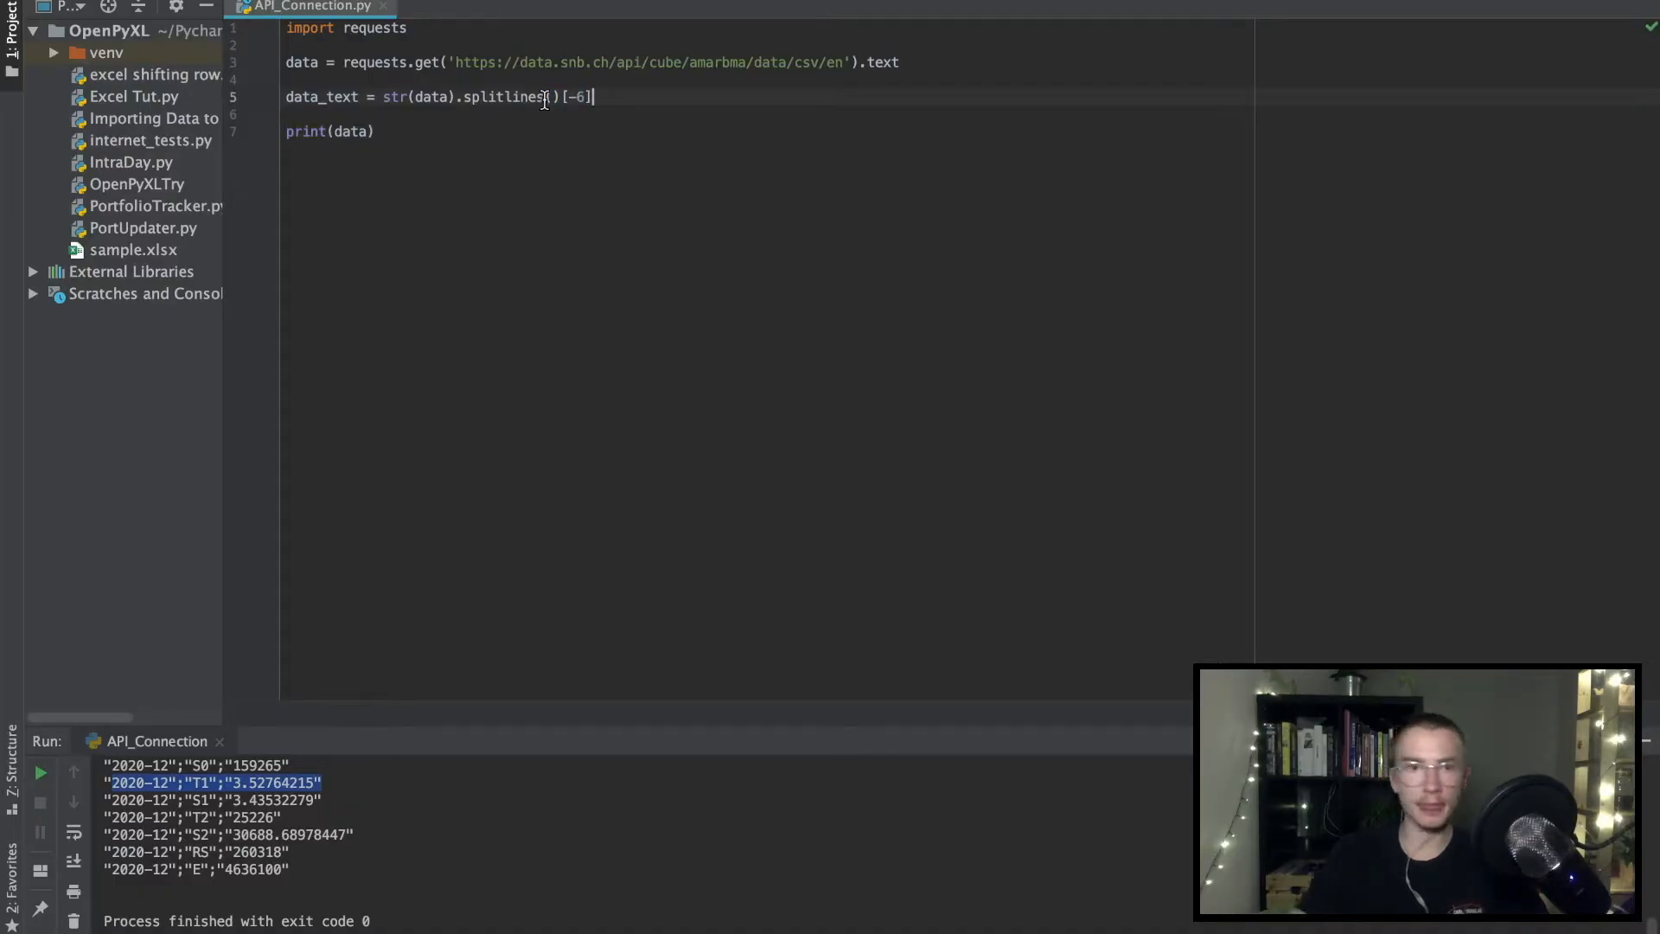
# Step: Print data_text and run, outputting only the 2020-12 T1 3.52764215 row
pyautogui.click(41, 771)
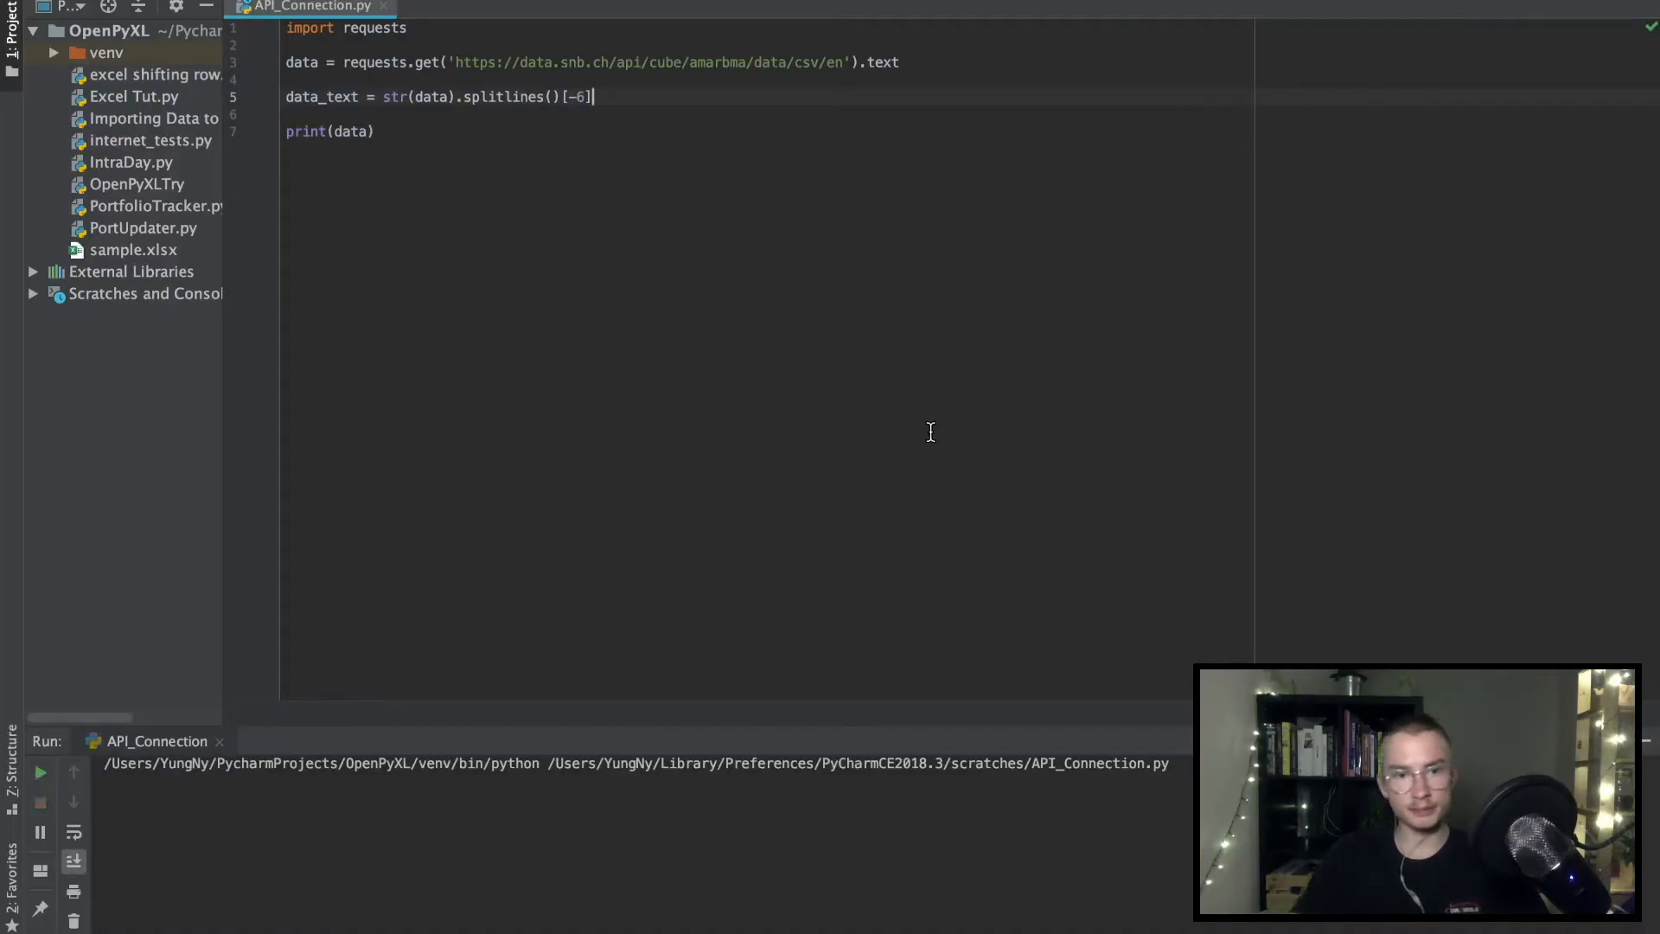
pyautogui.click(39, 770)
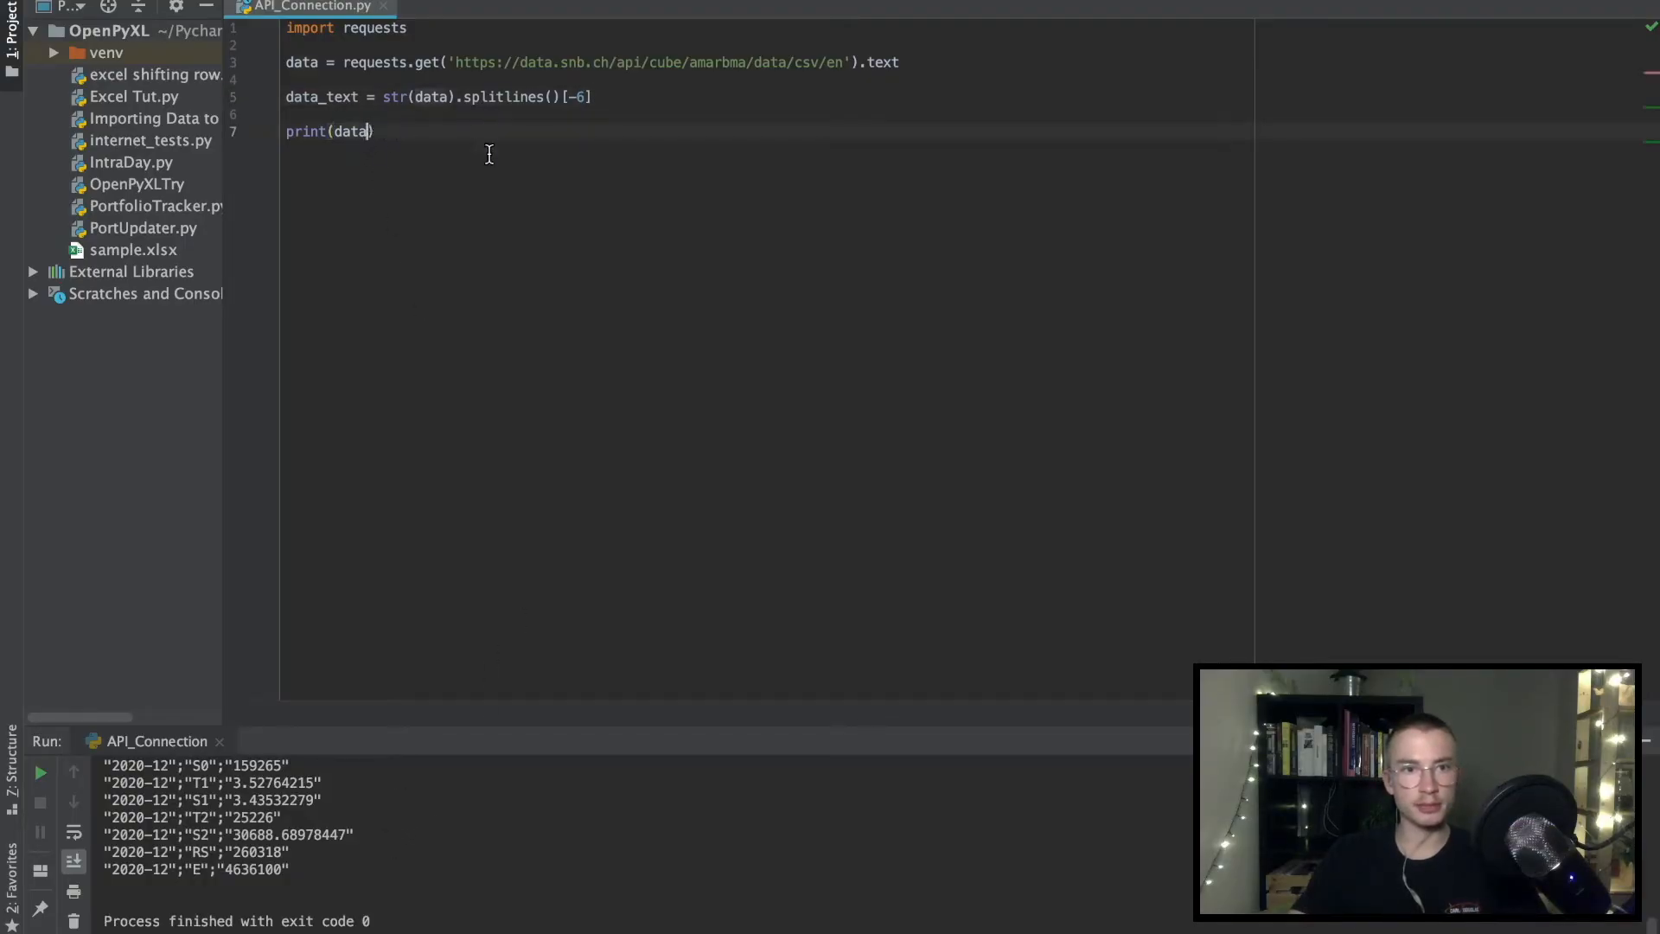
pyautogui.write('-te')
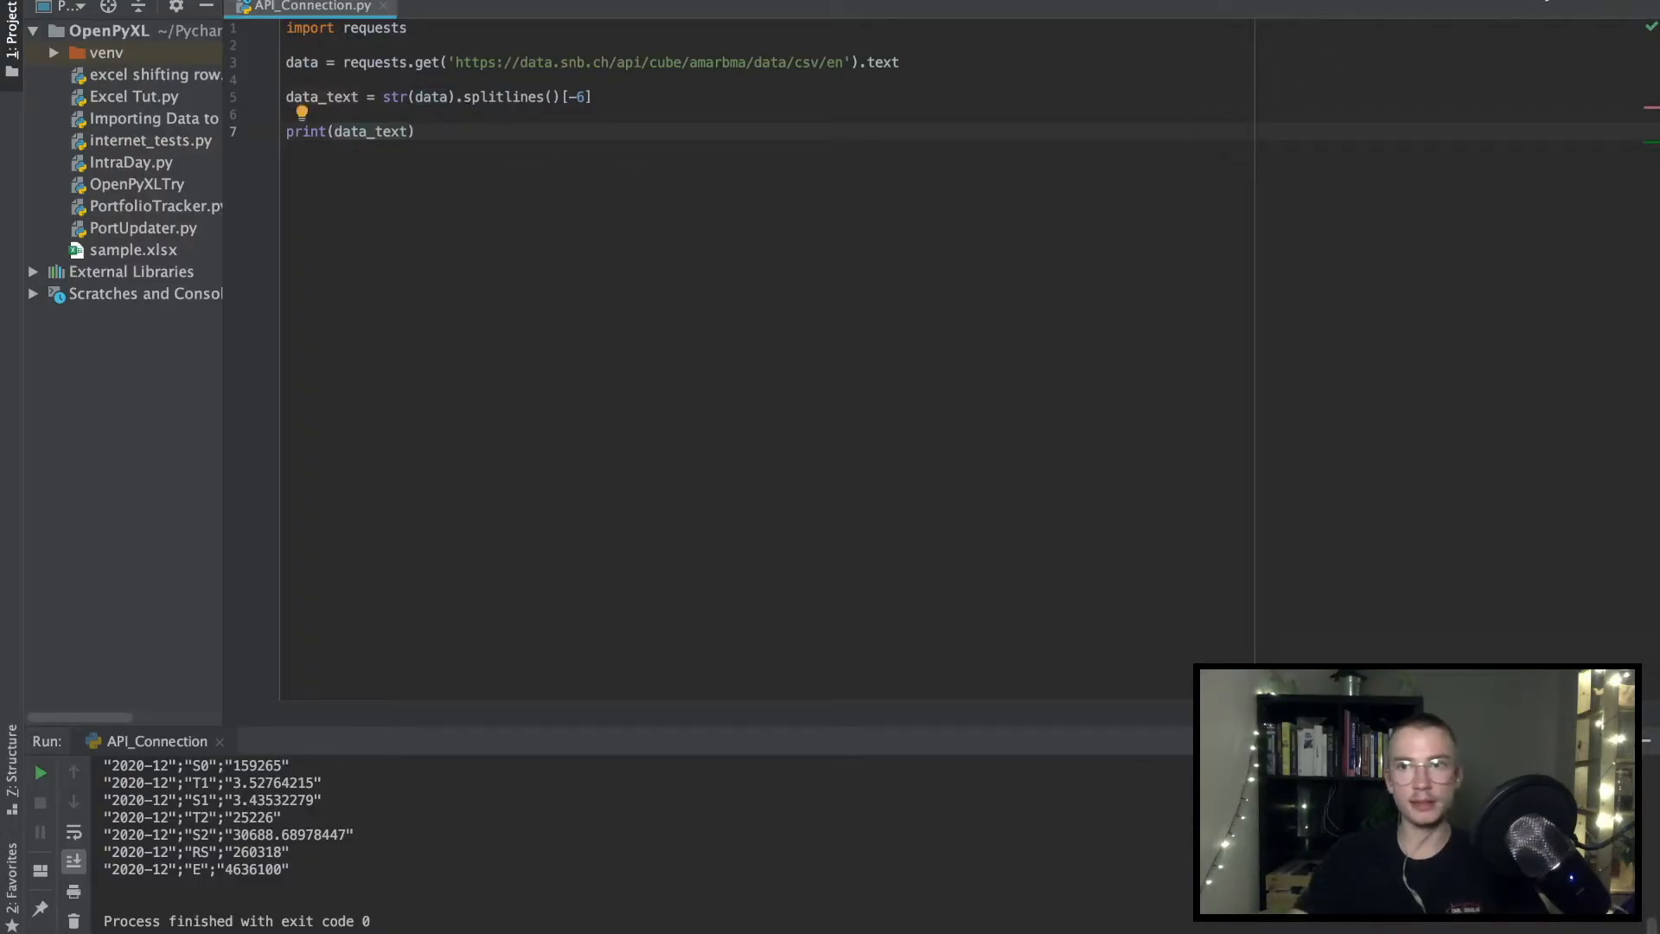
pyautogui.click(39, 771)
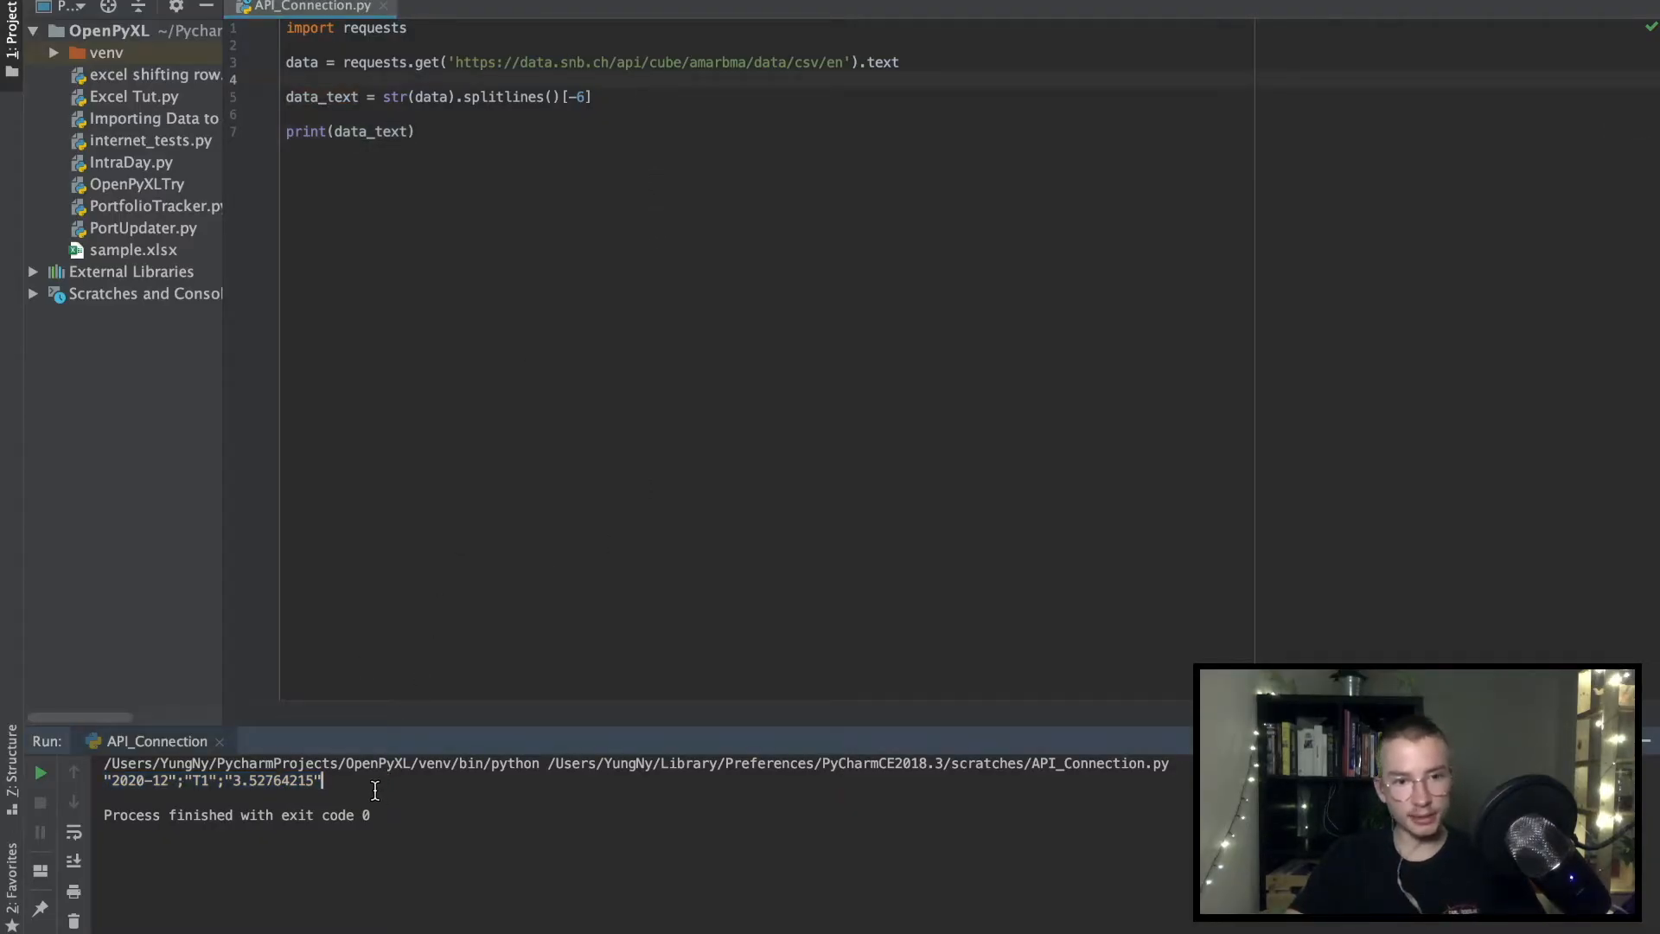
pyautogui.tripleClick(212, 780)
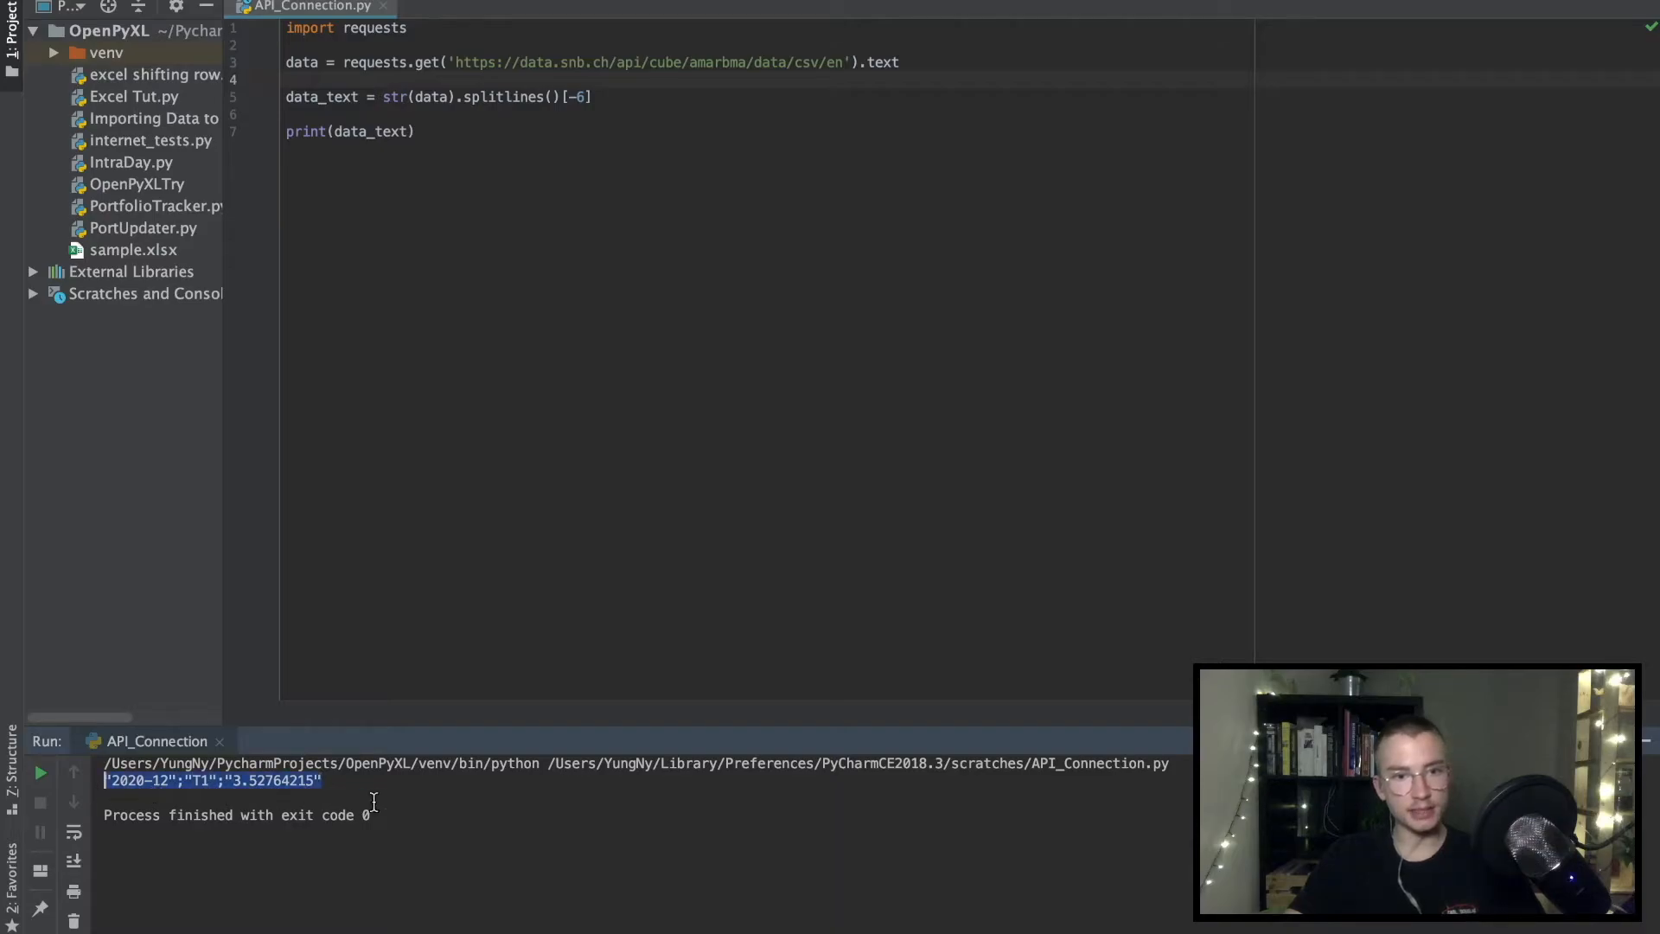
pyautogui.click(222, 780)
pyautogui.write('.')
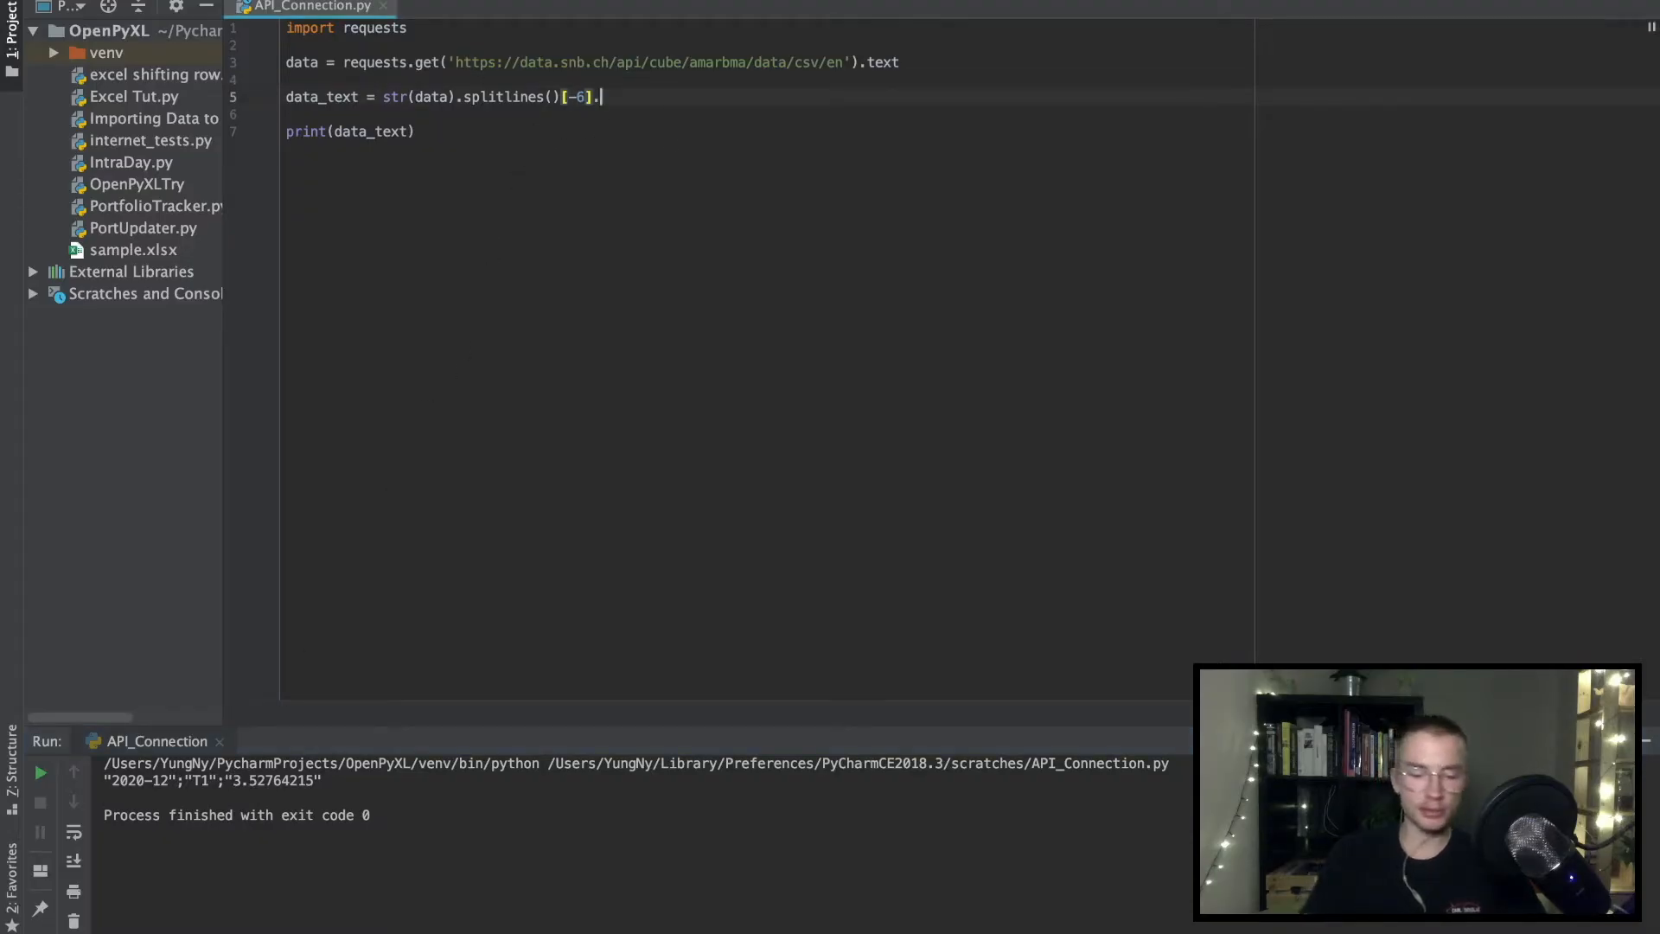
# Step: Append .split(';') to the splitlines()[-6] expression, run, and select the printed rate value
pyautogui.write('splitlines()')
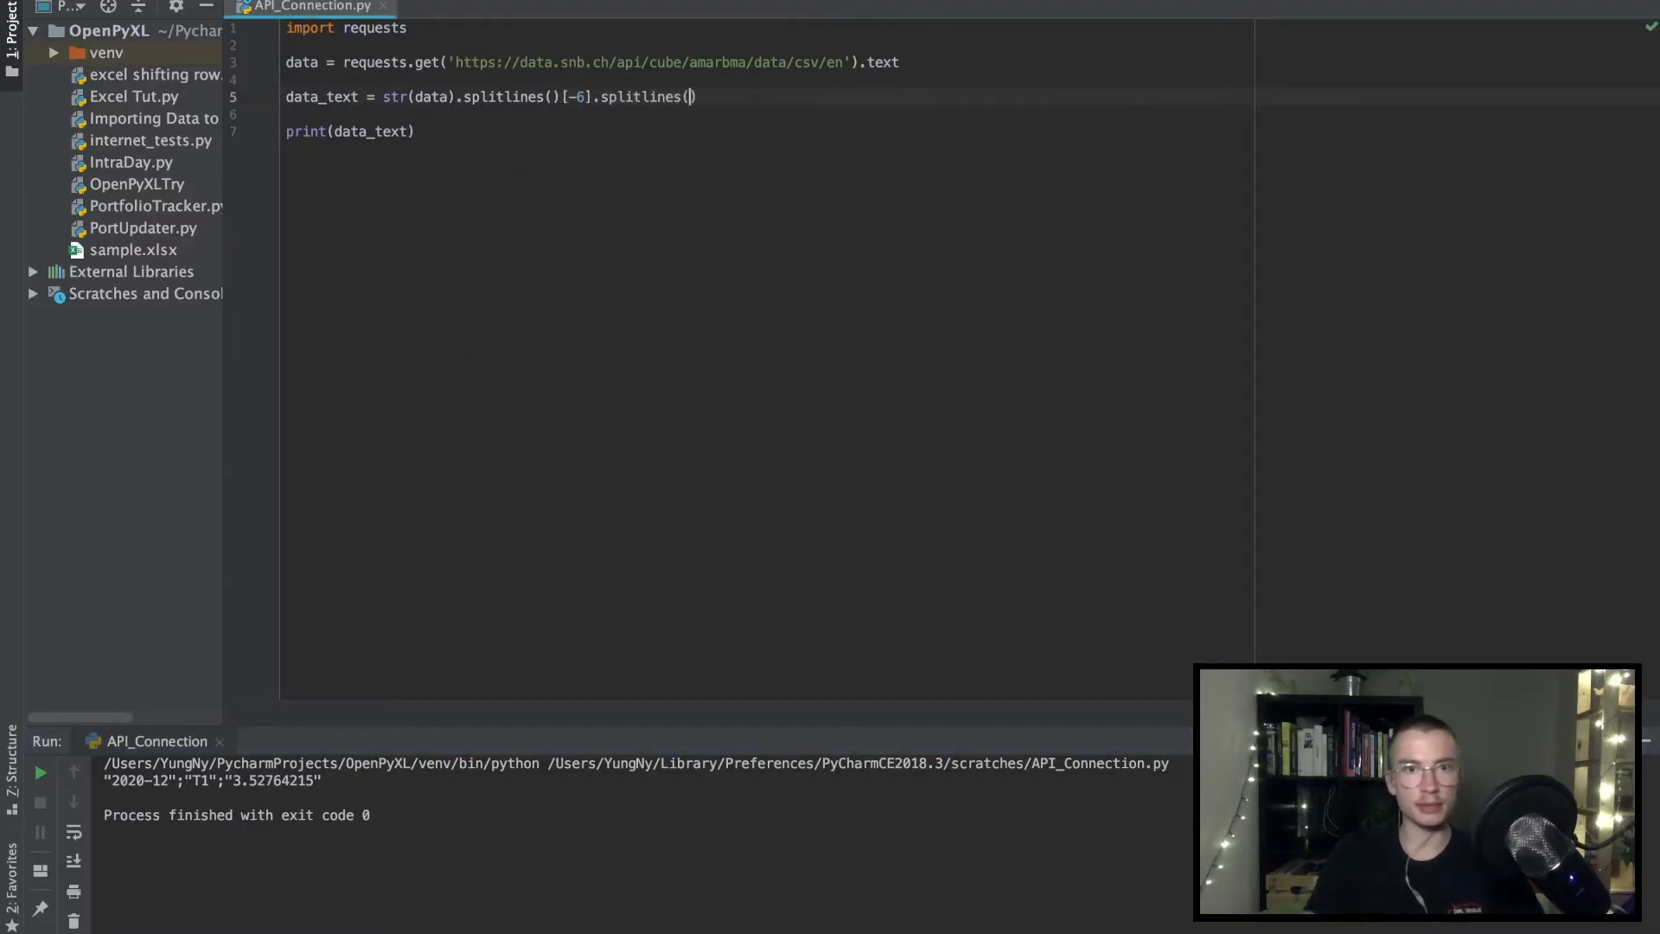
pyautogui.press('Backspace')
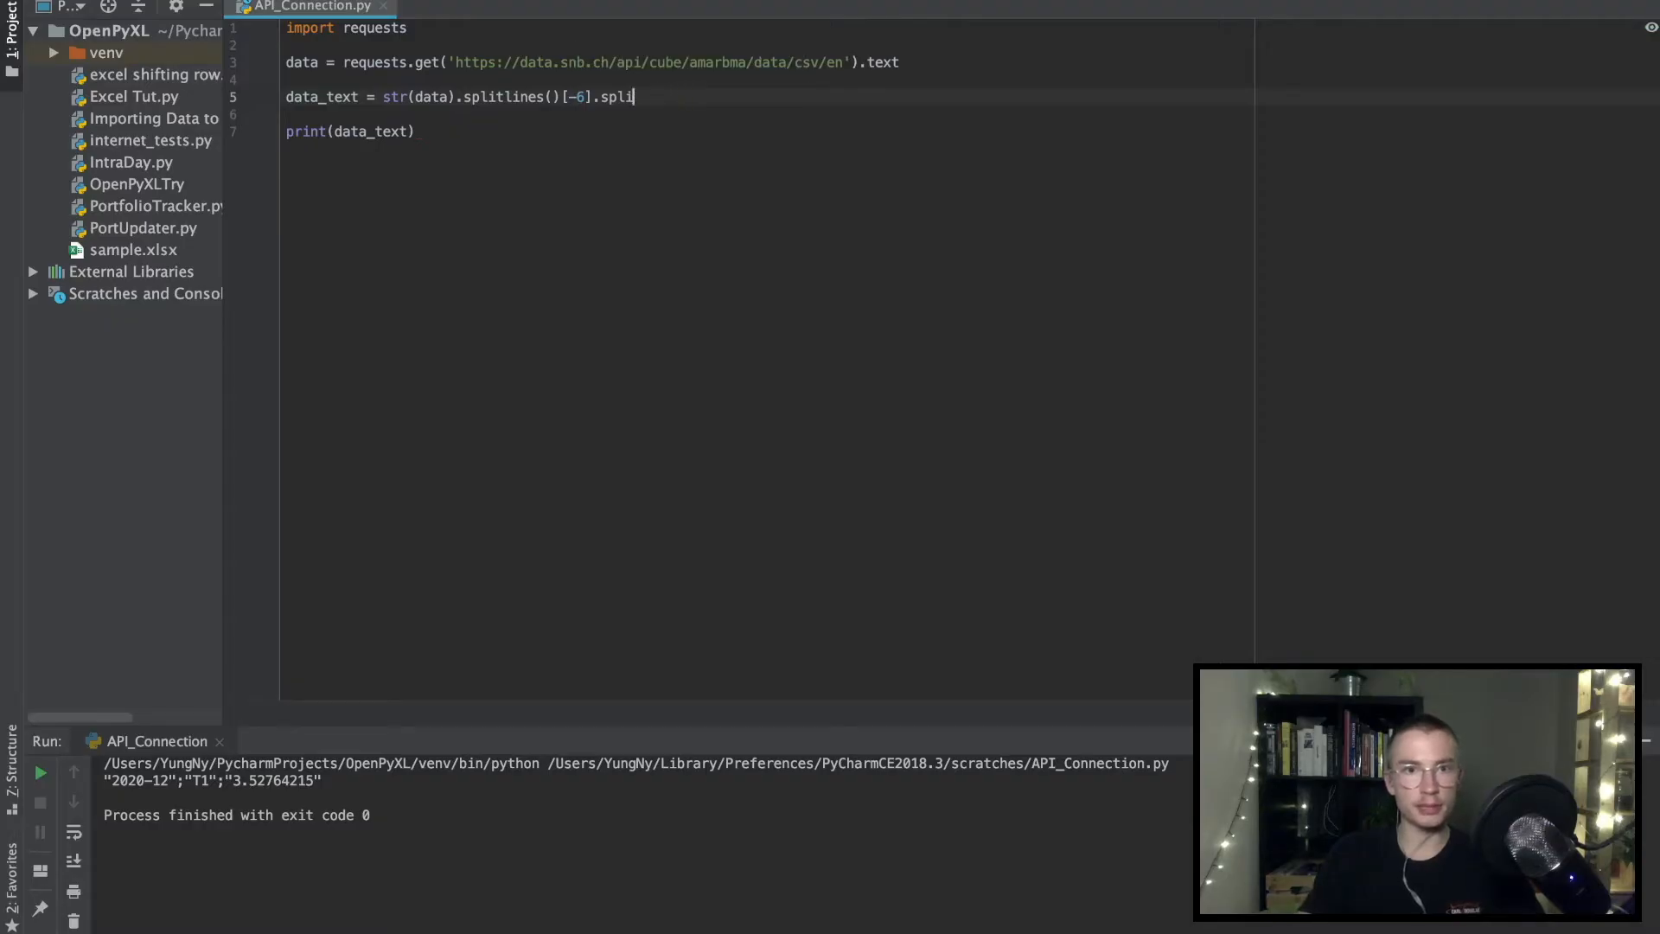
pyautogui.write('t')
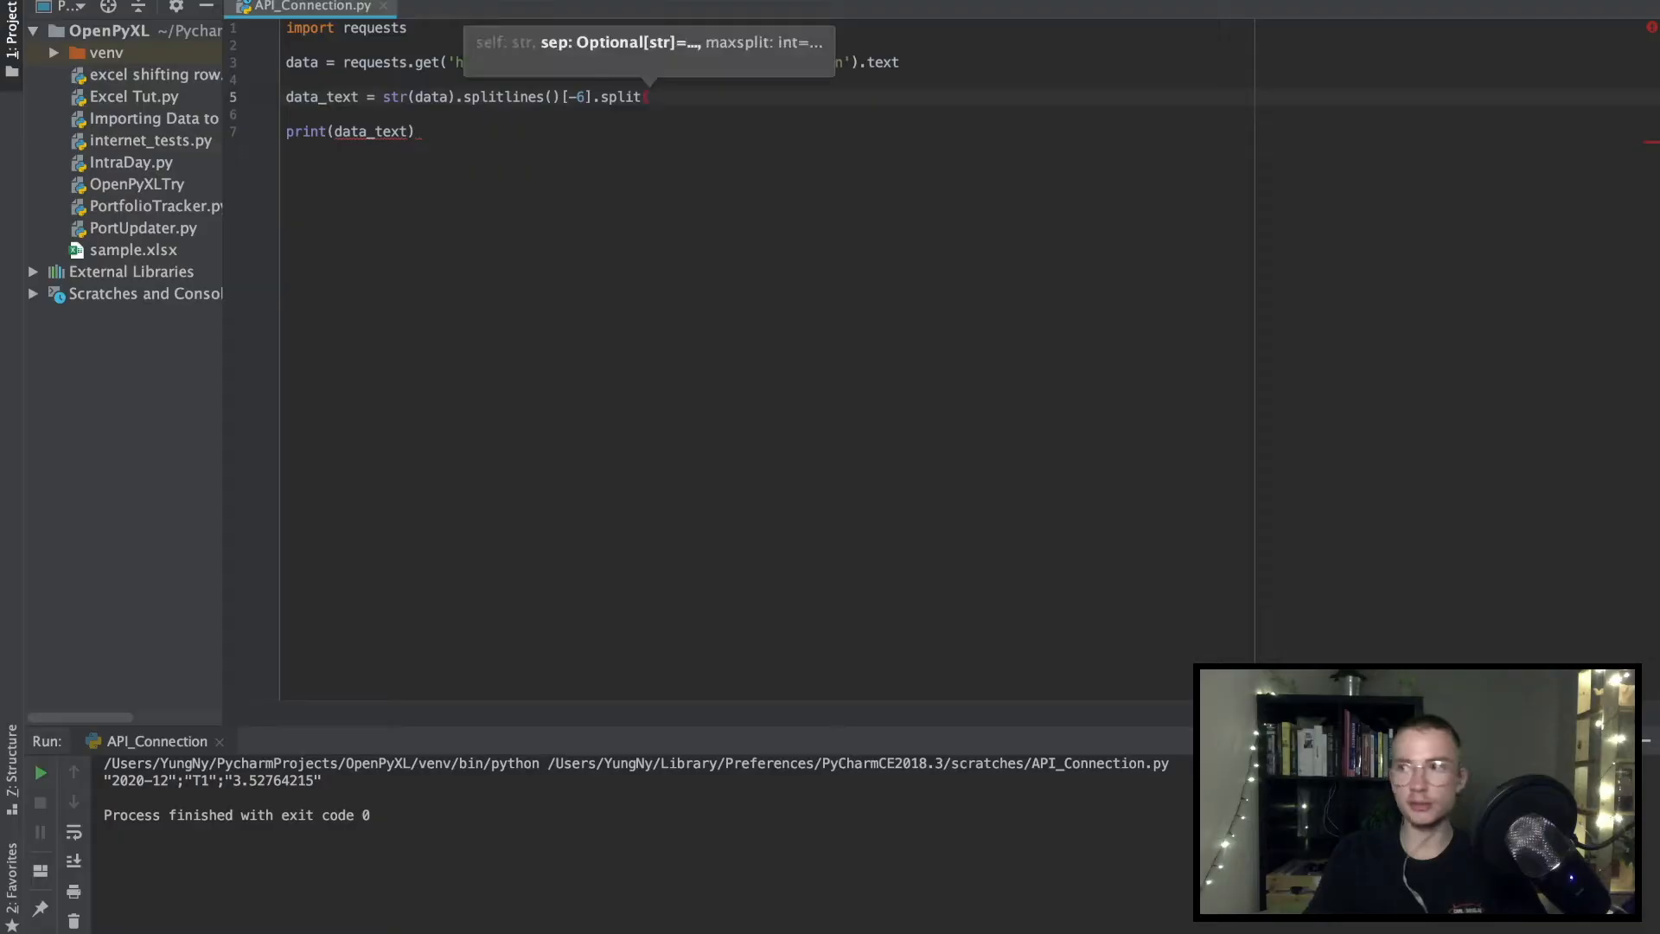
pyautogui.write("(';')]")
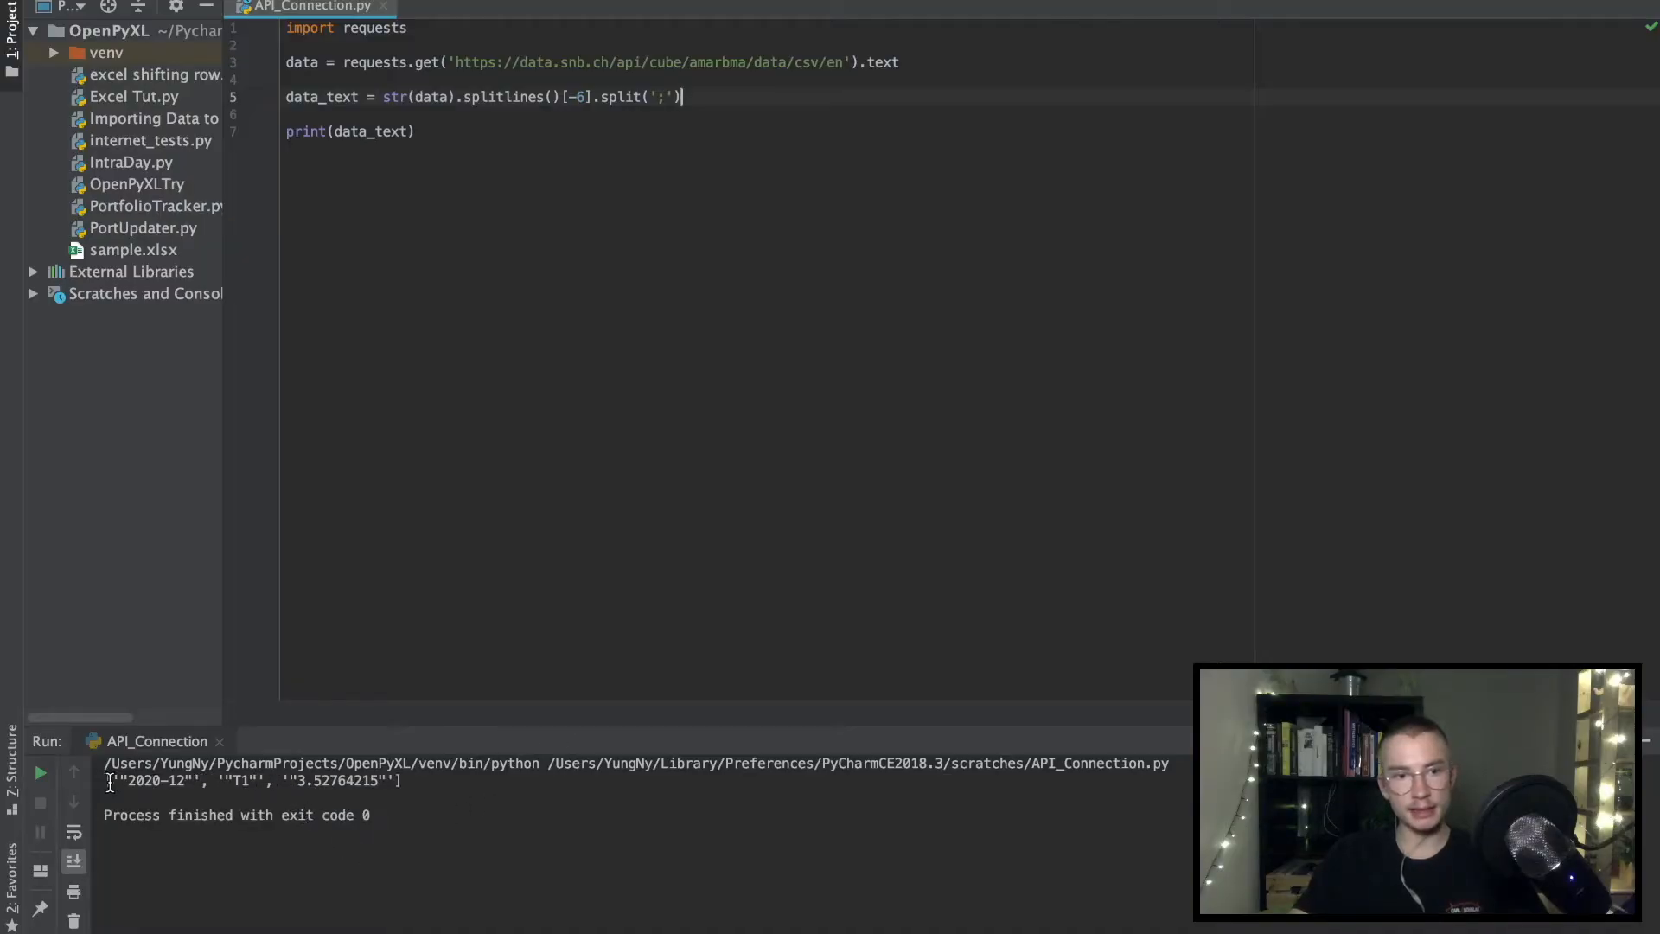
pyautogui.moveTo(249, 783)
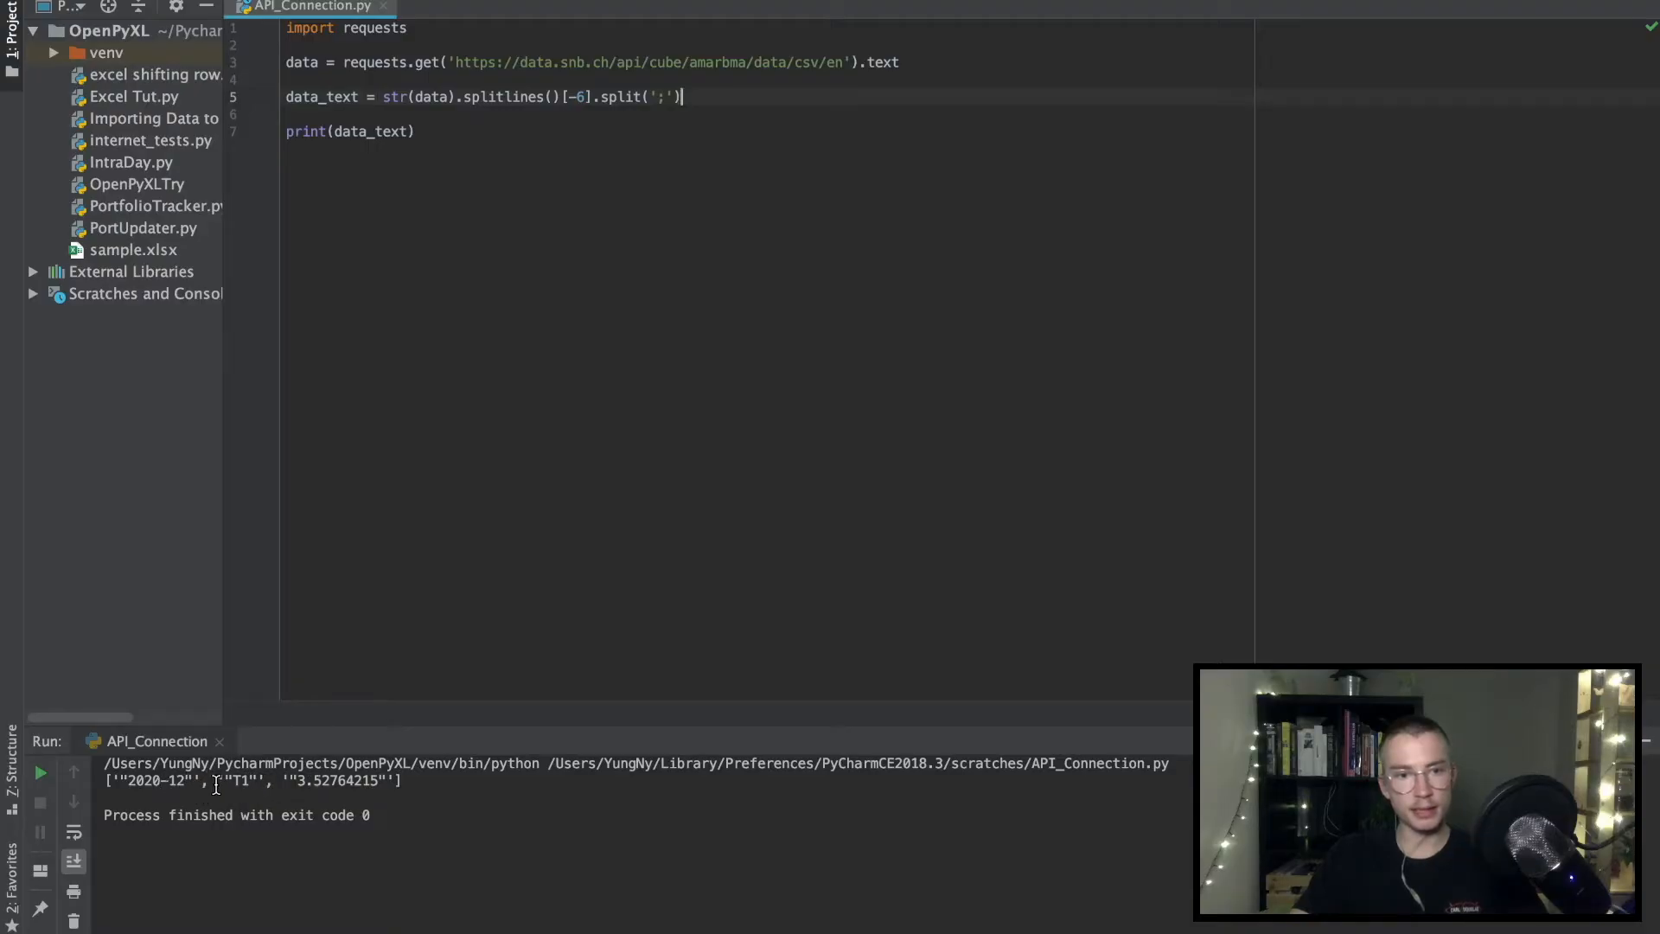
pyautogui.doubleClick(339, 780)
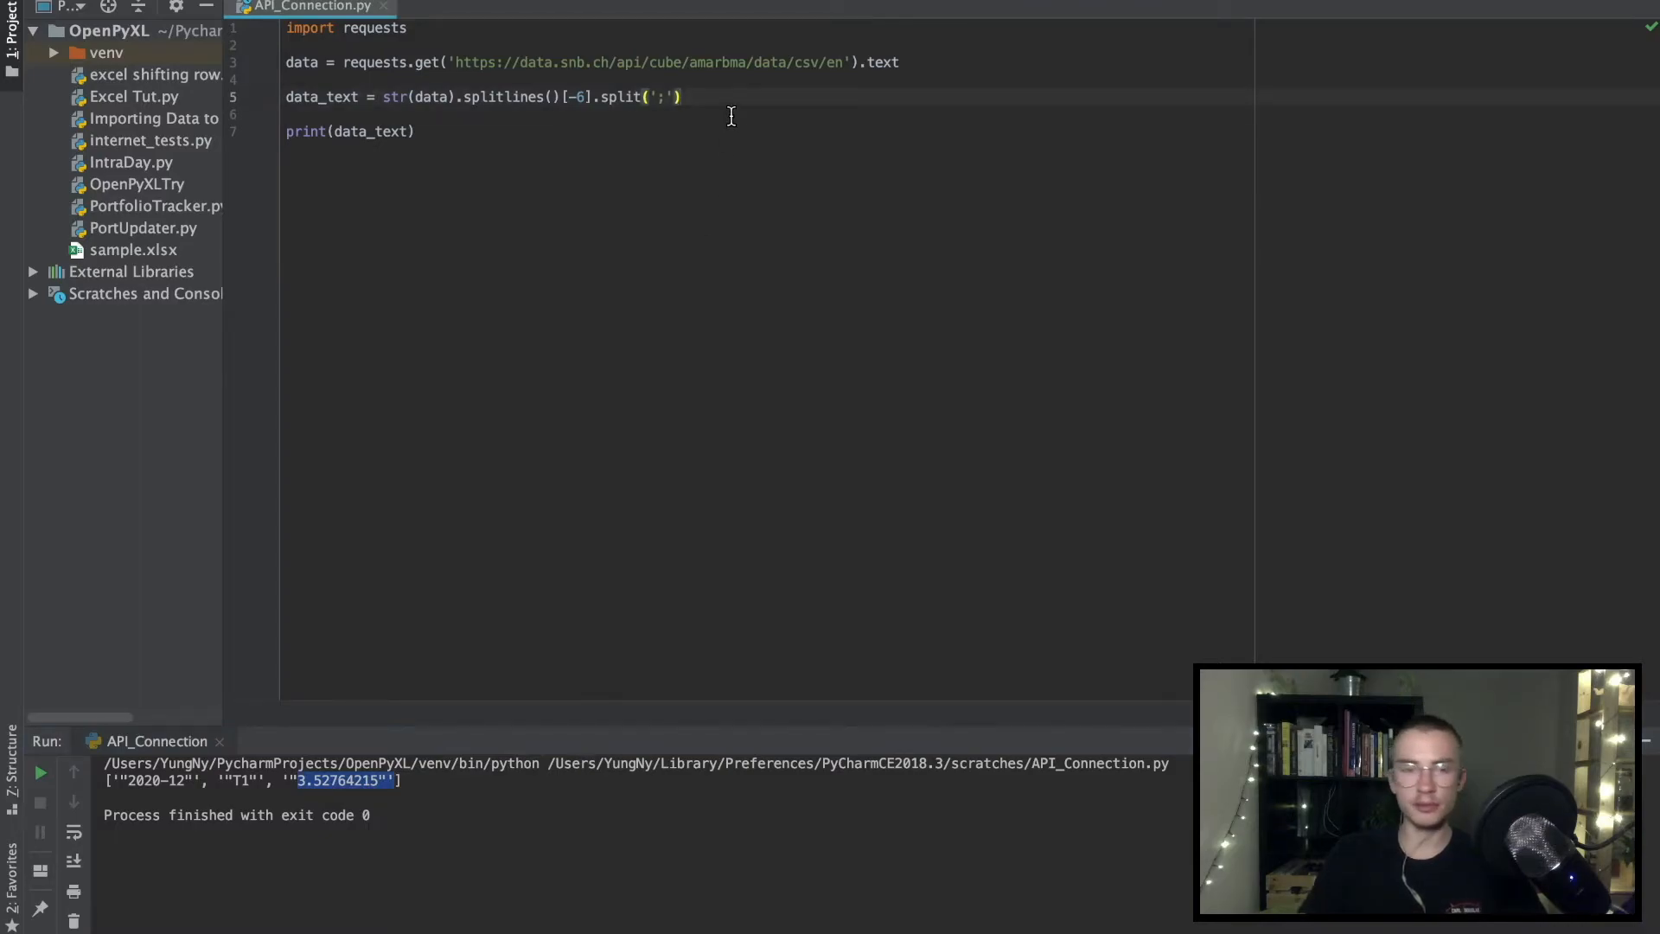
pyautogui.write('rate = float')
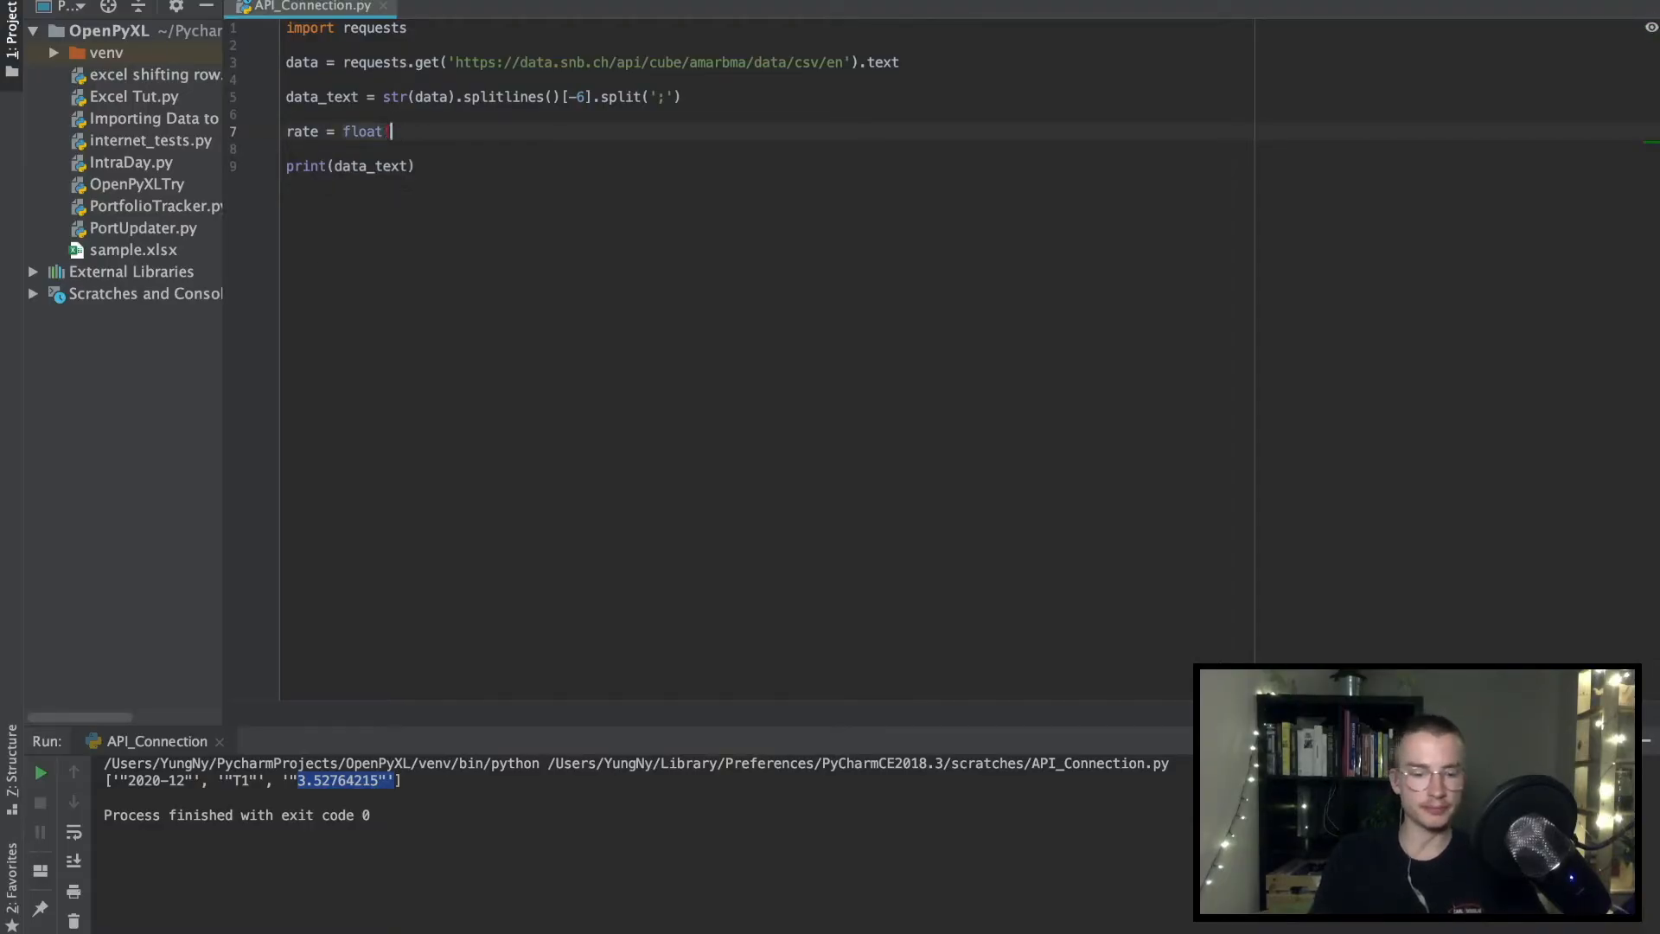
# Step: Add rate = float(data_text[2]), print rate, and run, triggering a quote-related ValueError
pyautogui.write('(data_text')
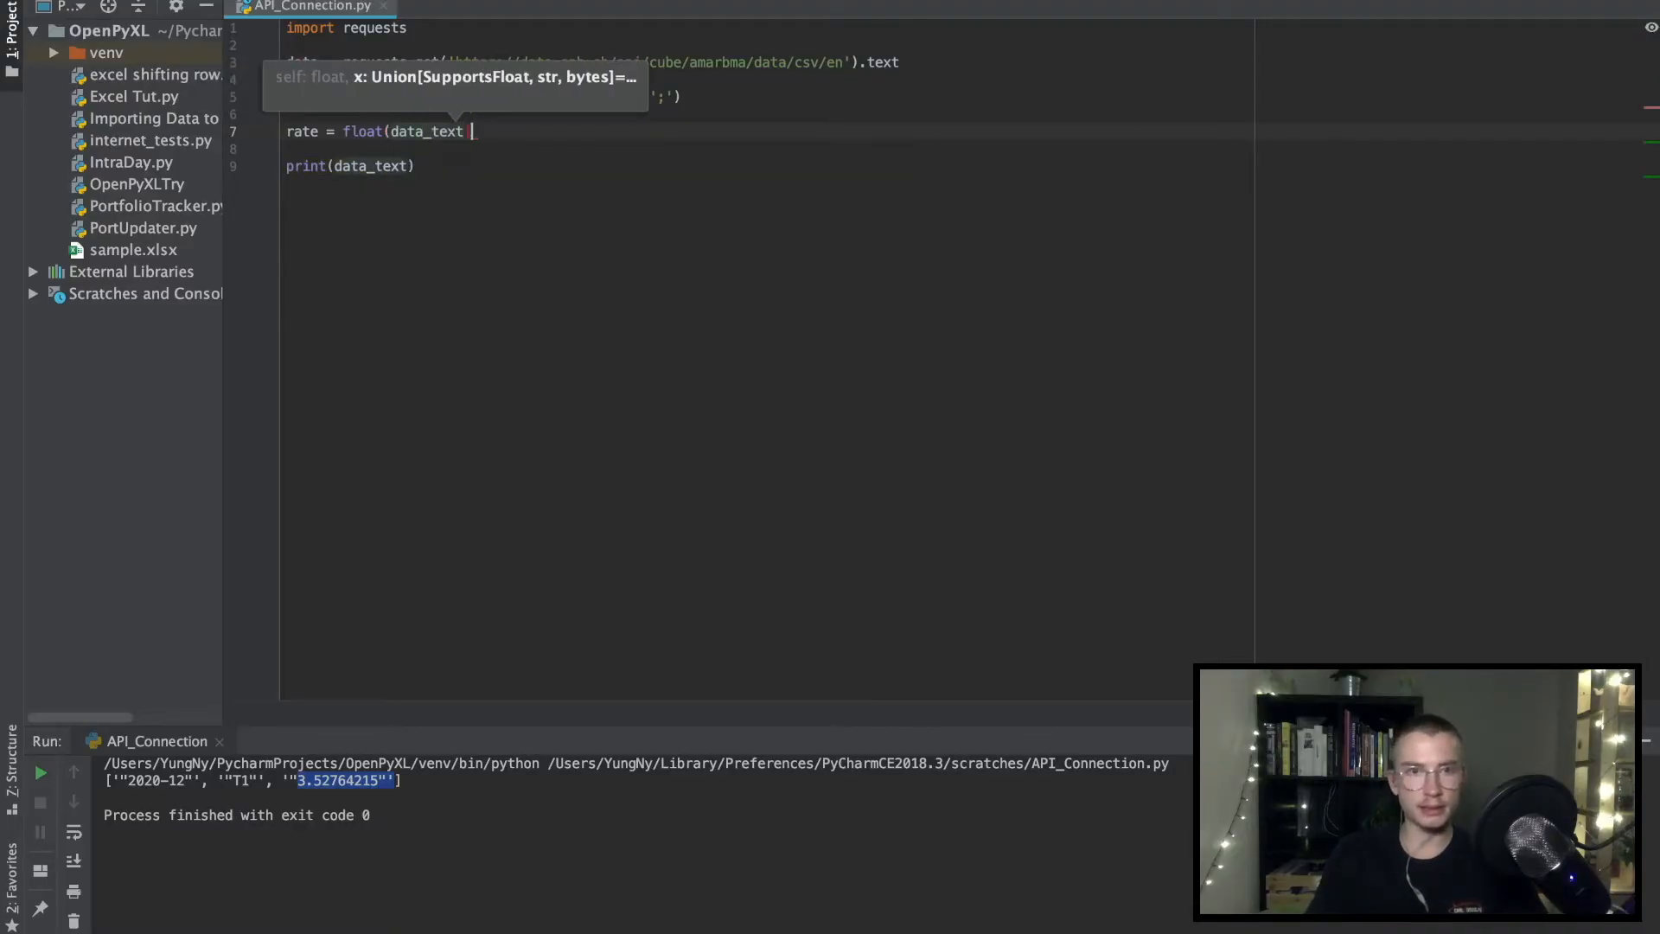
pyautogui.write('[2]')
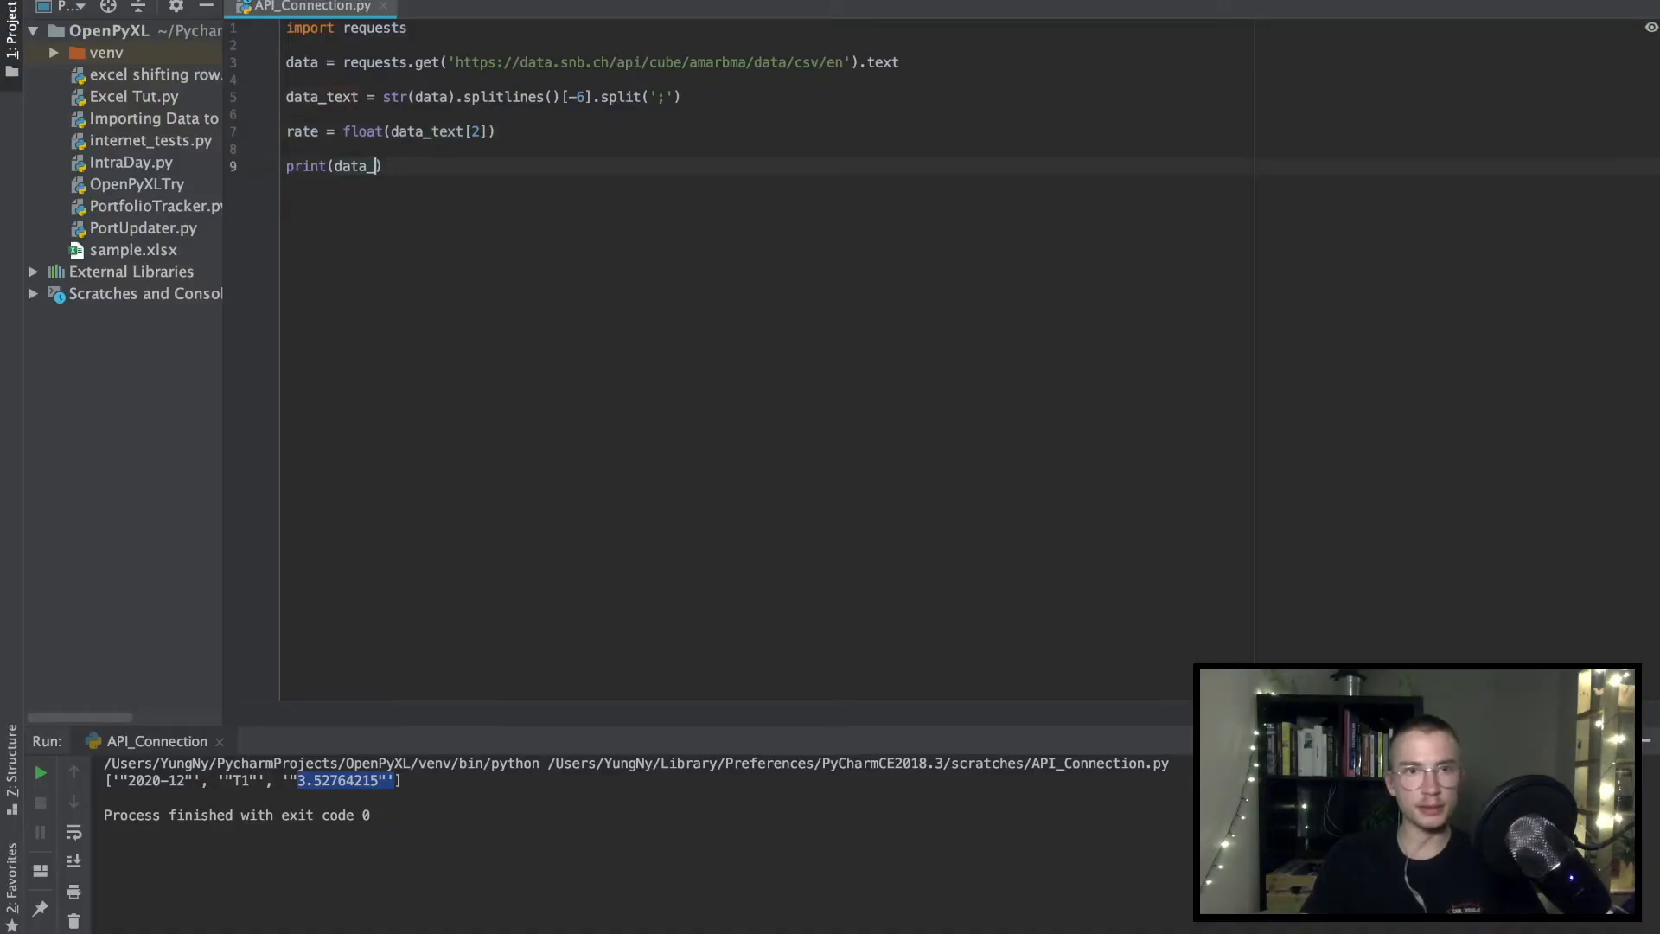
pyautogui.write('rate')
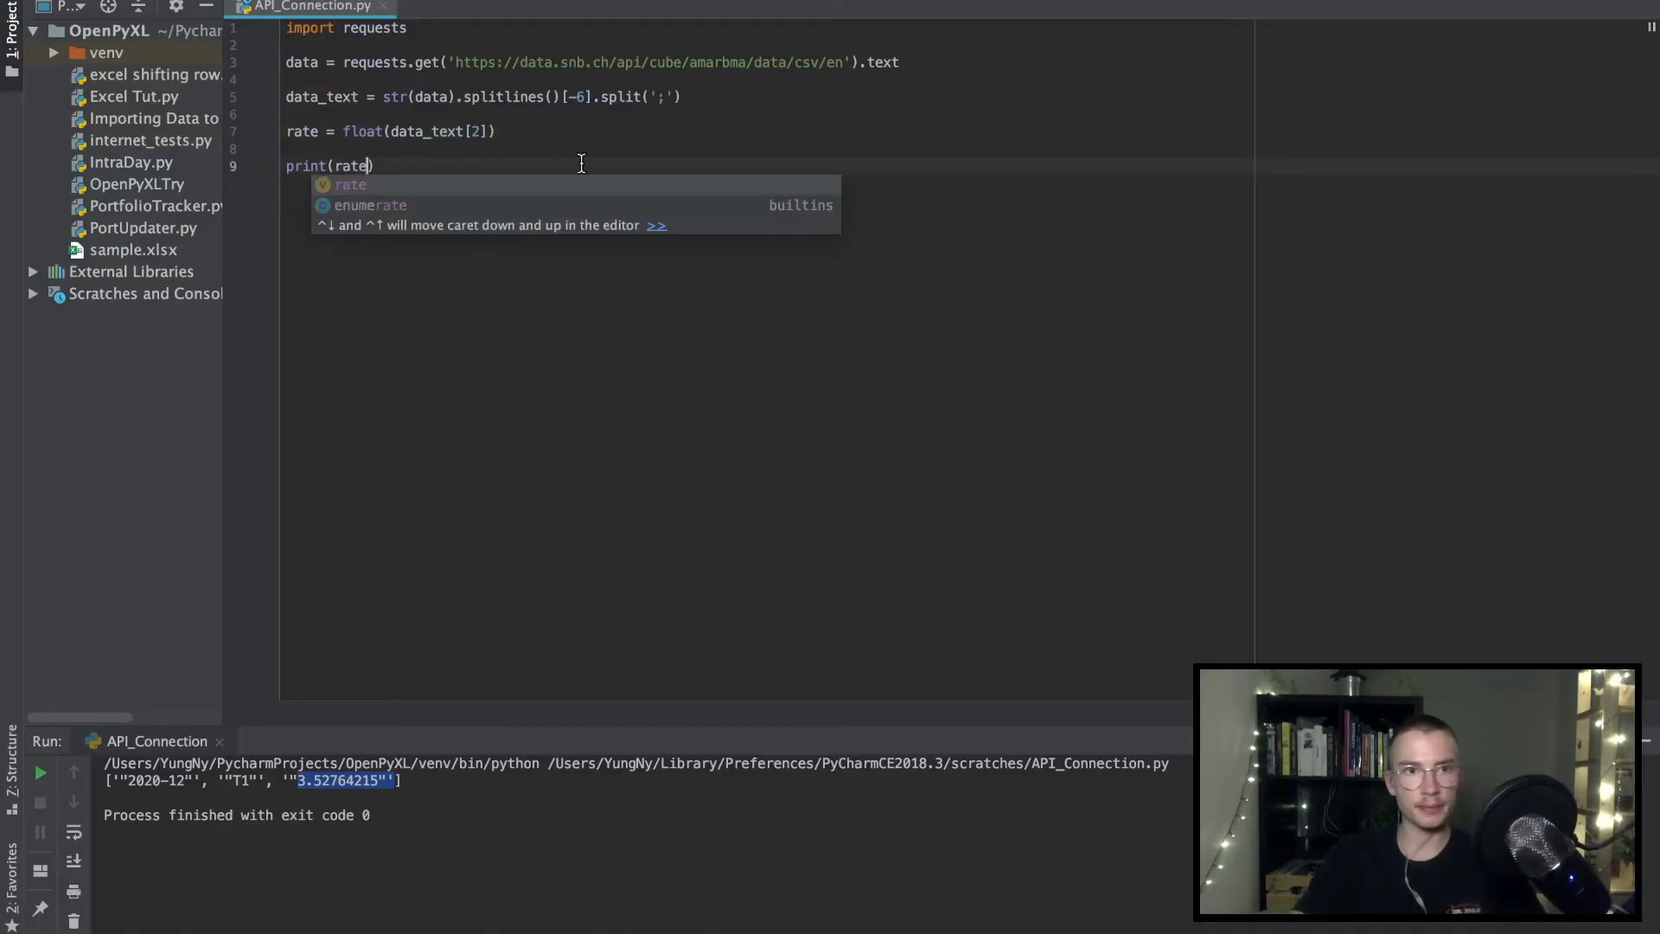
pyautogui.click(39, 771)
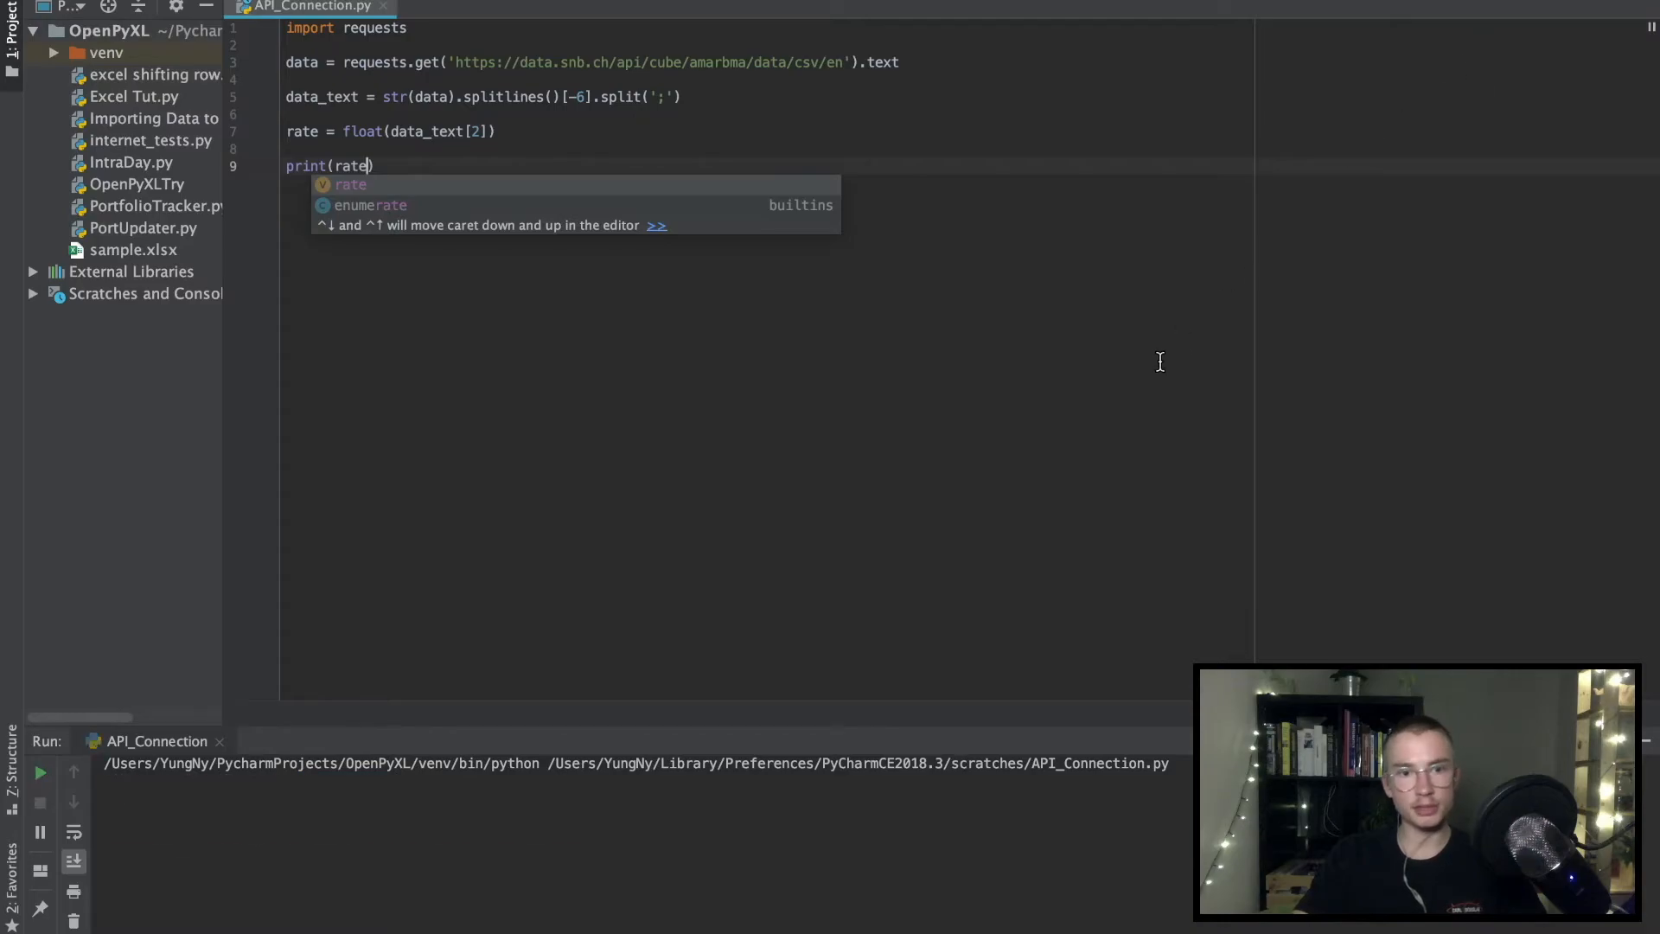
pyautogui.click(39, 771)
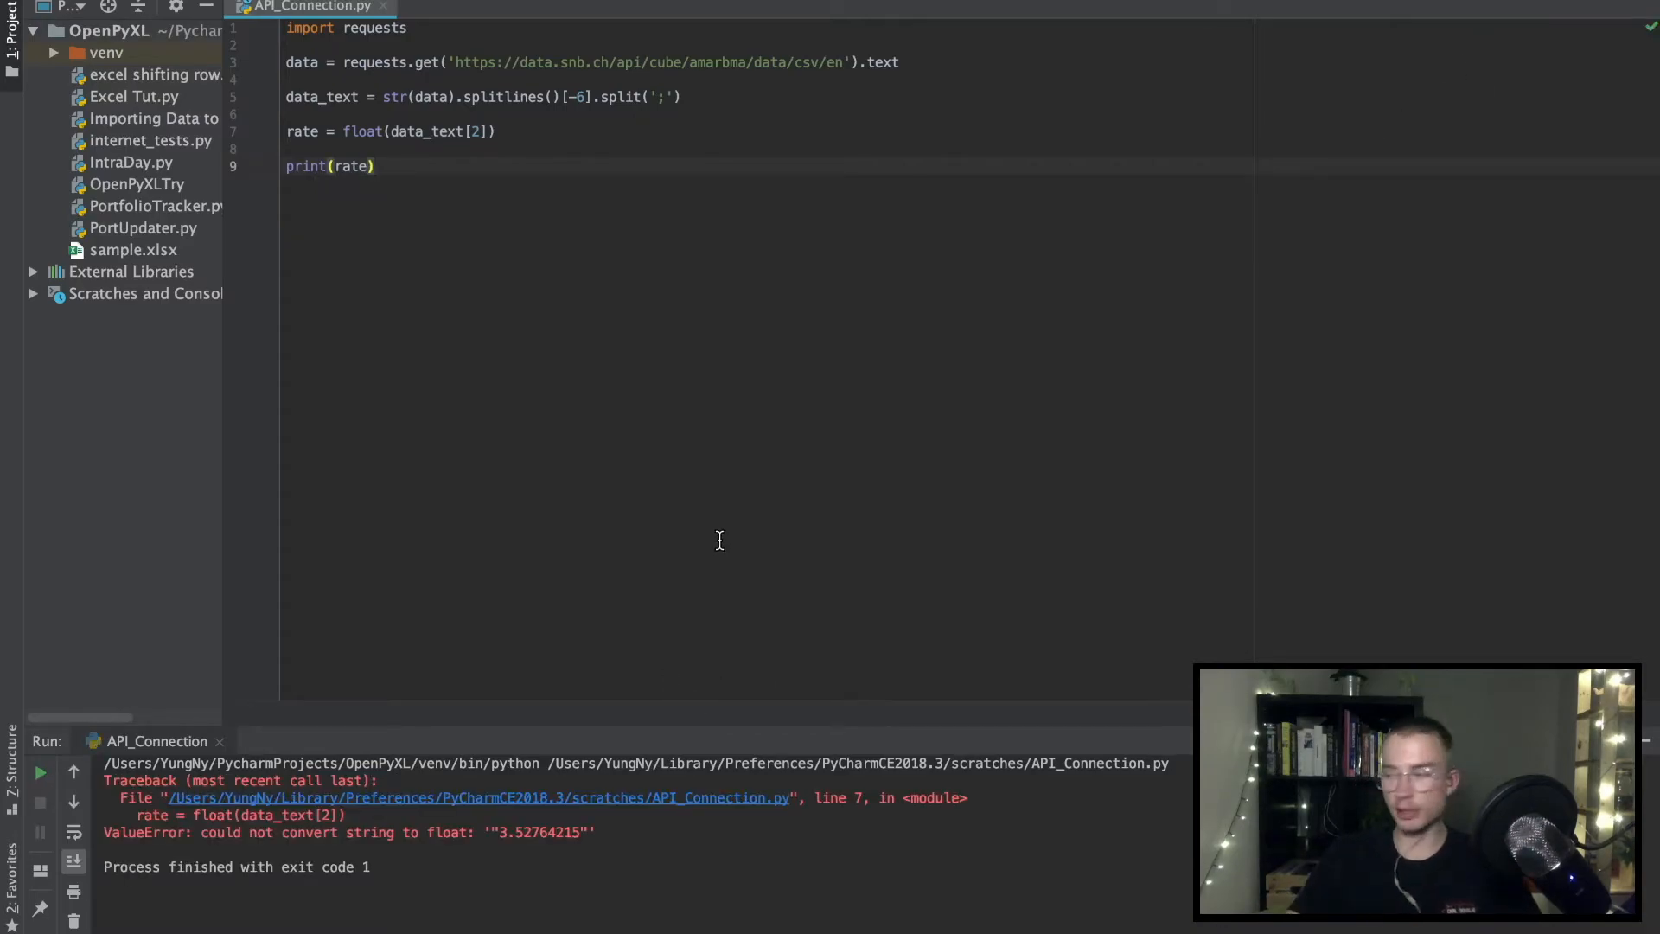
pyautogui.moveTo(499, 837)
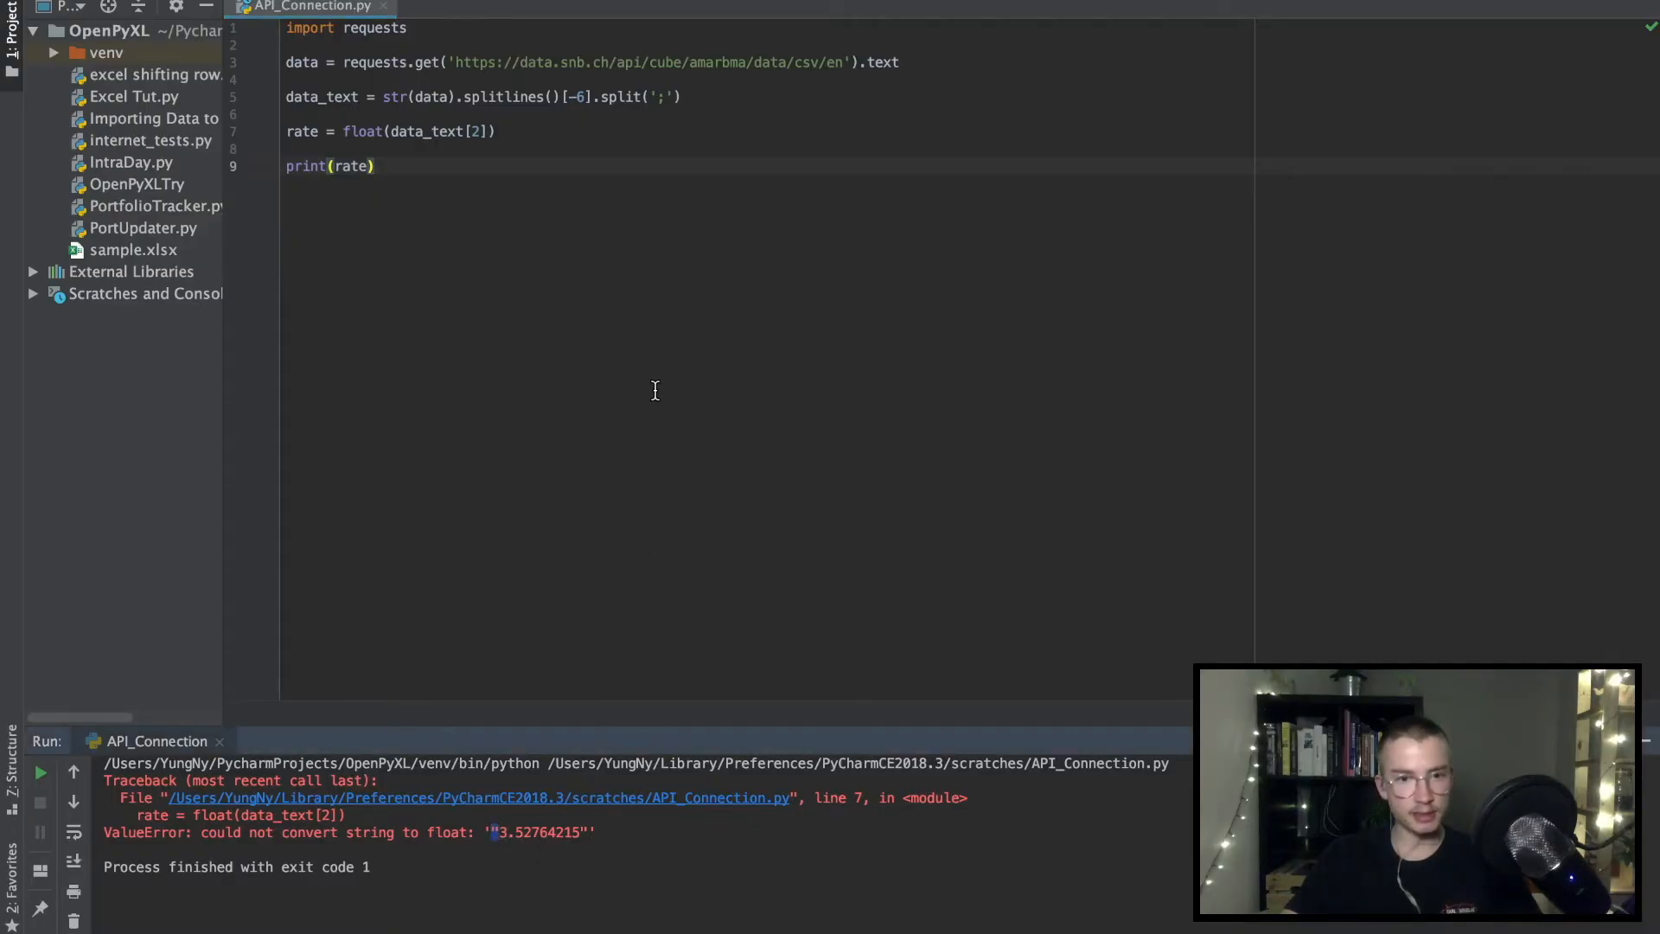
pyautogui.moveTo(500, 831)
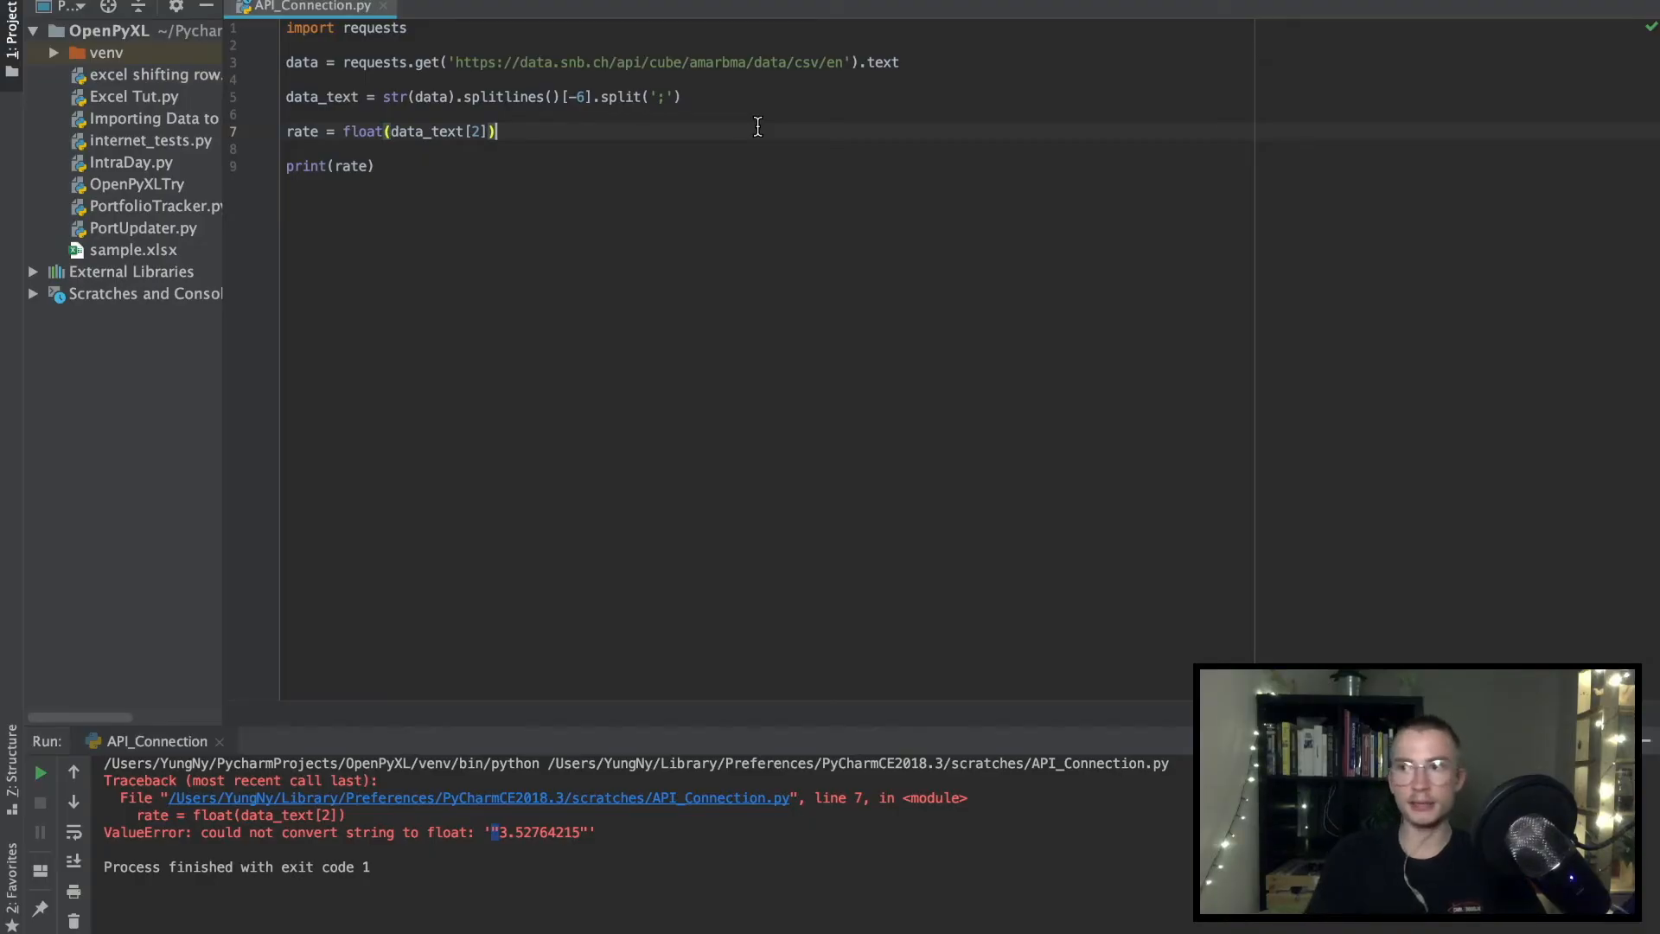
# Step: Add .replace('"','') to data_text[2] inside float() and rerun, printing 3.52764215
pyautogui.write('.repl')
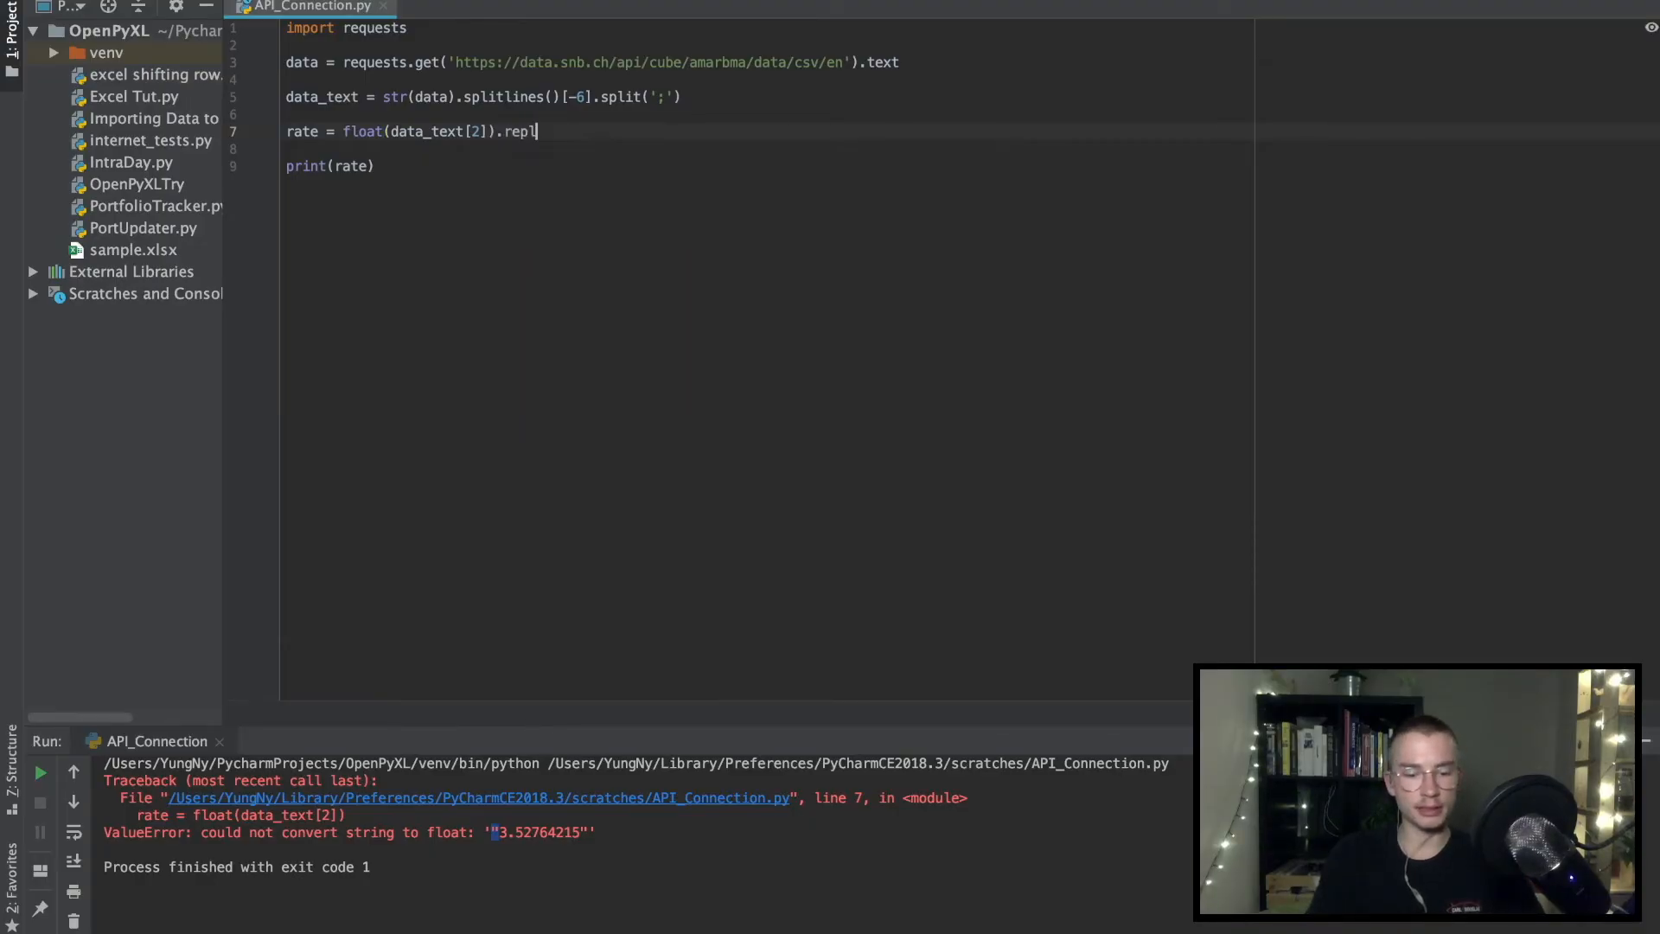
pyautogui.write('ace')
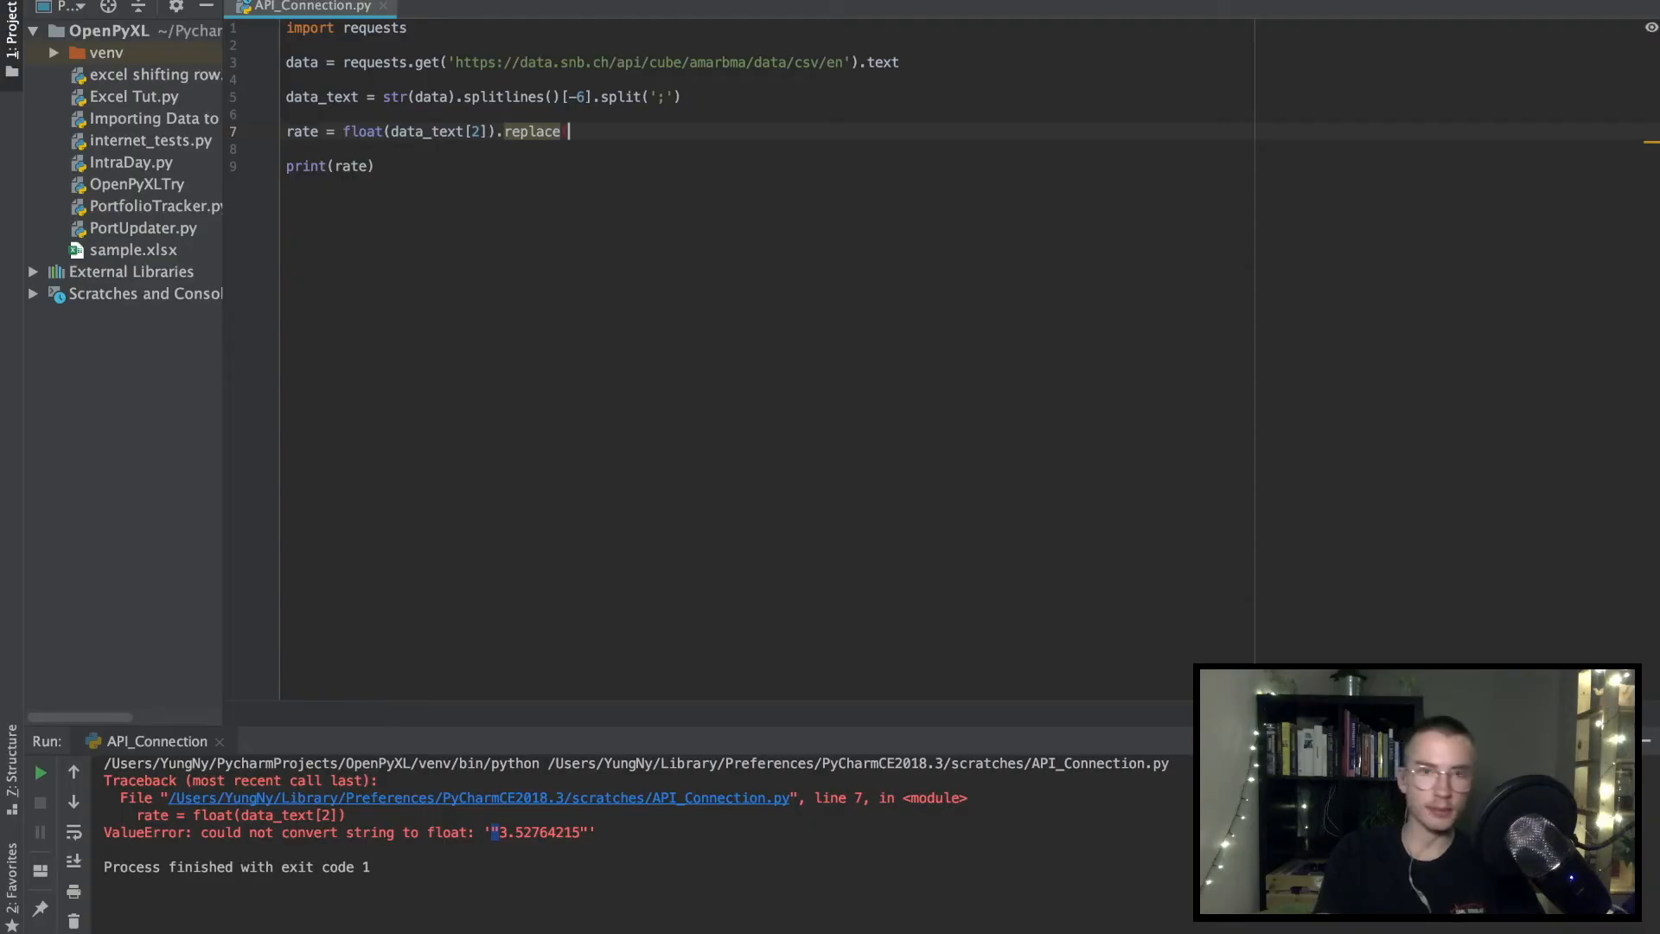
pyautogui.write('\'"\',\'\'))')
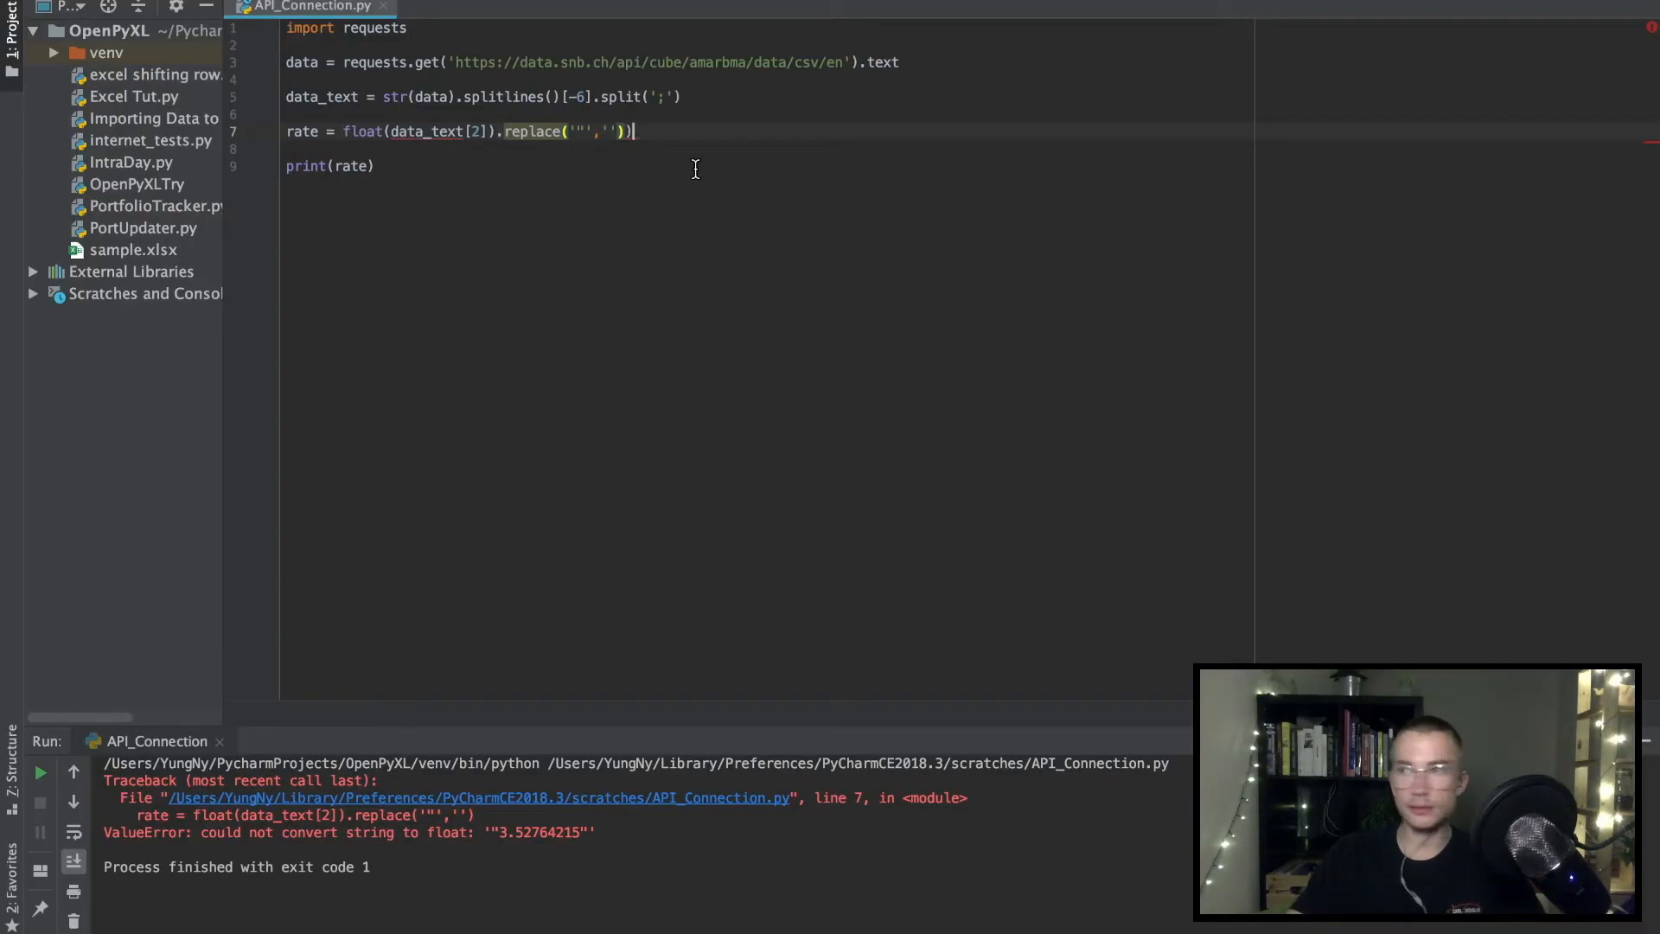
pyautogui.moveTo(469, 162)
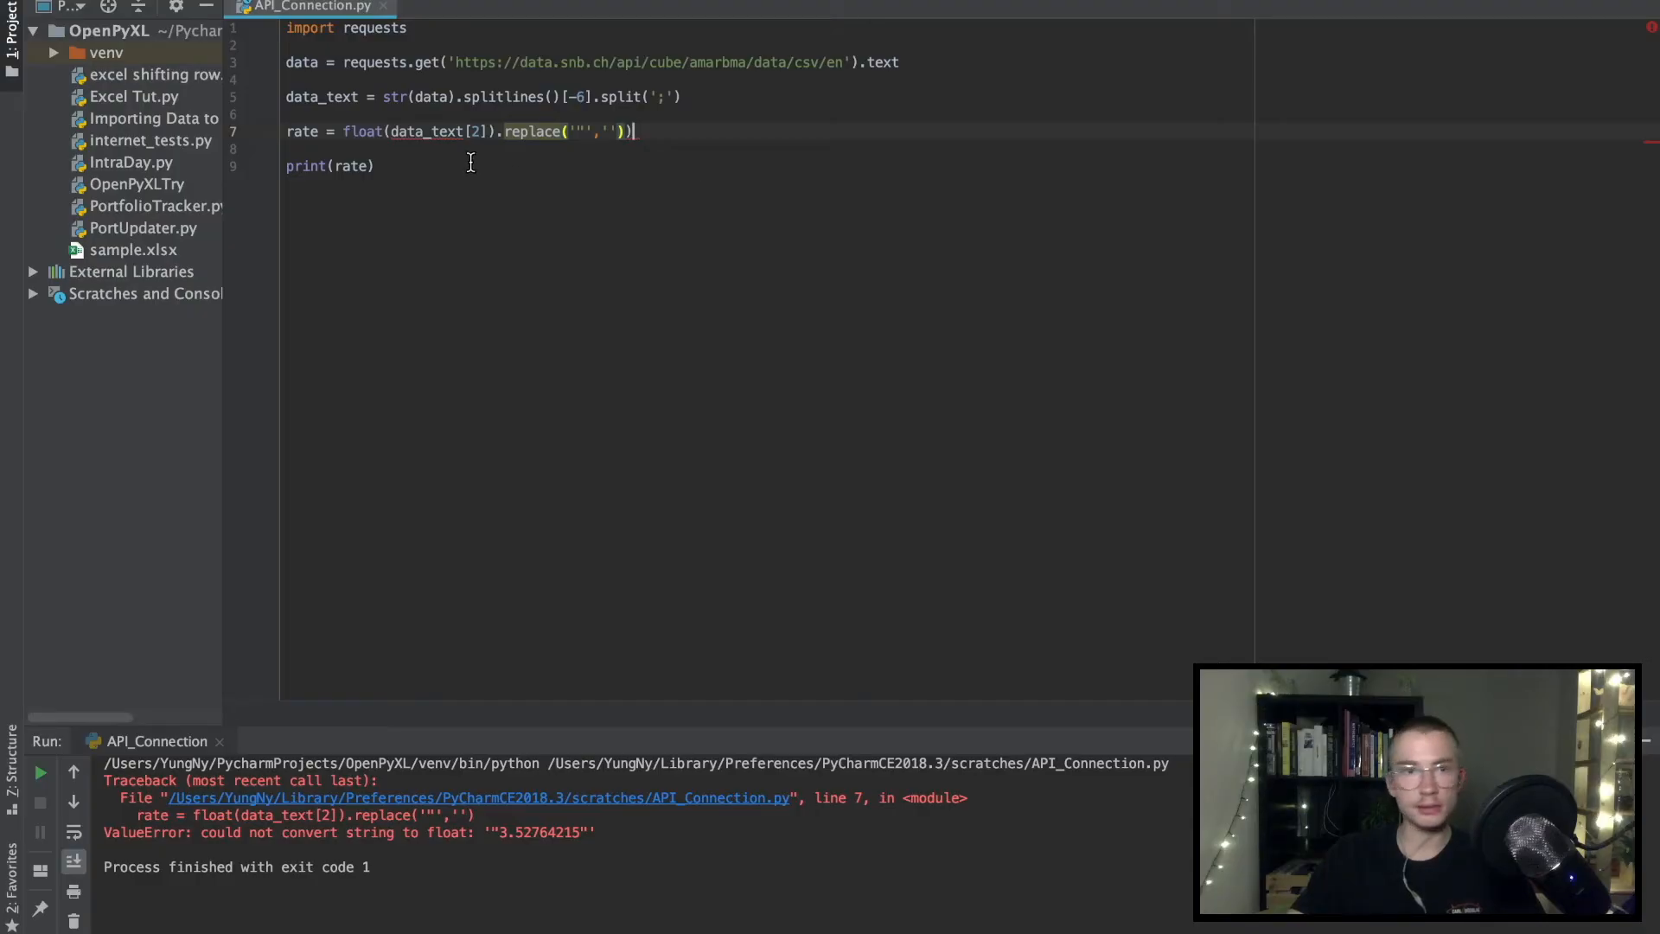
pyautogui.moveTo(532, 131)
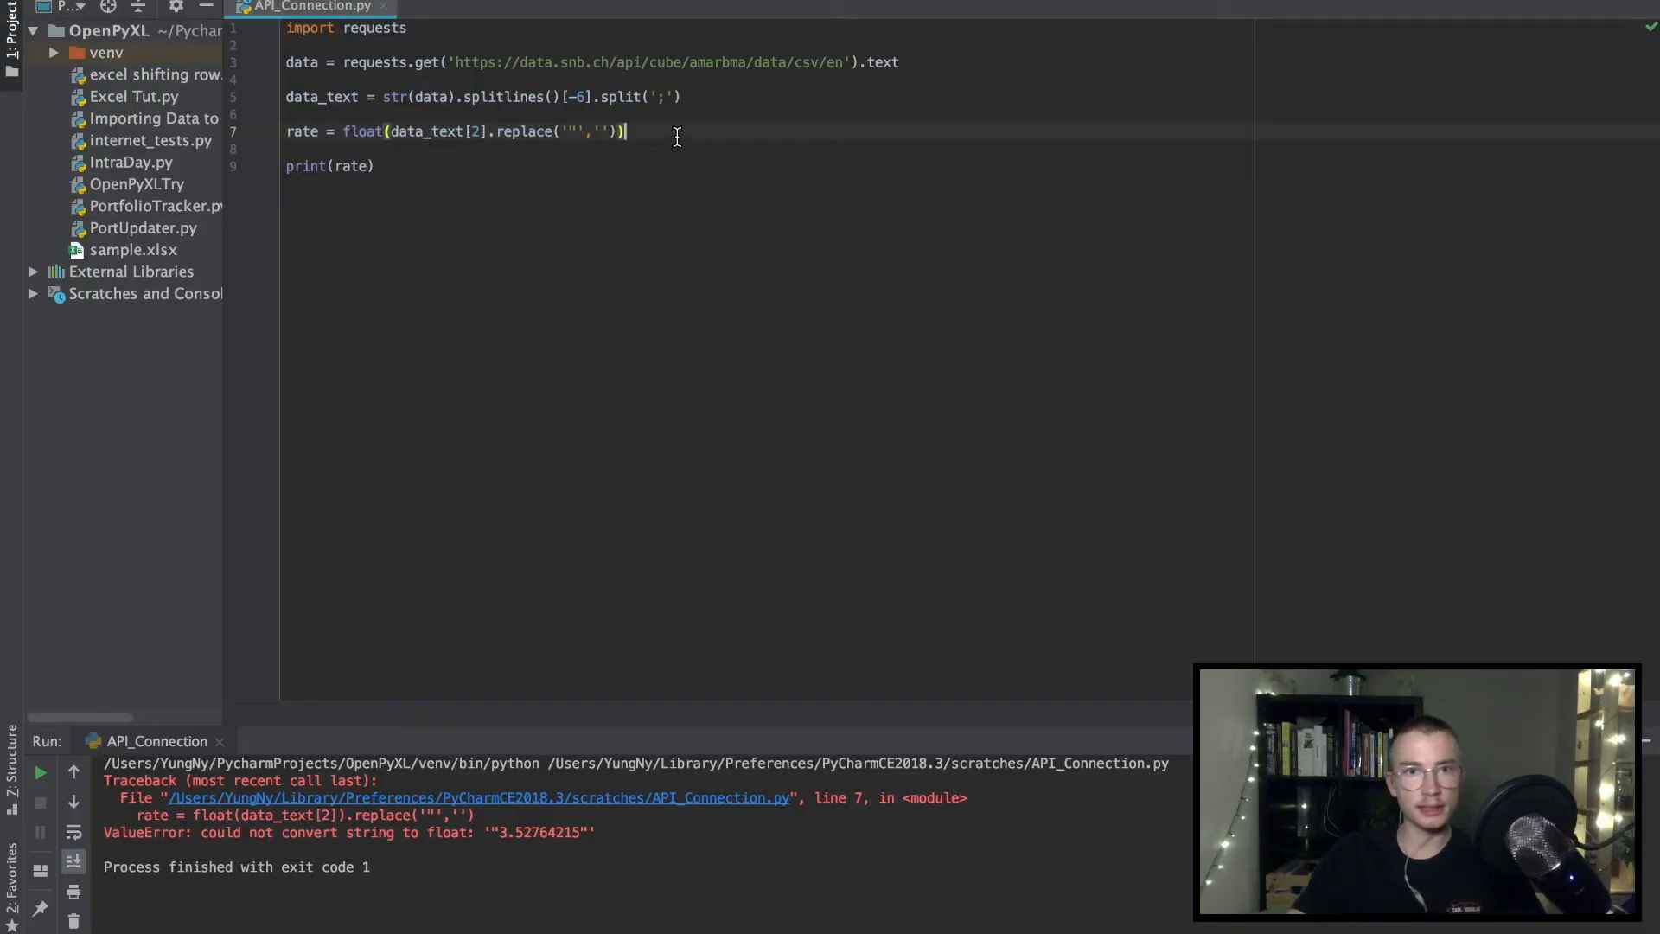
pyautogui.click(41, 773)
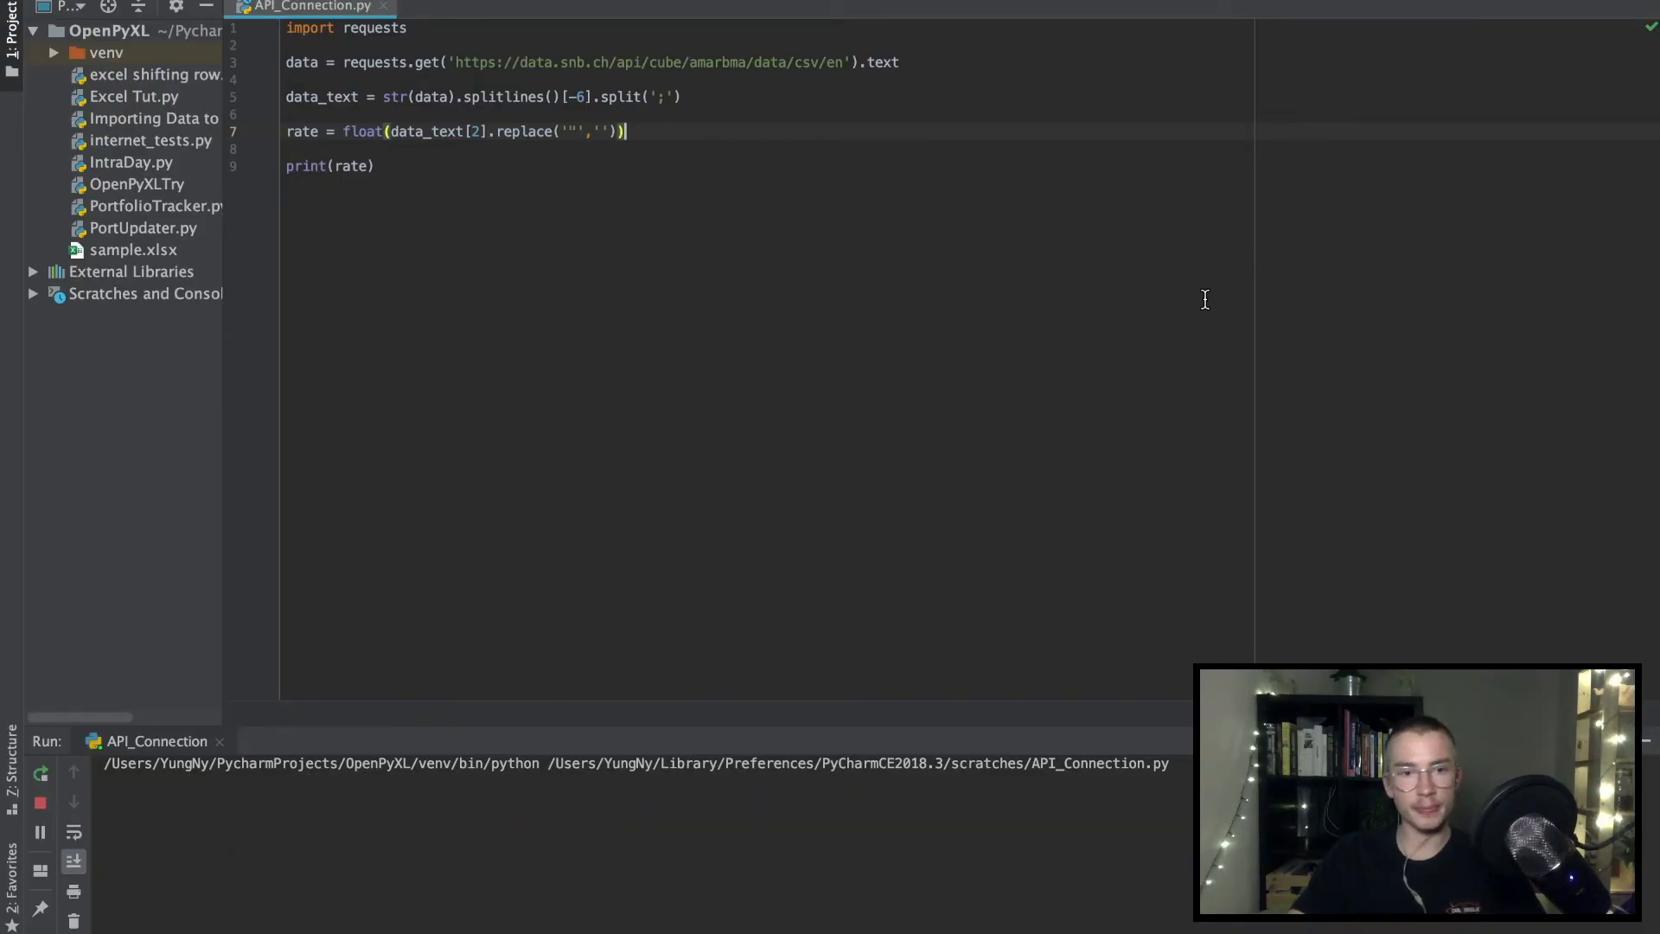
pyautogui.click(41, 772)
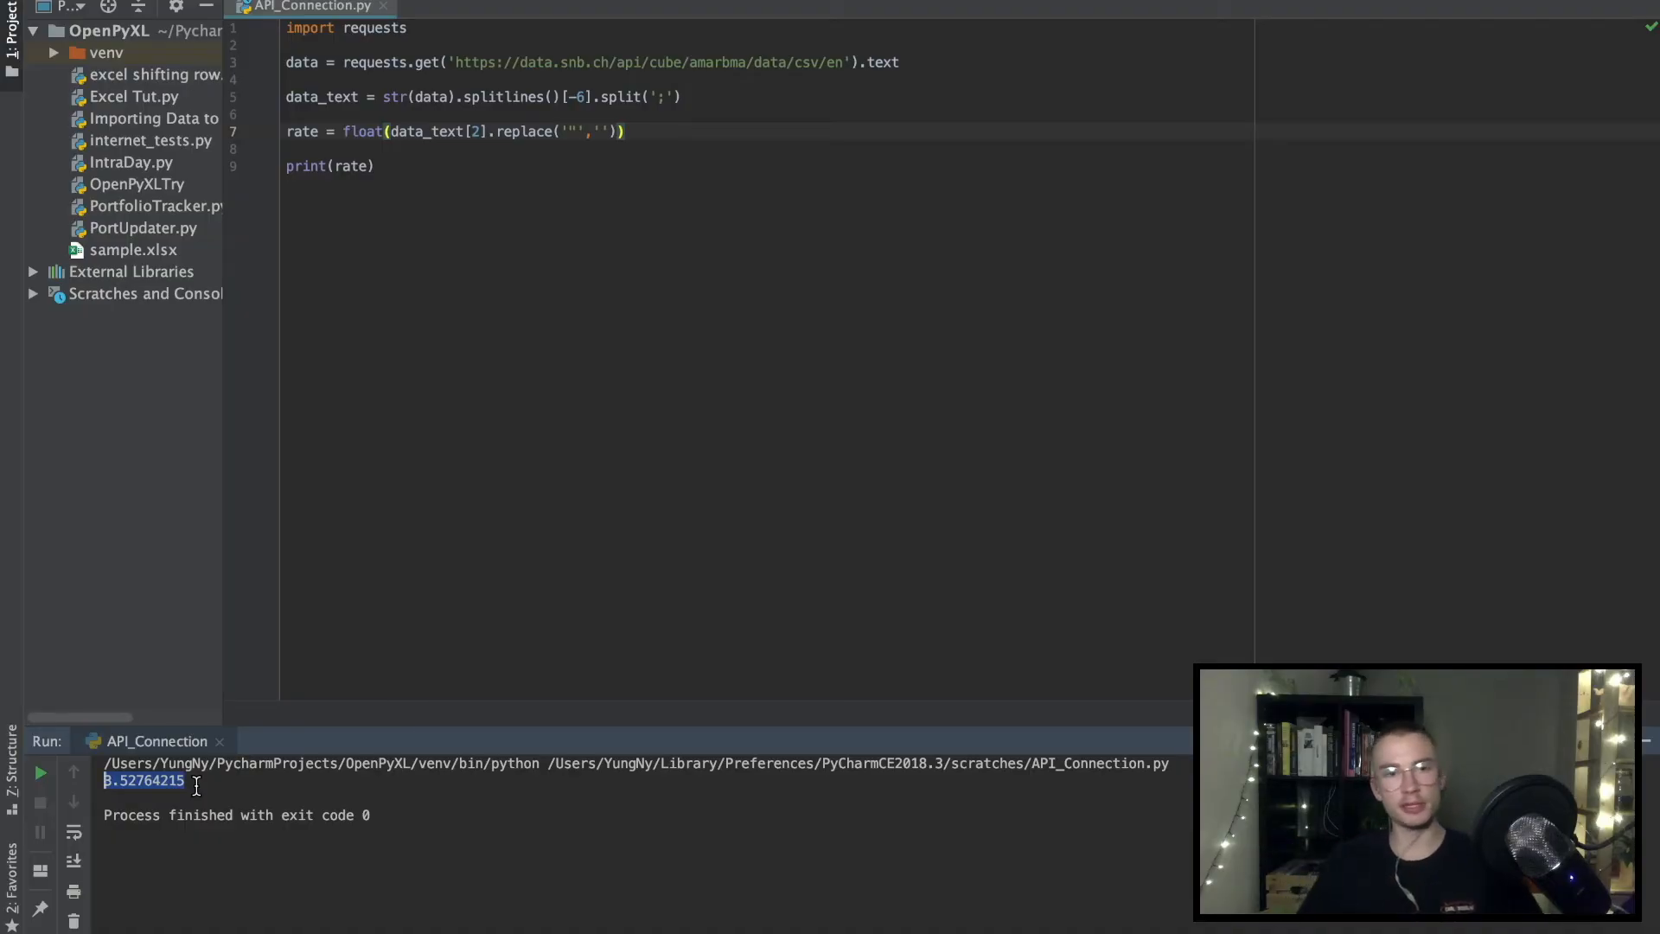
pyautogui.moveTo(270, 535)
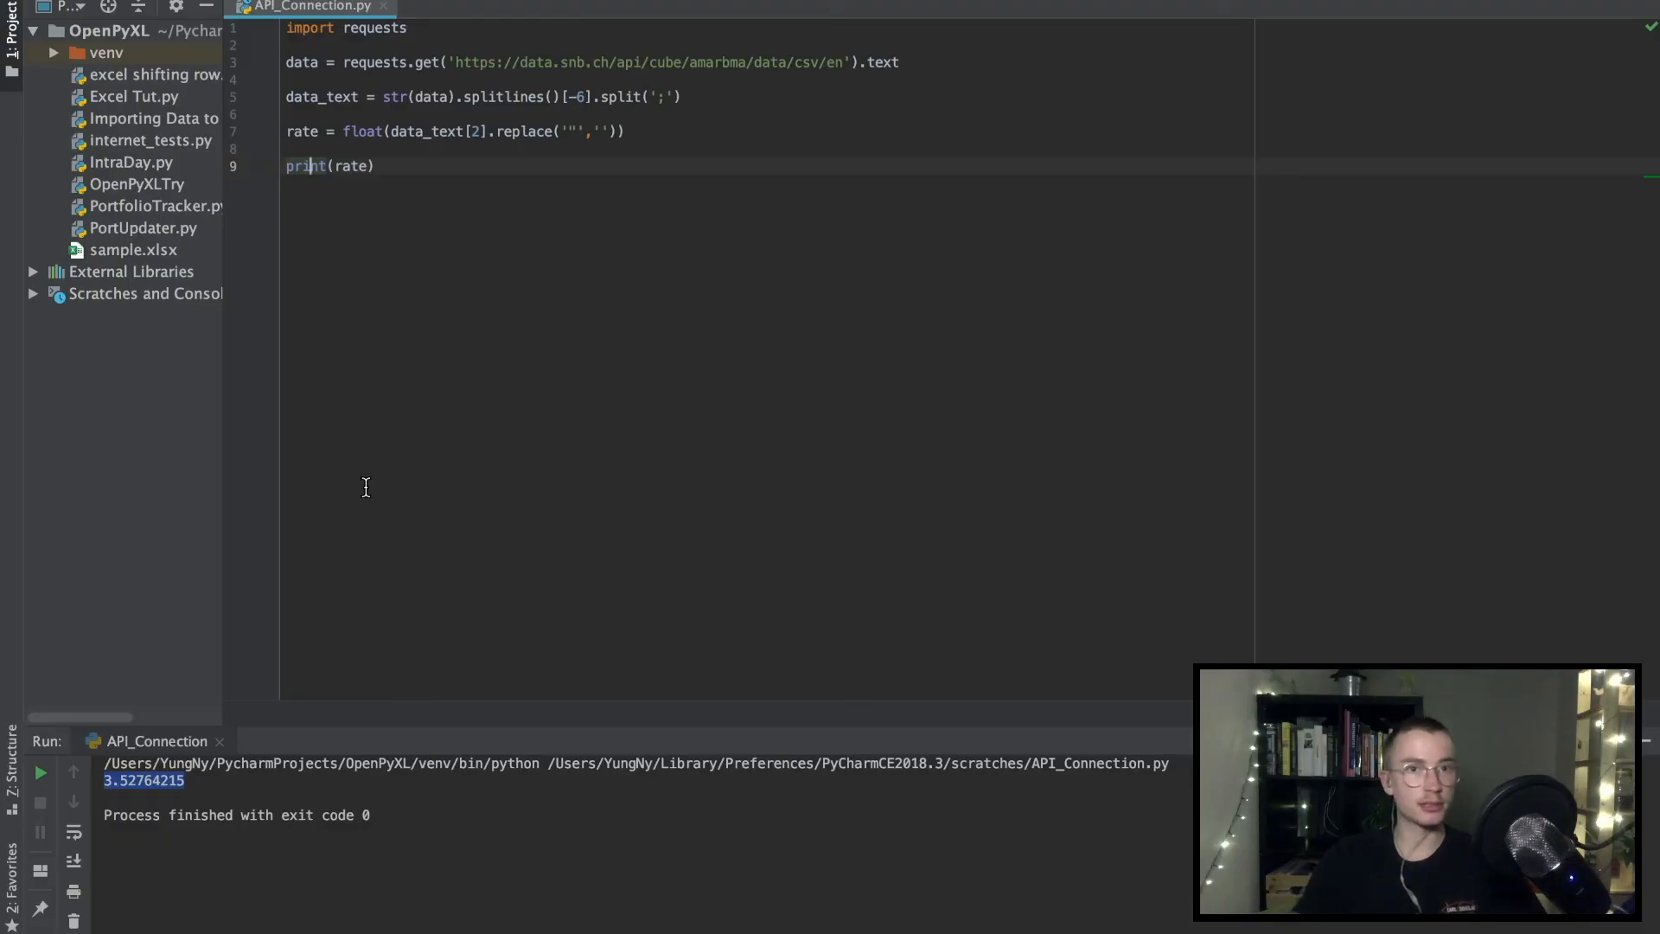
pyautogui.moveTo(565, 274)
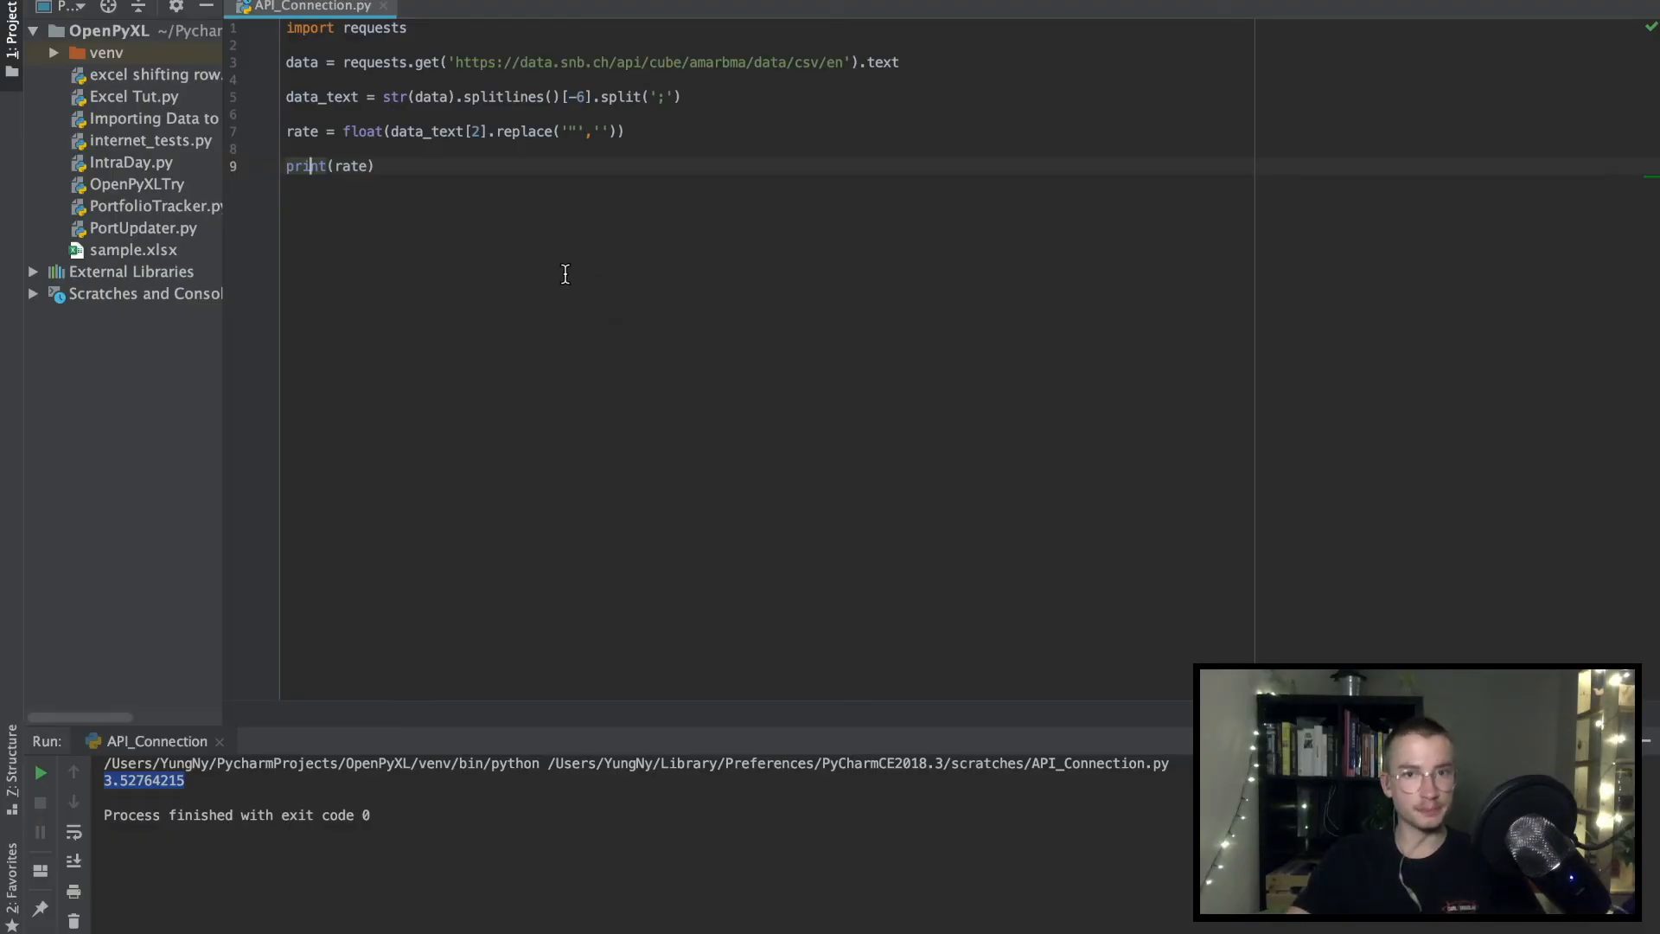
pyautogui.moveTo(505, 290)
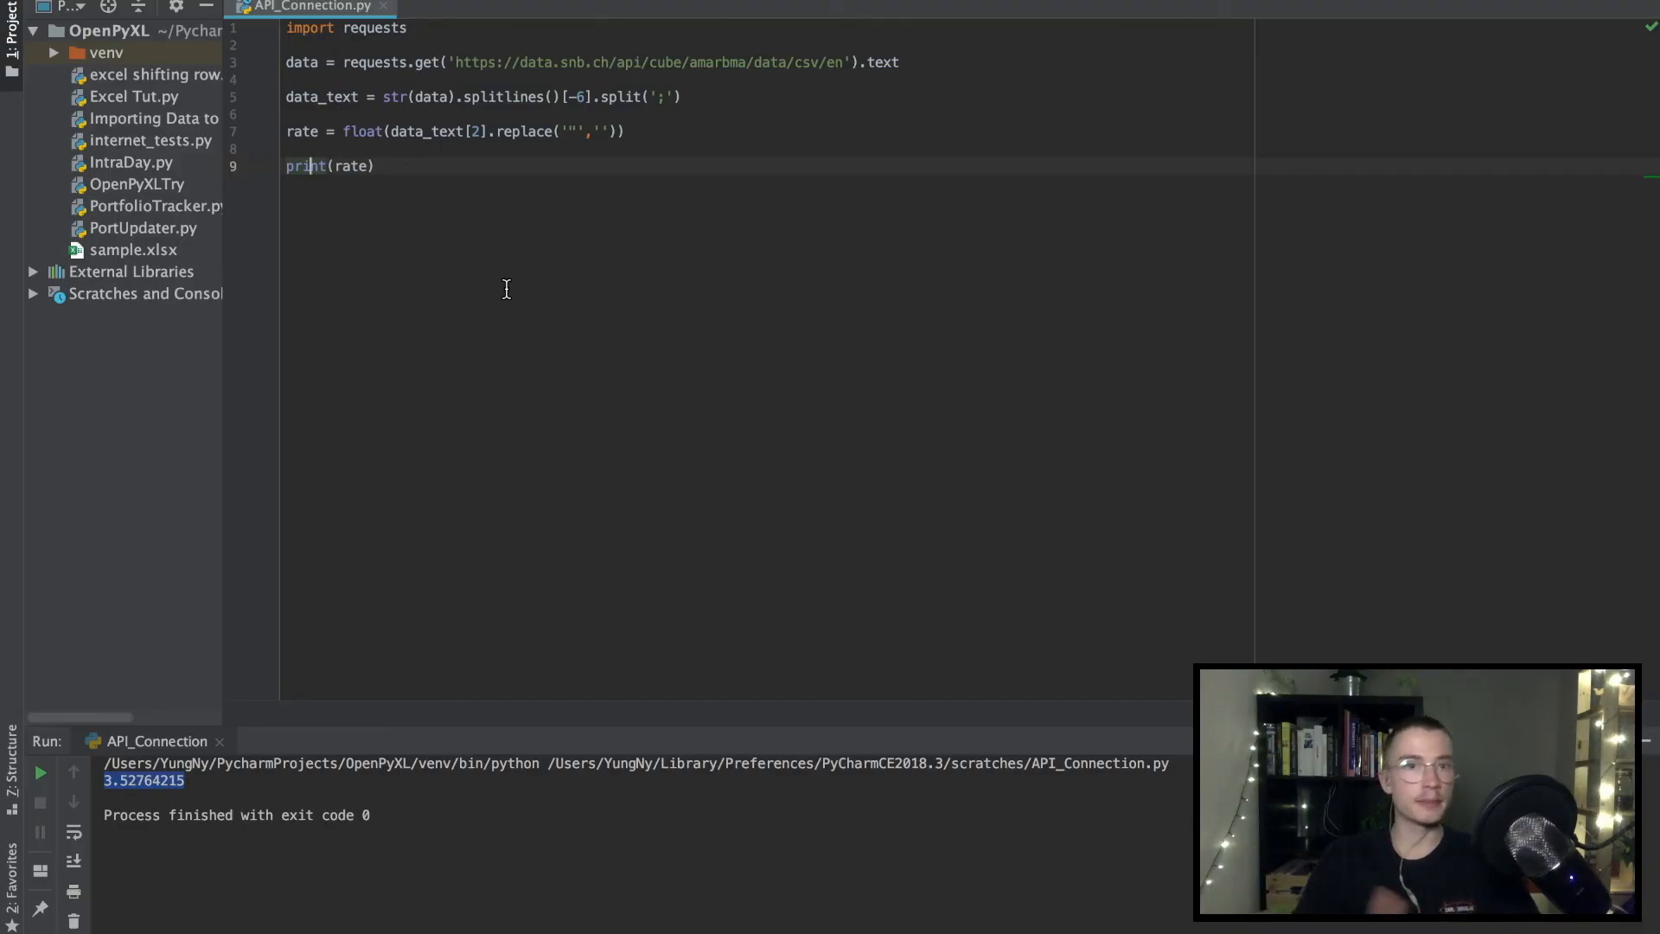
pyautogui.moveTo(579, 81)
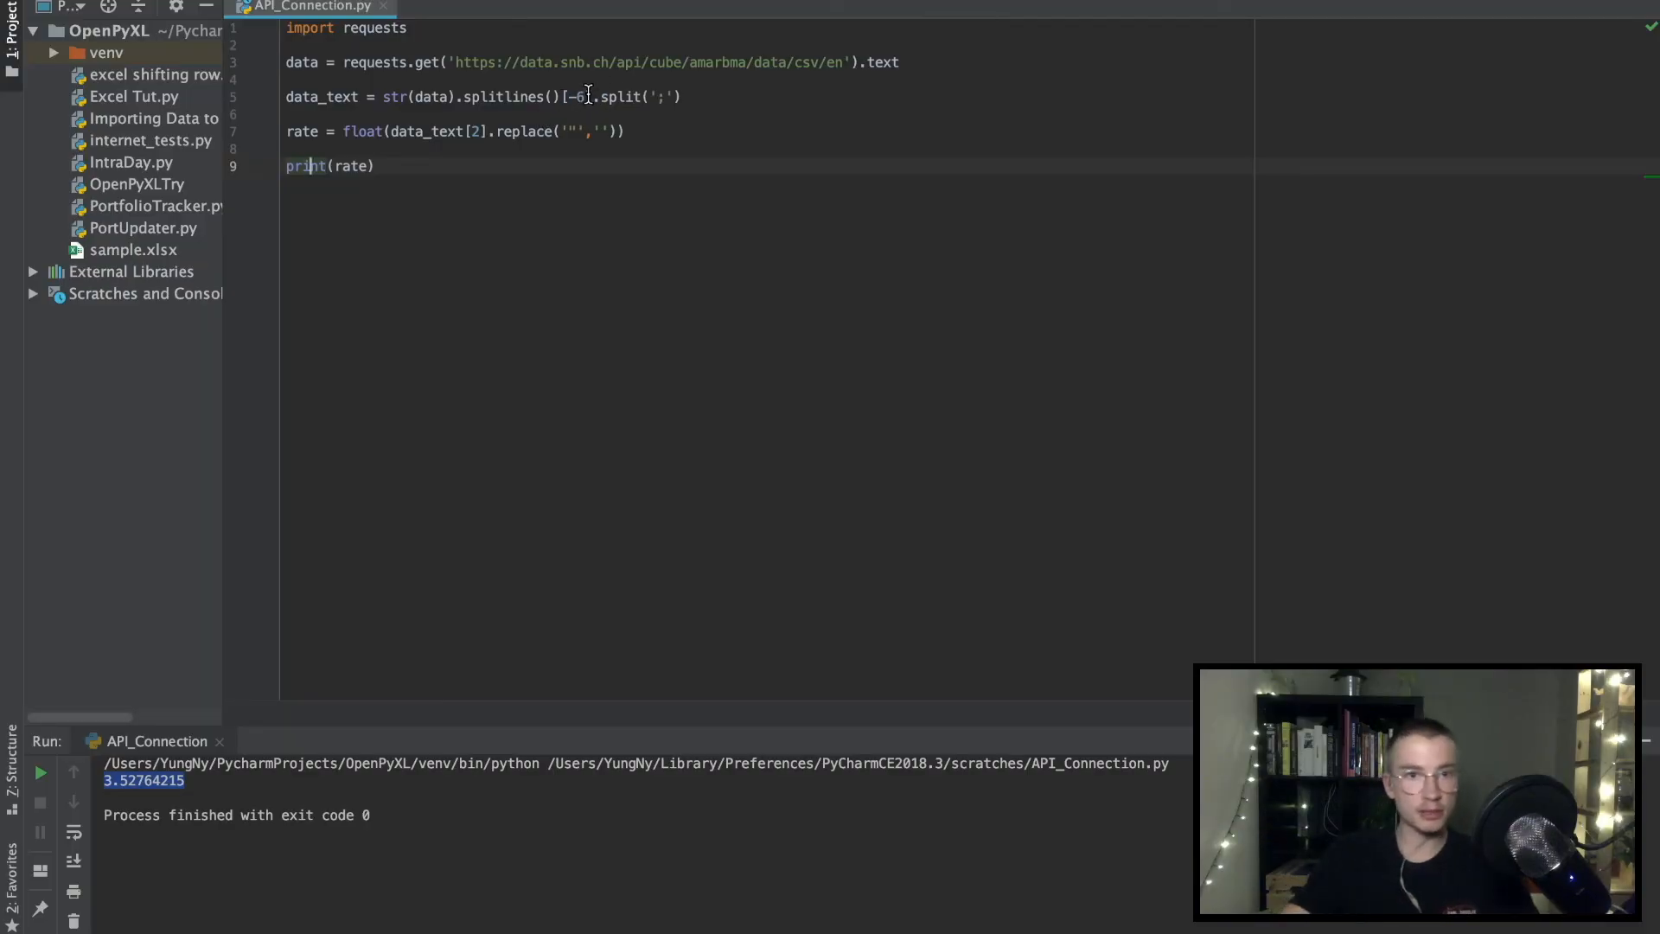
pyautogui.moveTo(339, 165)
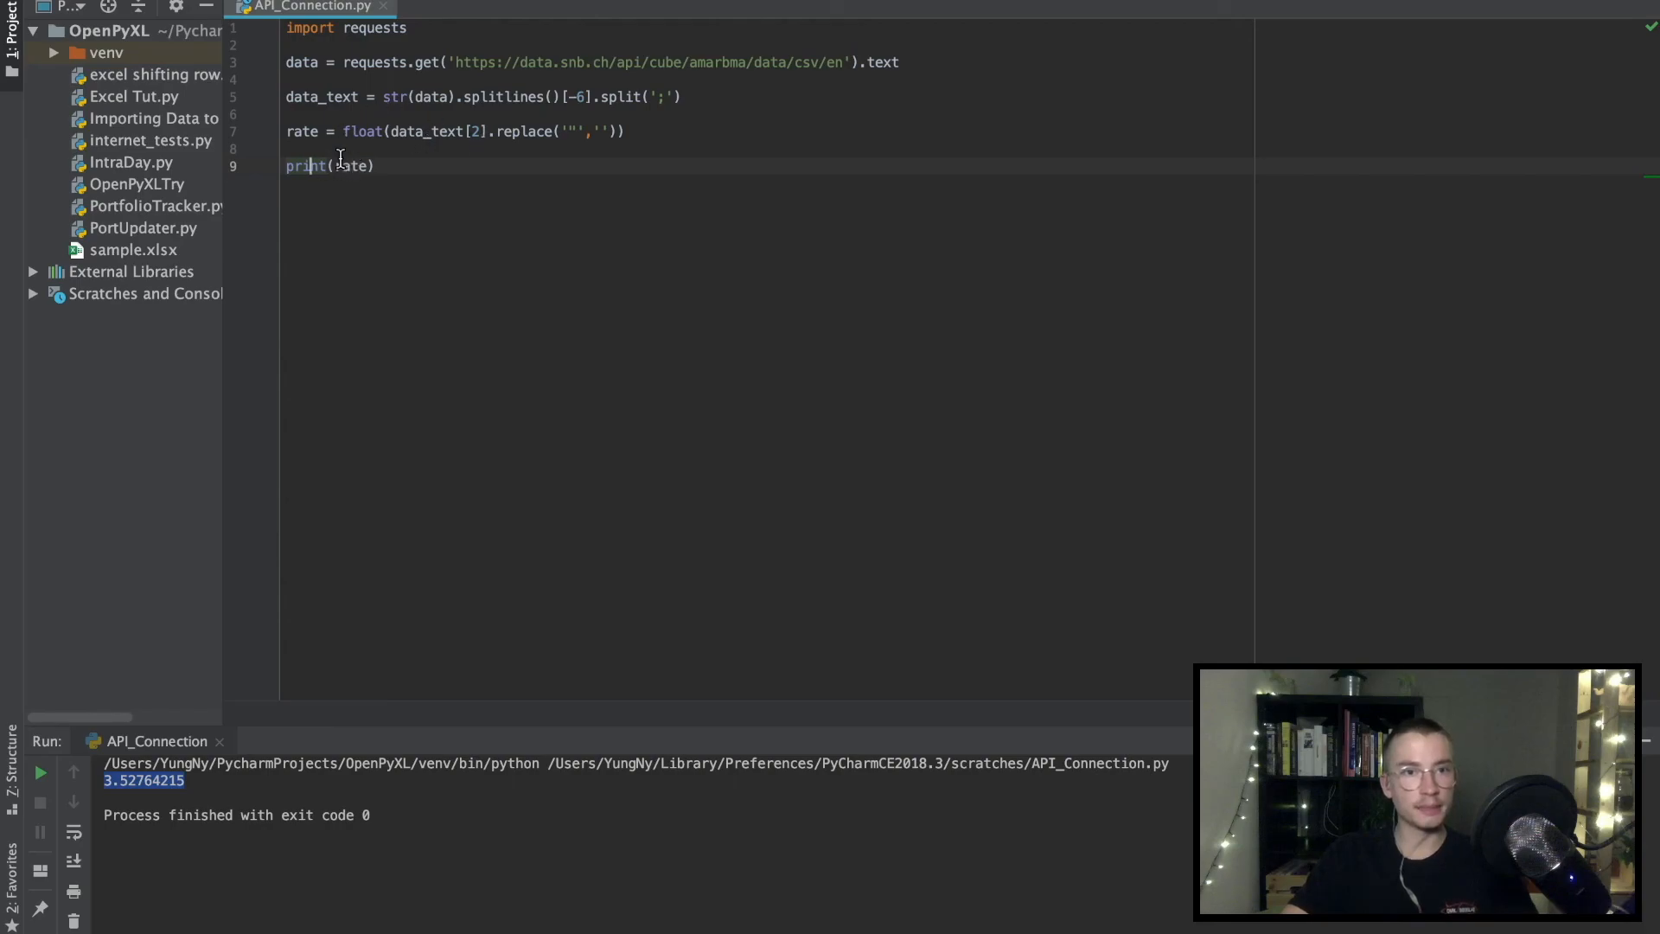